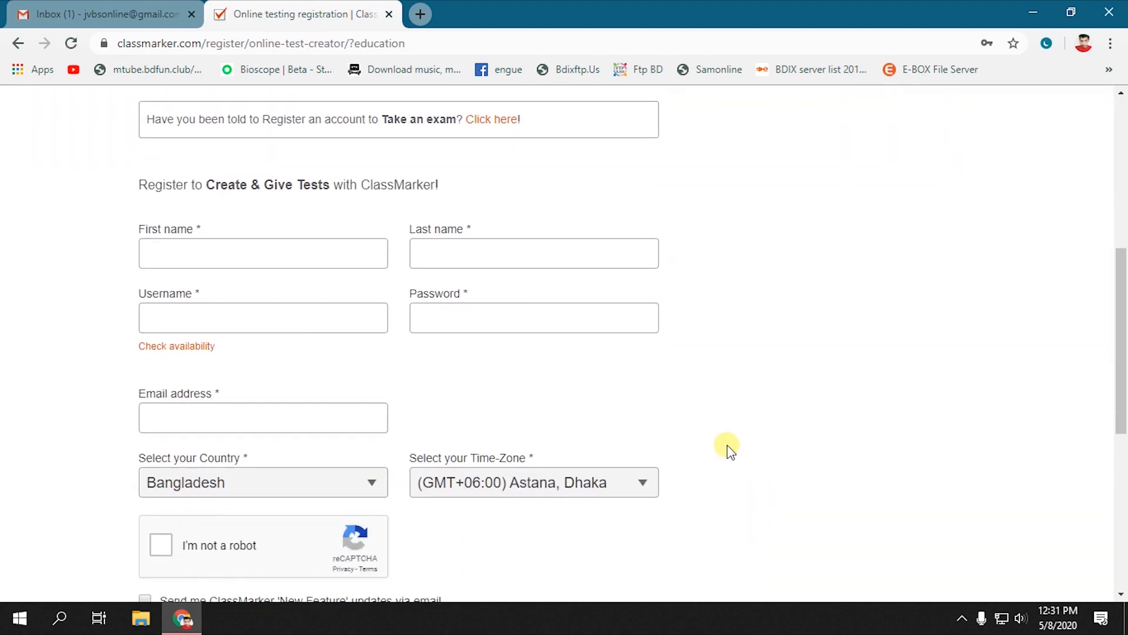
Enter the name Jaflong Valley Boarding School and username jvbsonline, checking its availability
{"action": "left_click", "coordinate": [262, 253]}
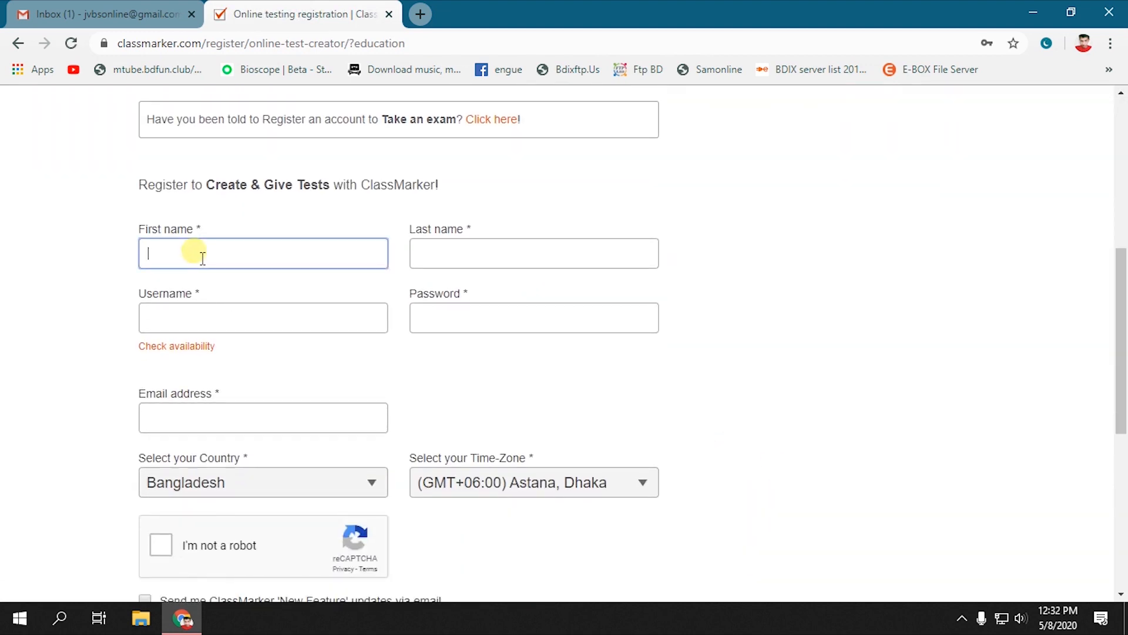
{"action": "type", "text": "Jaflong Valley"}
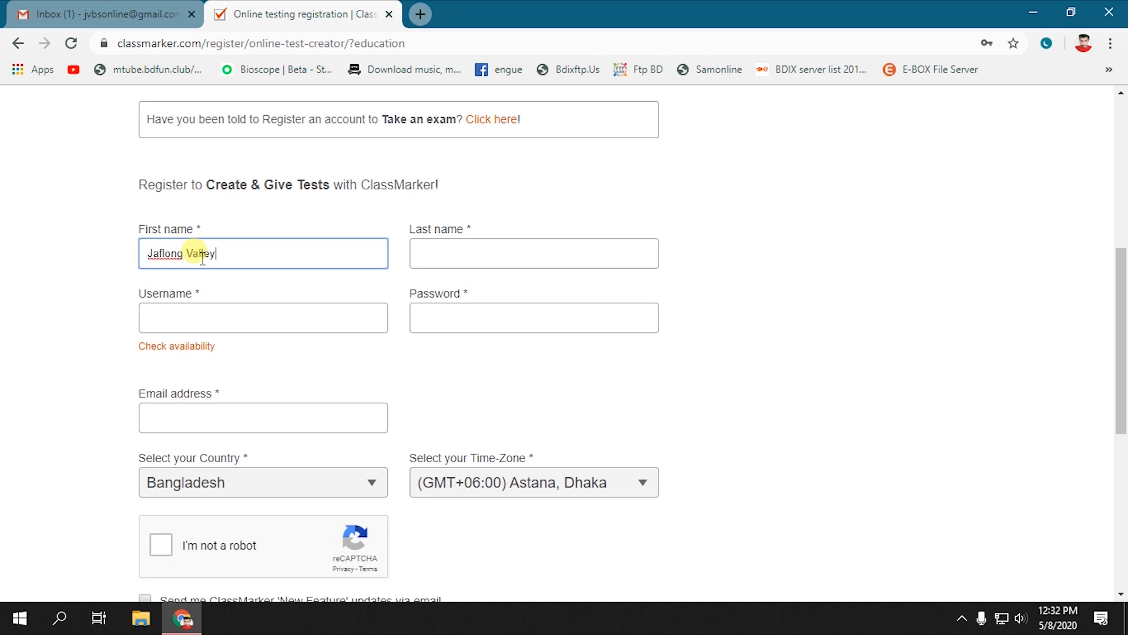
{"action": "type", "text": "Board"}
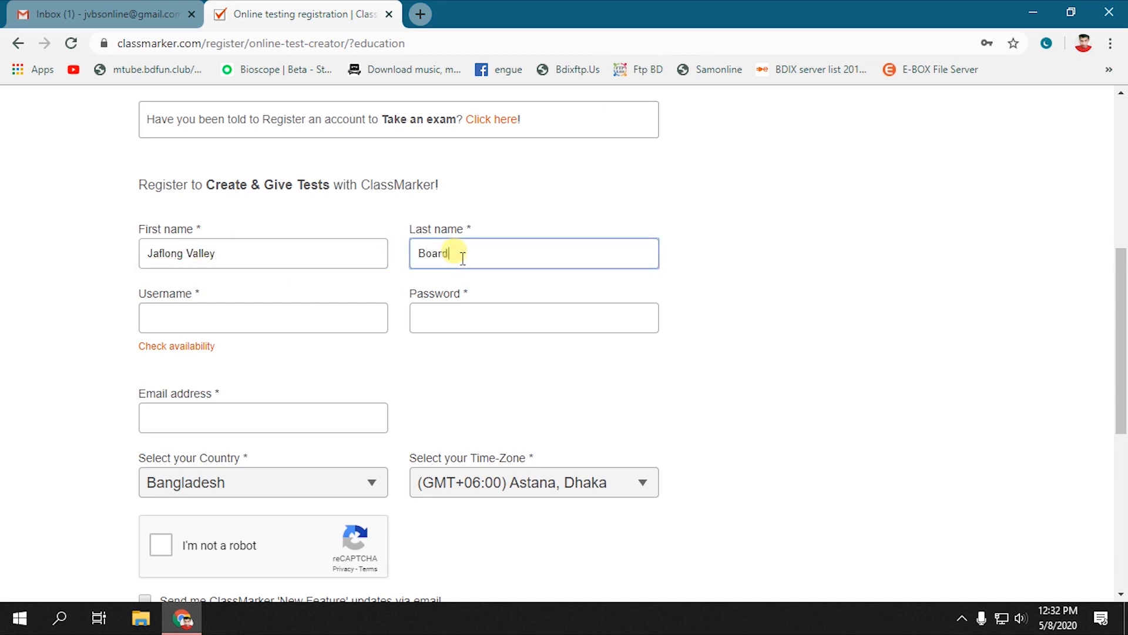
{"action": "type", "text": "ing School"}
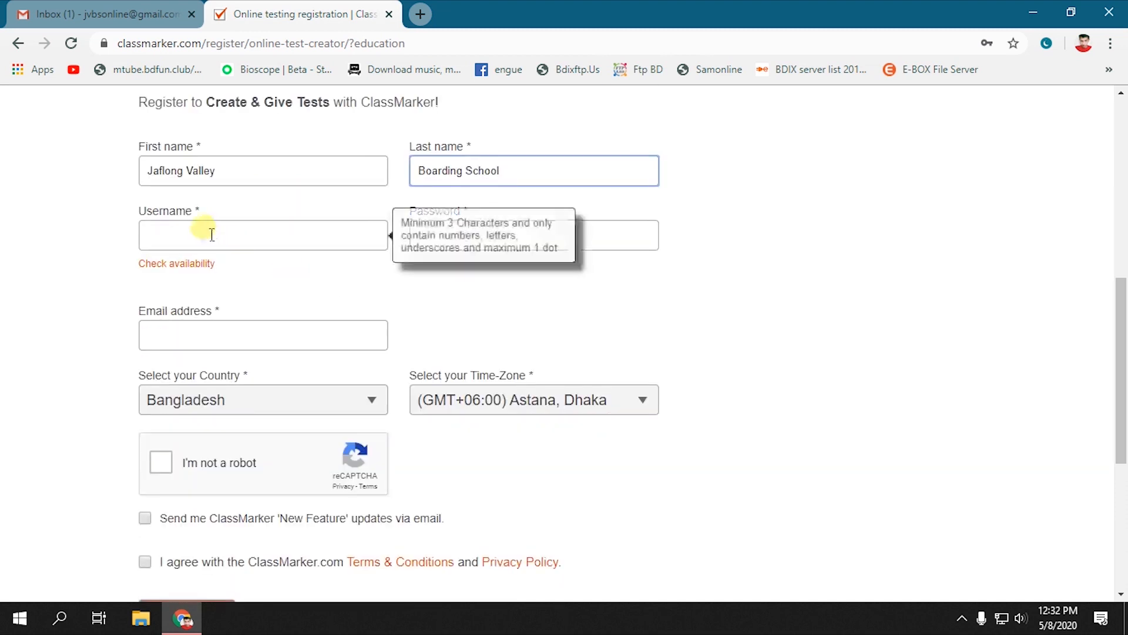
{"action": "type", "text": "jvbsonline"}
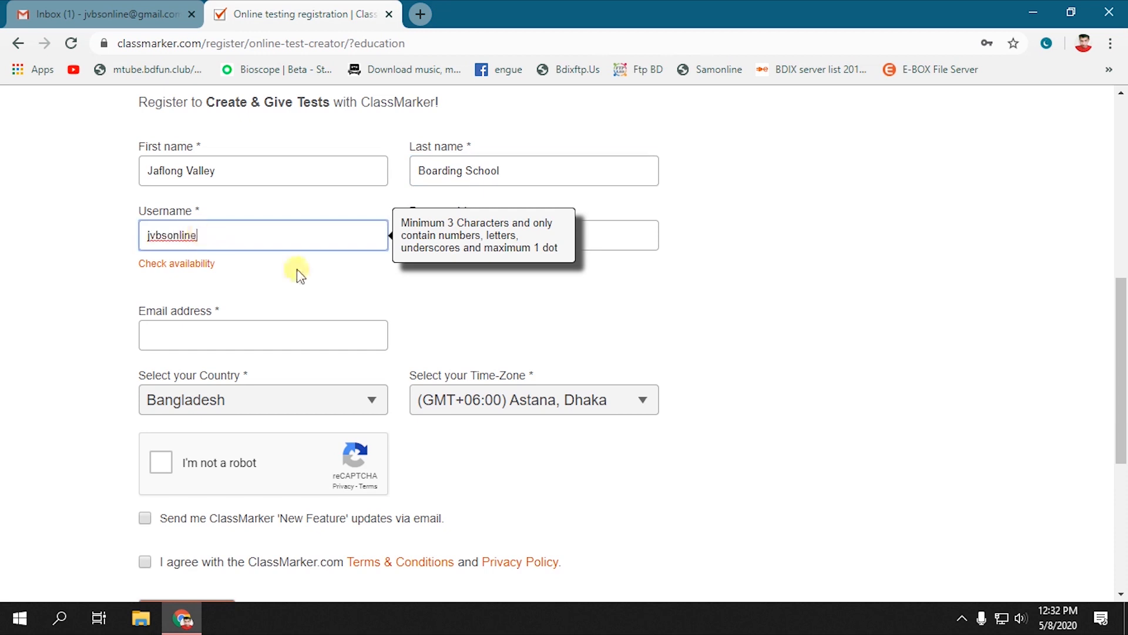
{"action": "left_click", "coordinate": [533, 235]}
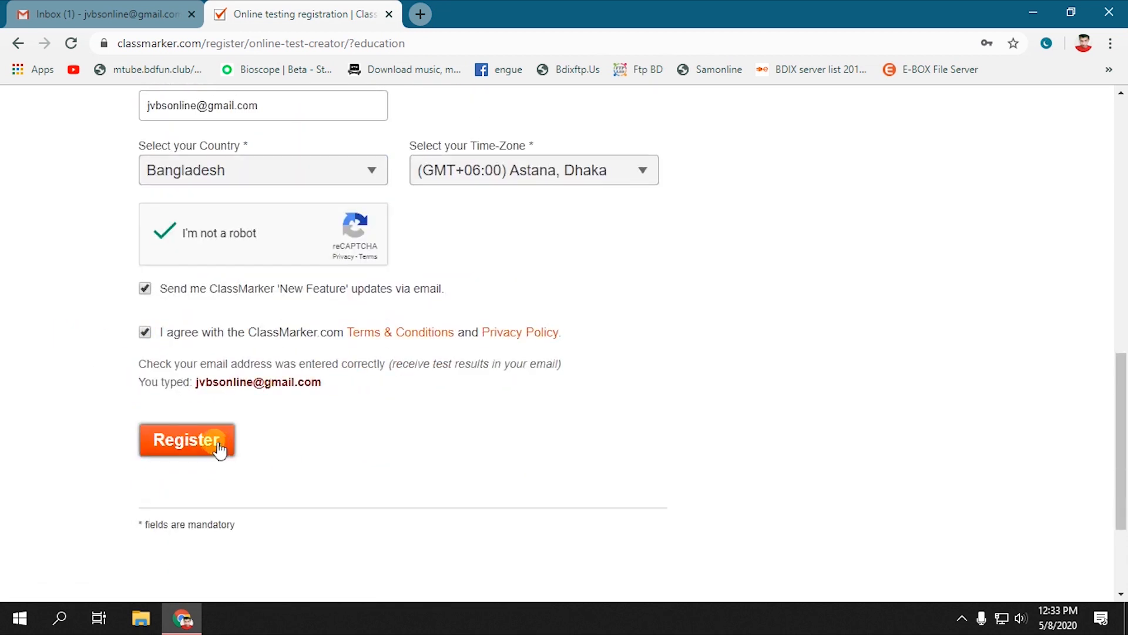
Submit the registration to create the educator account
{"action": "left_click", "coordinate": [187, 440]}
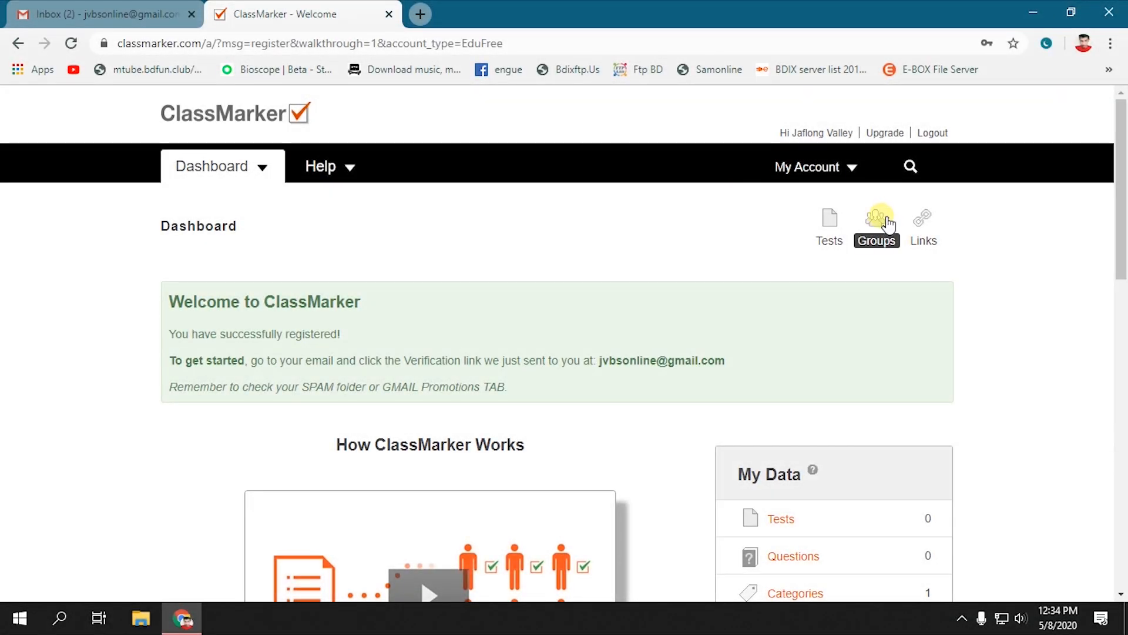
Create a new student group named Class Nine from the Groups area
{"action": "left_click", "coordinate": [876, 220]}
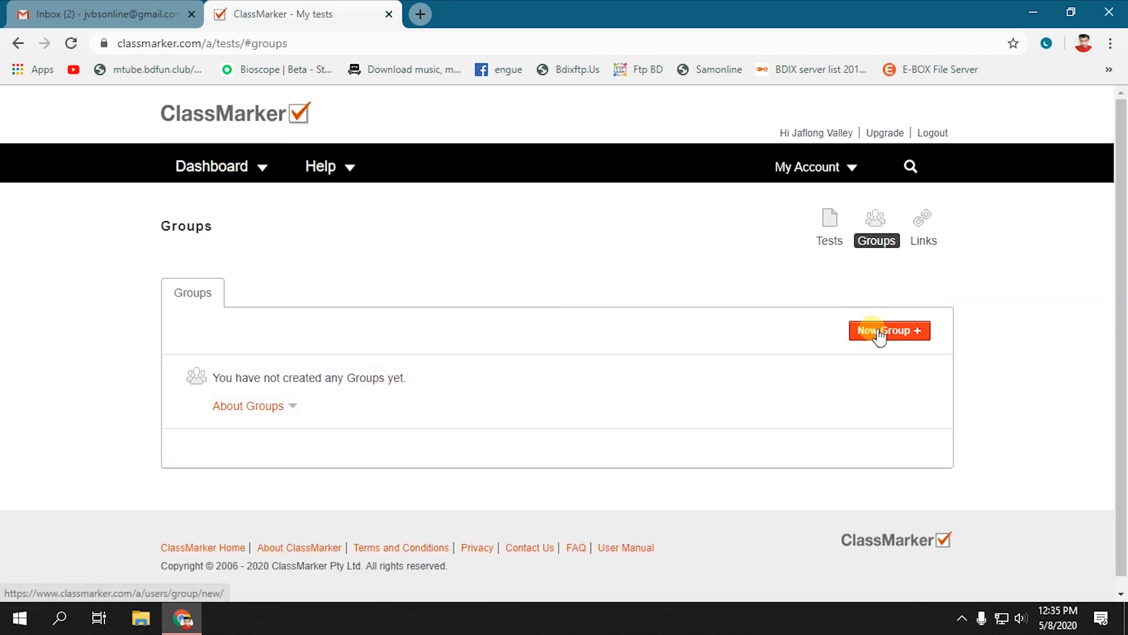
{"action": "left_click", "coordinate": [888, 330]}
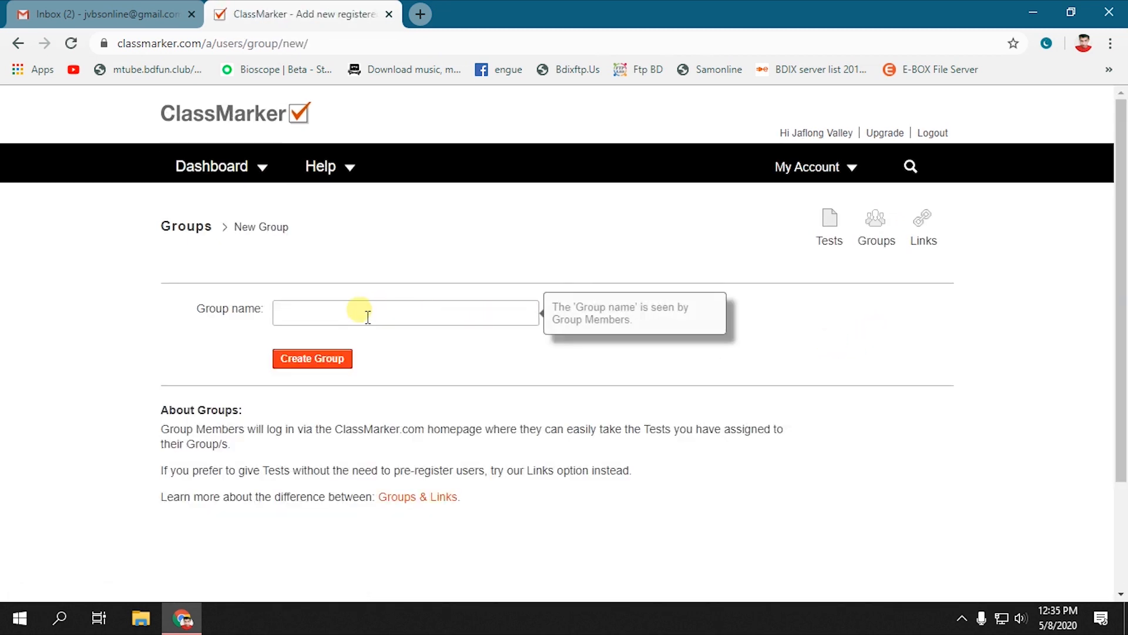
{"action": "left_click", "coordinate": [406, 313]}
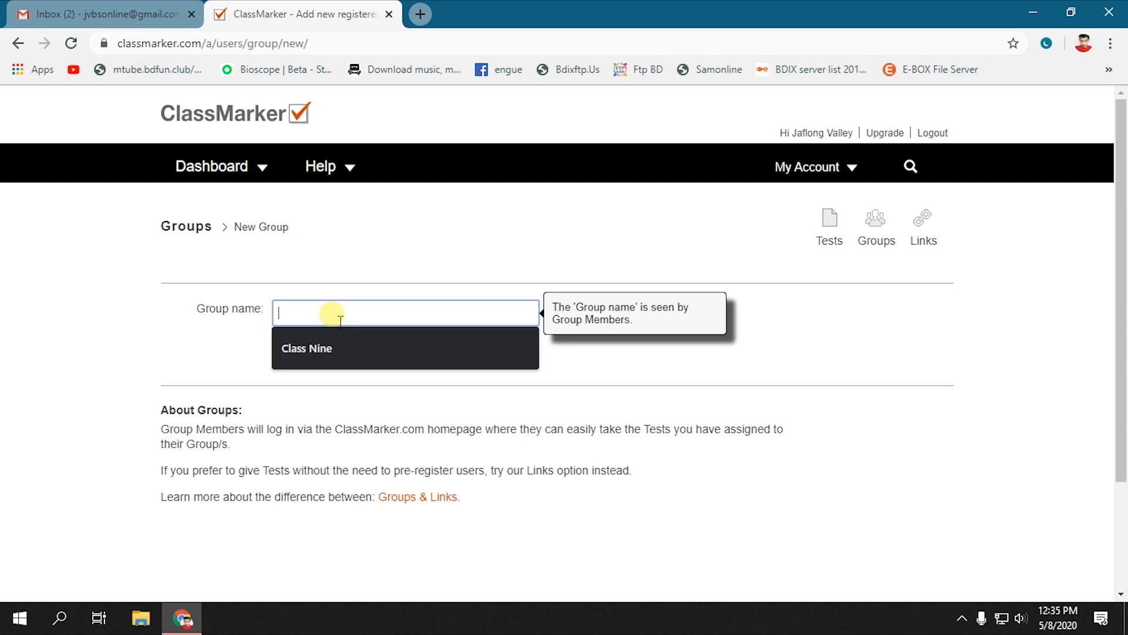
{"action": "left_click", "coordinate": [306, 348]}
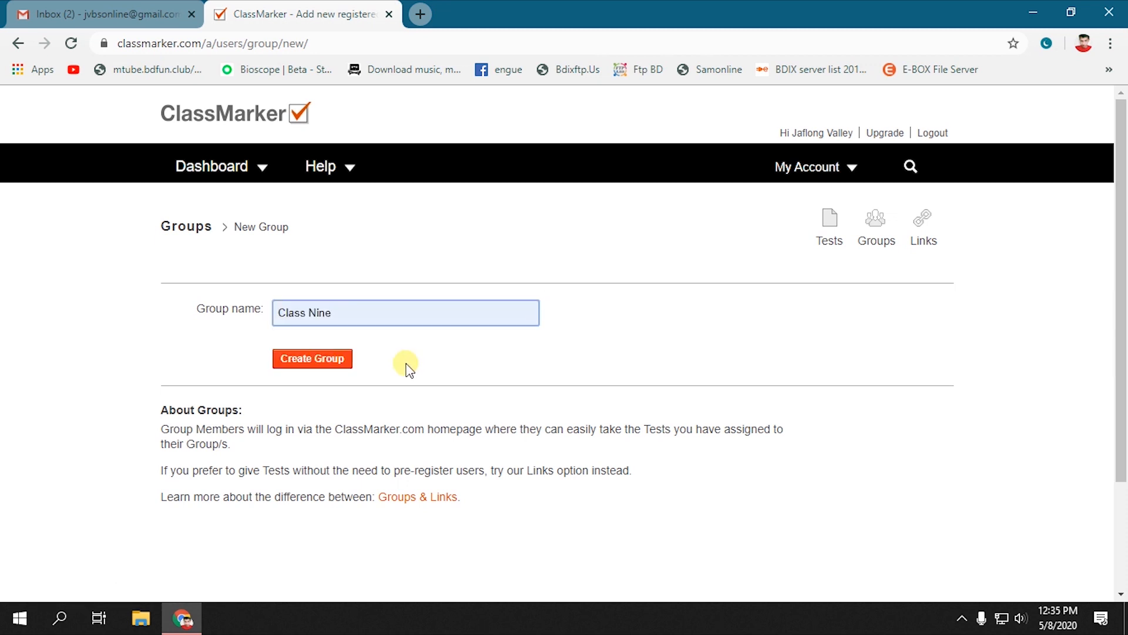
{"action": "left_click", "coordinate": [313, 358]}
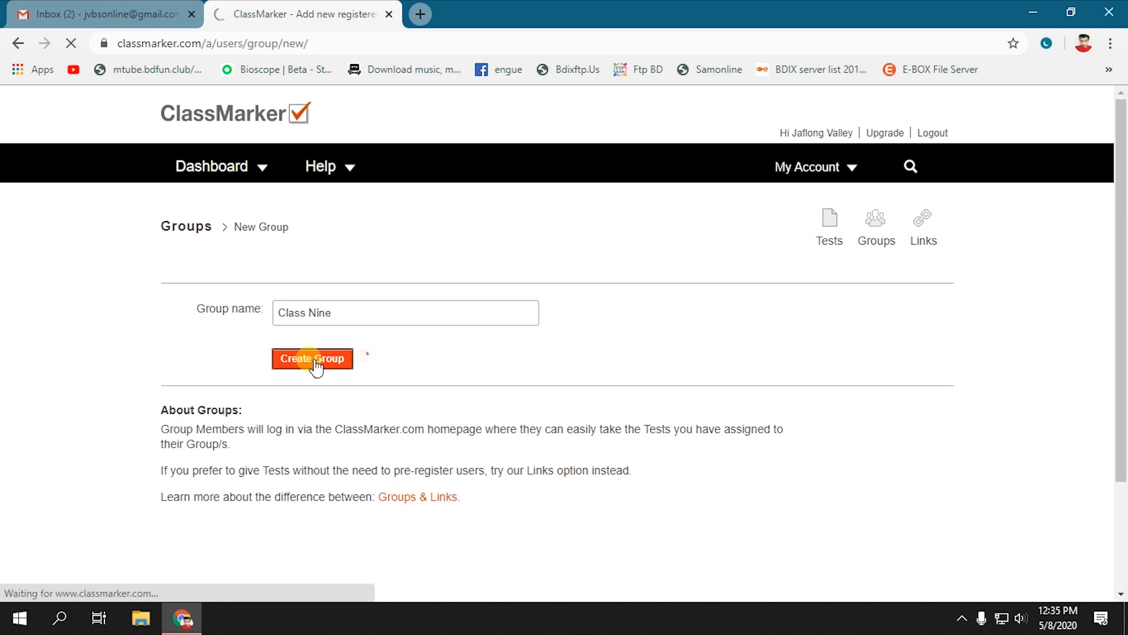
{"action": "left_click", "coordinate": [313, 358]}
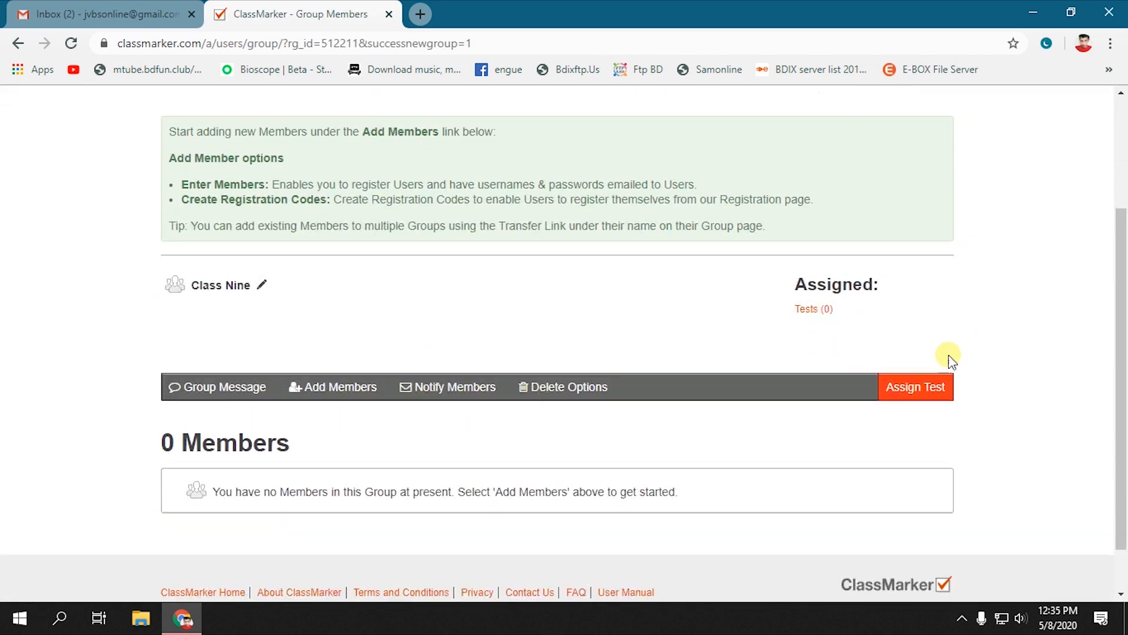
Add 10 self-registration member codes to the Class Nine group
{"action": "scroll", "scroll_direction": "down", "scroll_amount": 3}
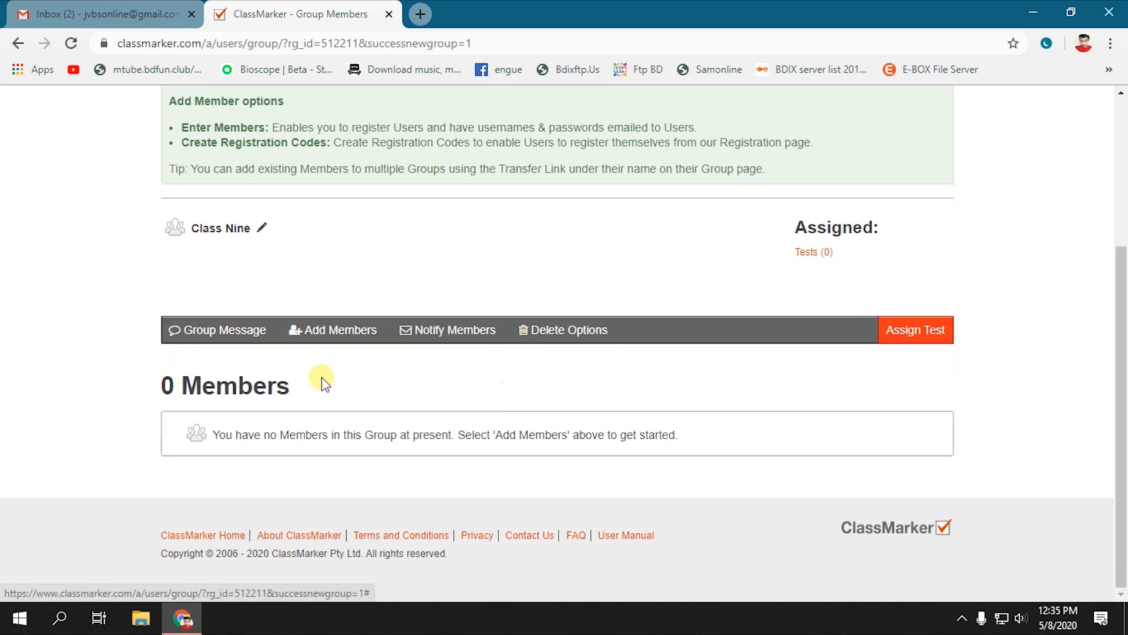
{"action": "mouse_move", "coordinate": [207, 442]}
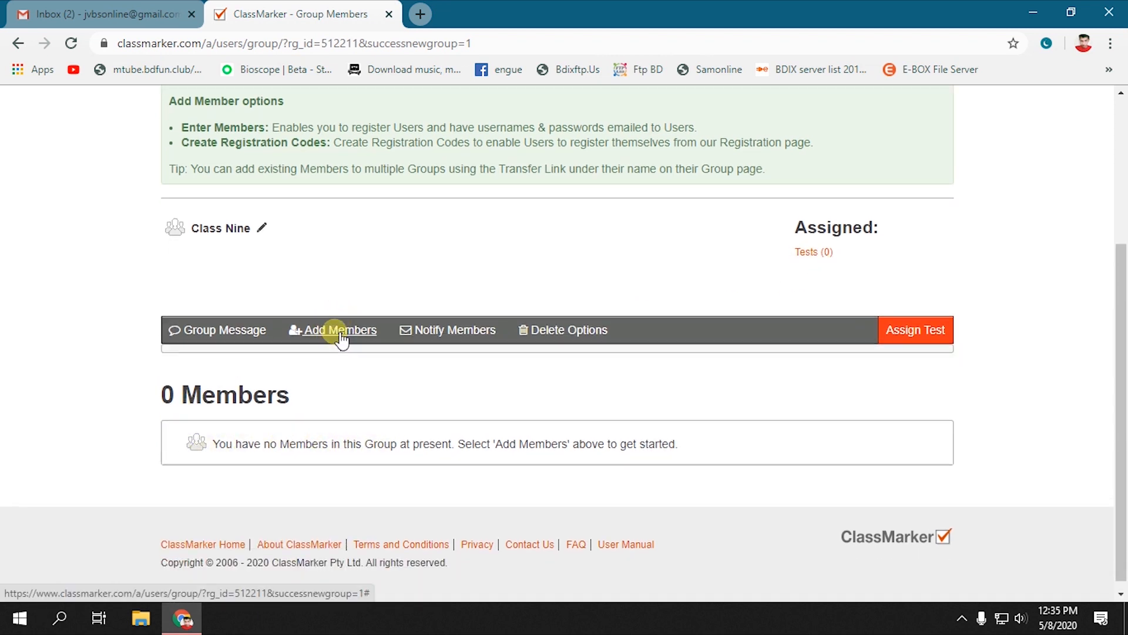
{"action": "left_click", "coordinate": [338, 329]}
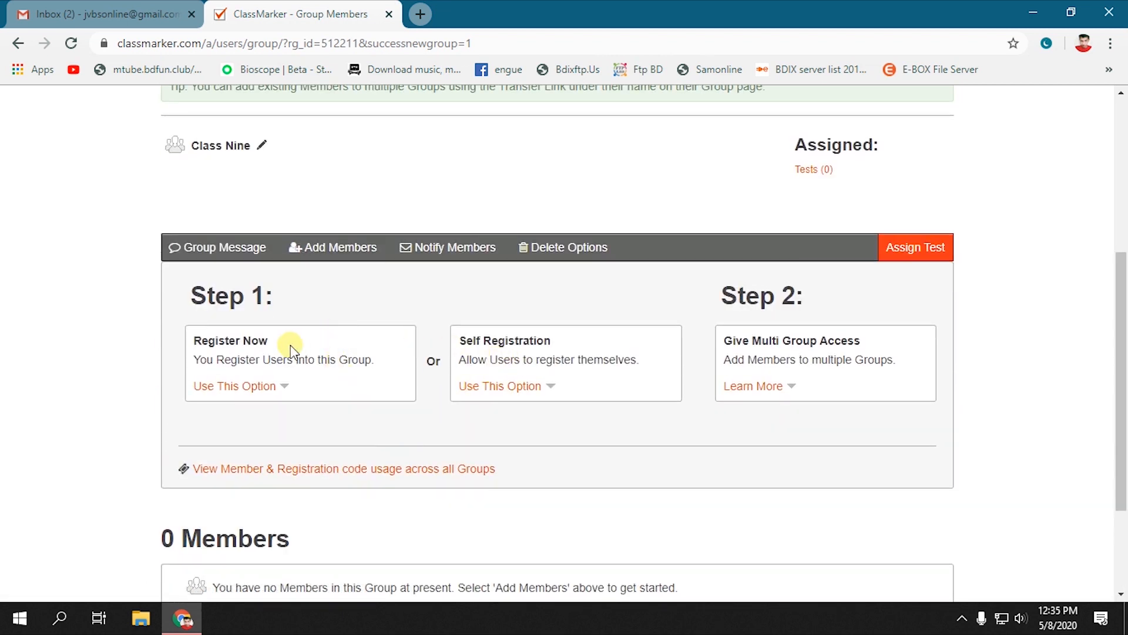
{"action": "mouse_move", "coordinate": [512, 352]}
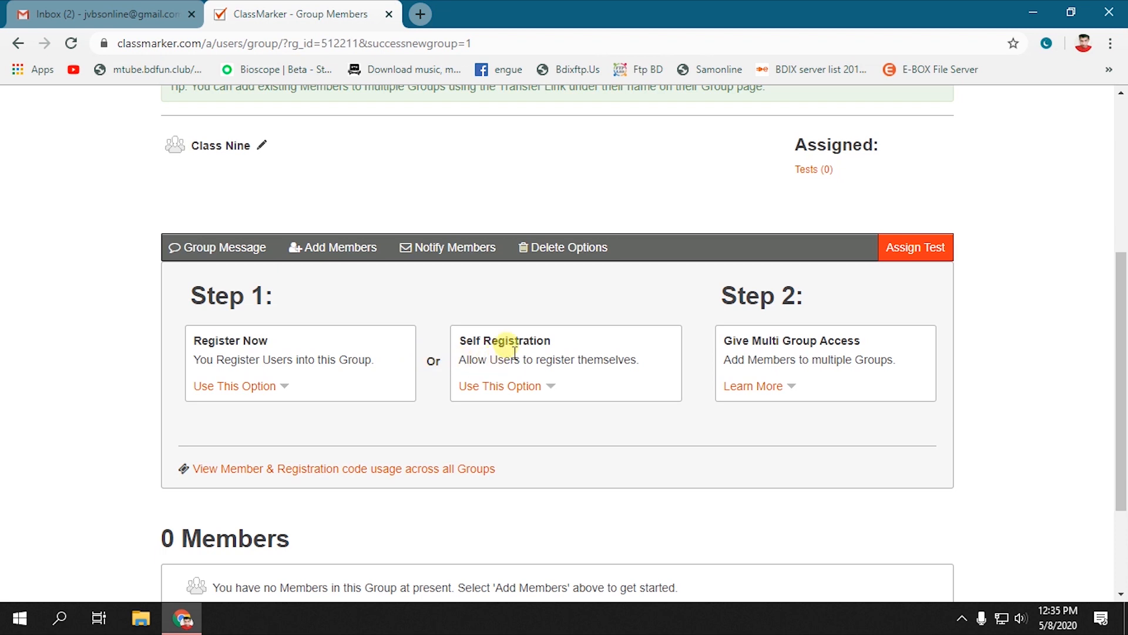
{"action": "mouse_move", "coordinate": [506, 424]}
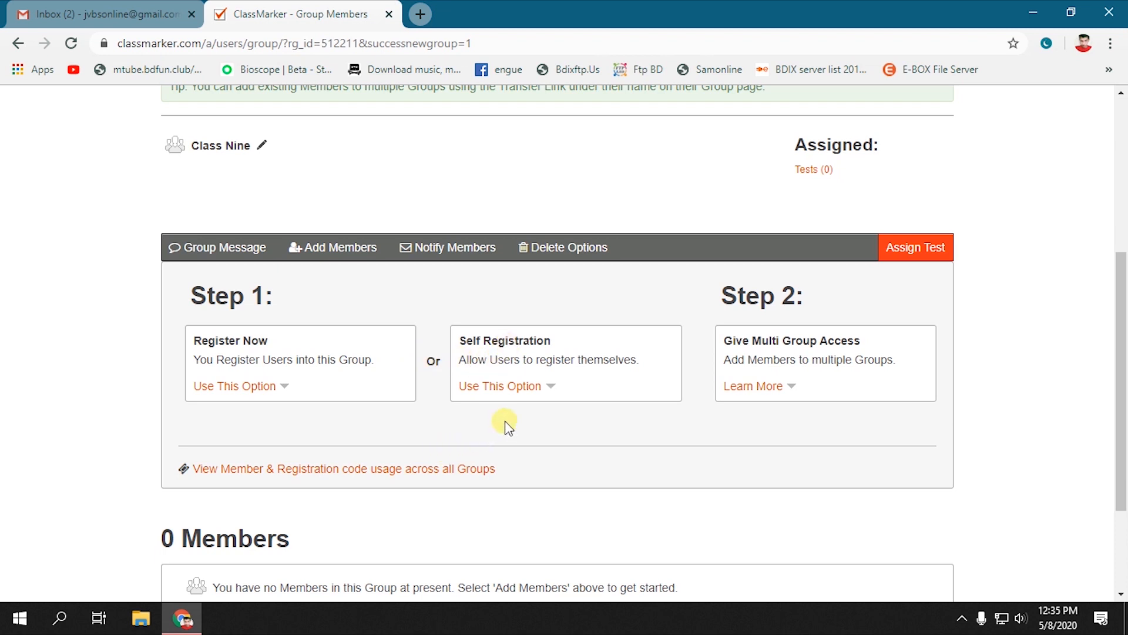
{"action": "mouse_move", "coordinate": [495, 424]}
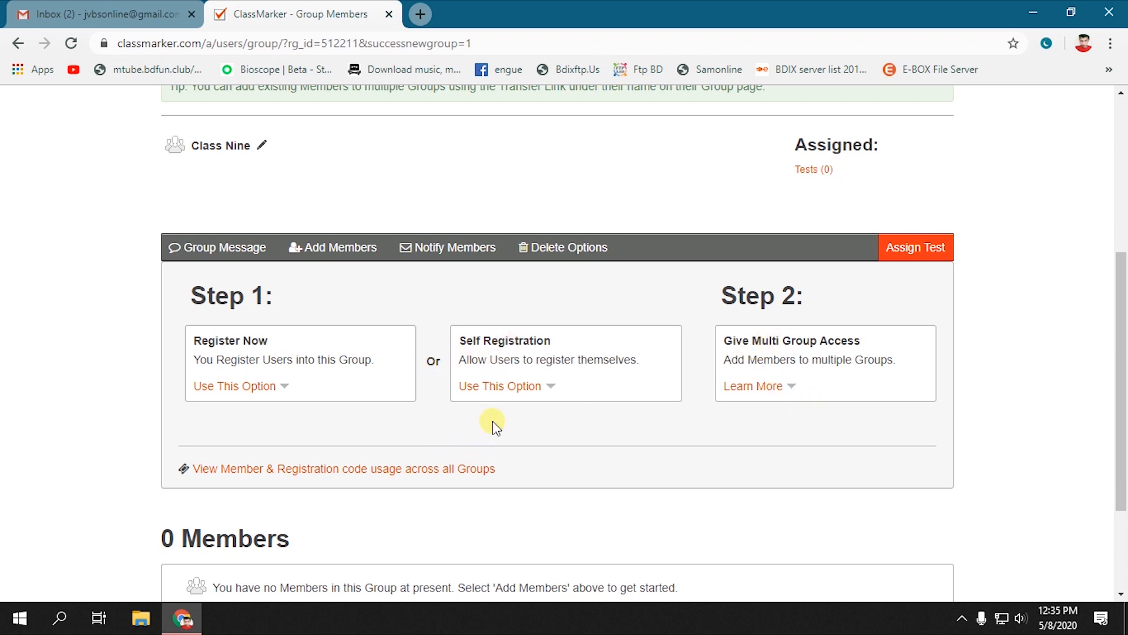
{"action": "mouse_move", "coordinate": [460, 438]}
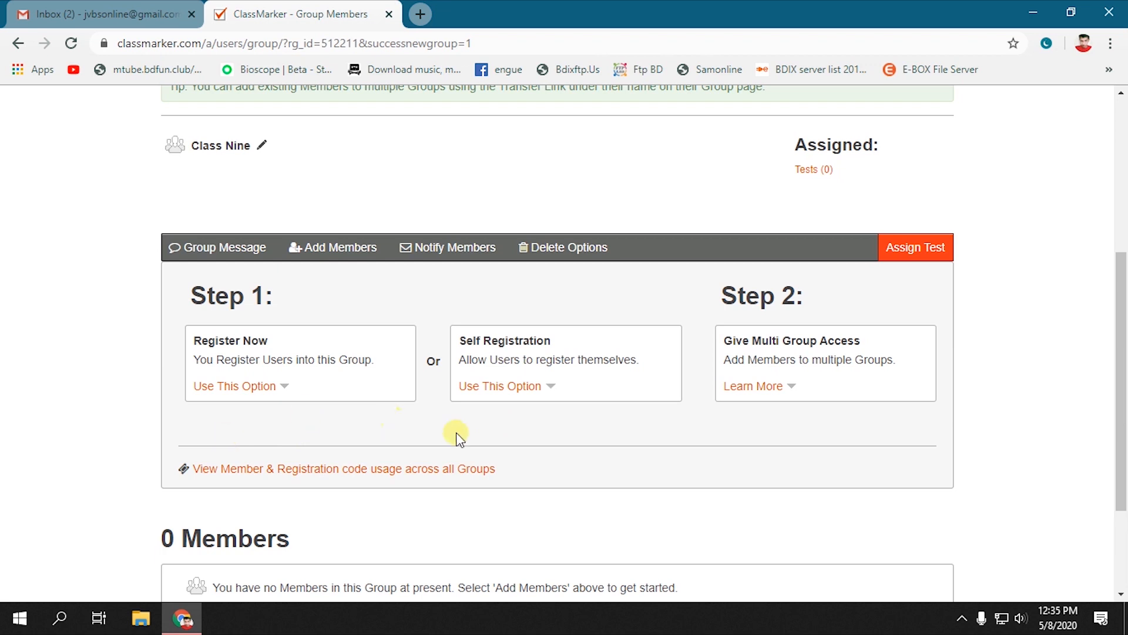
{"action": "left_click", "coordinate": [501, 385]}
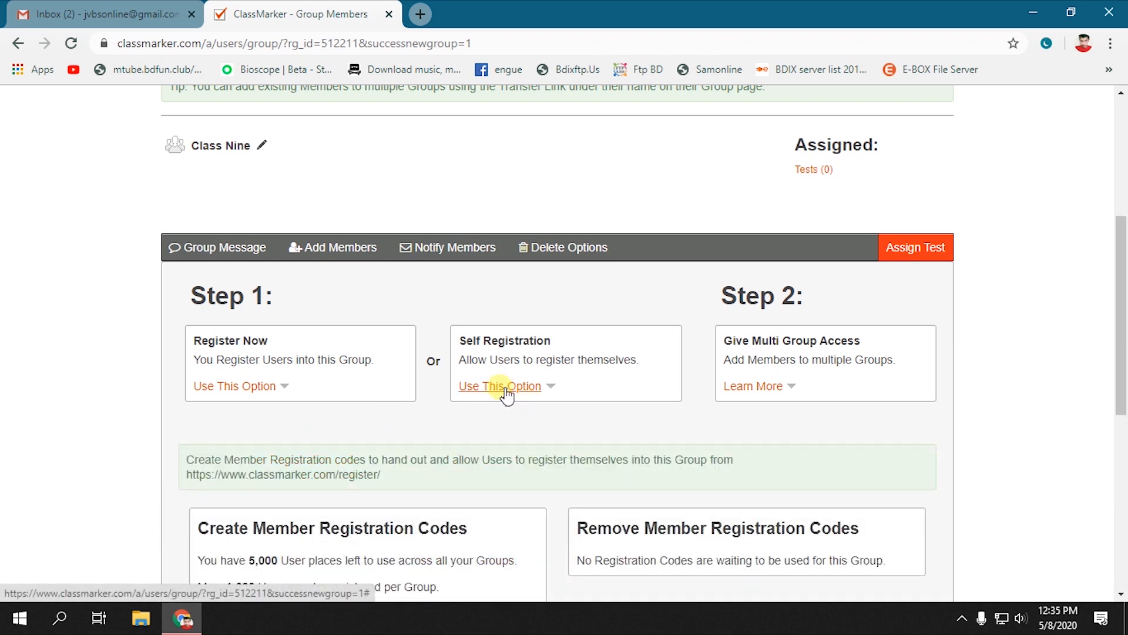
{"action": "scroll", "scroll_direction": "down", "scroll_amount": 3}
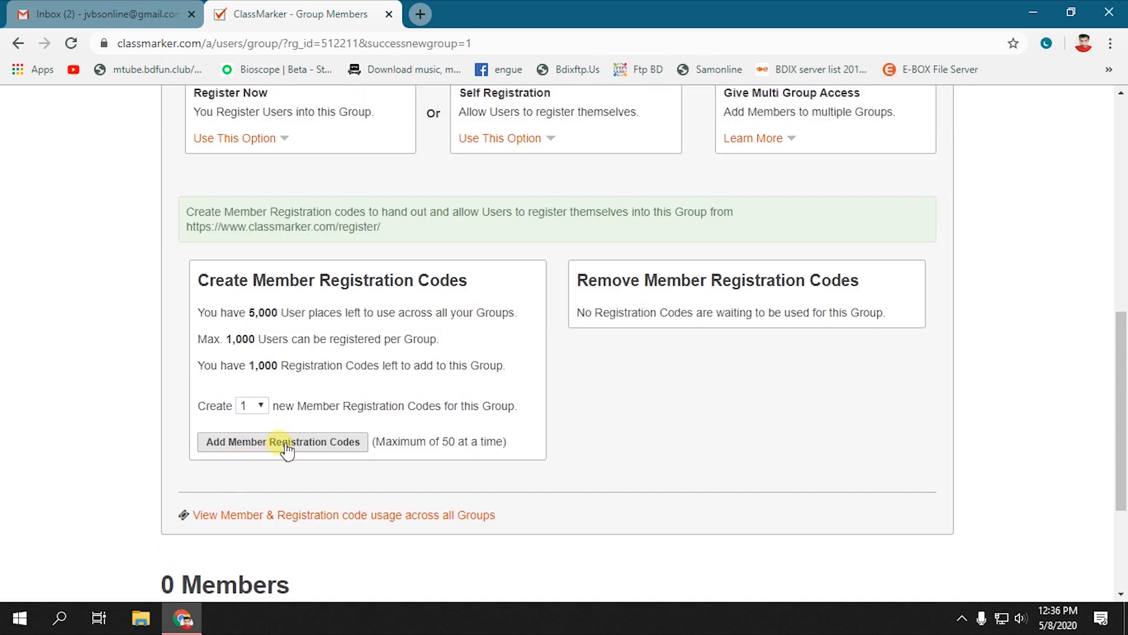
{"action": "left_click", "coordinate": [252, 405]}
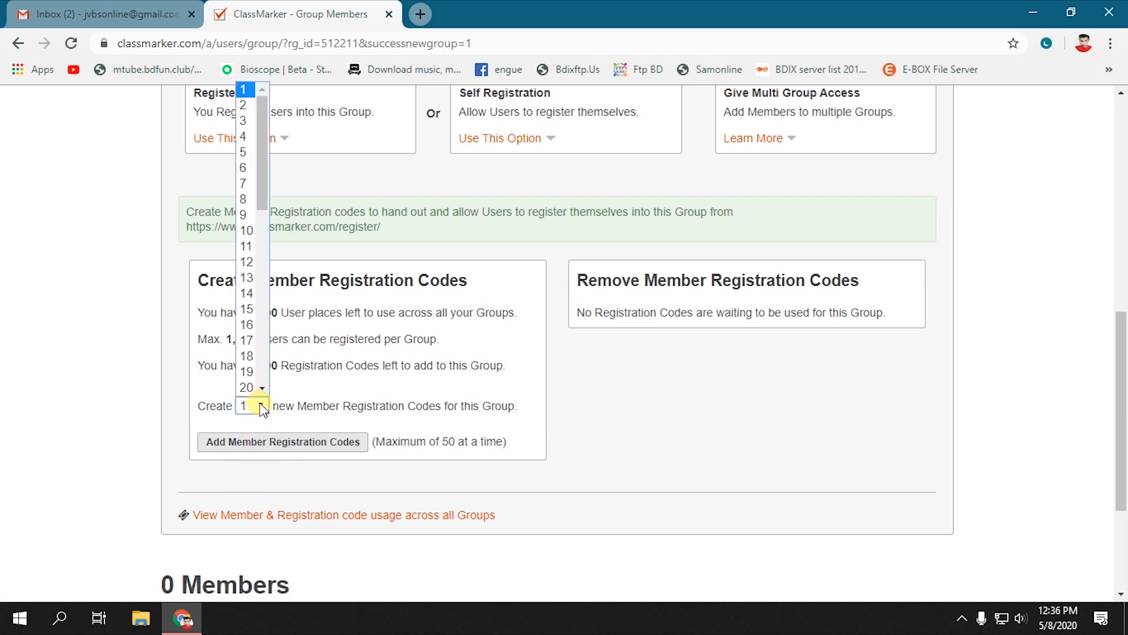
{"action": "left_click", "coordinate": [244, 229]}
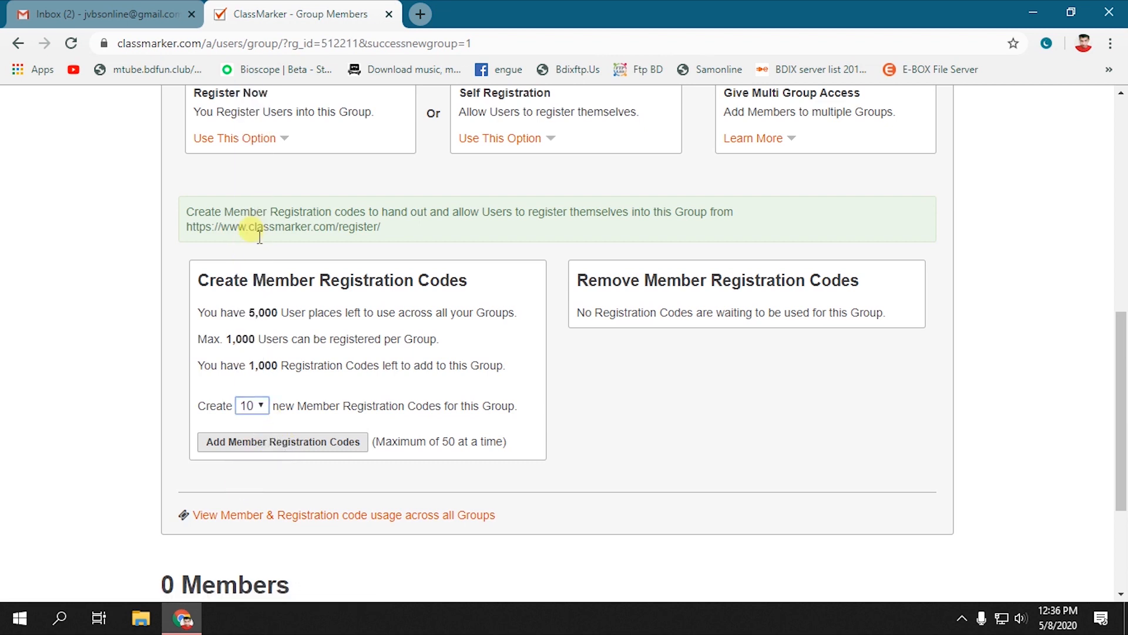
{"action": "mouse_move", "coordinate": [259, 478]}
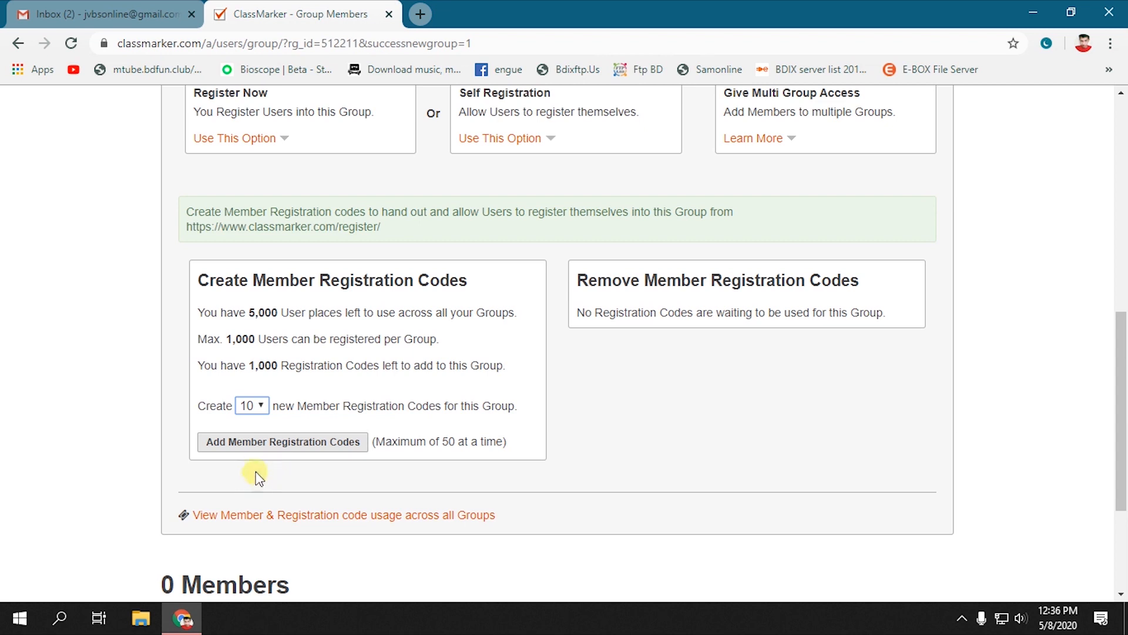
{"action": "left_click", "coordinate": [282, 441]}
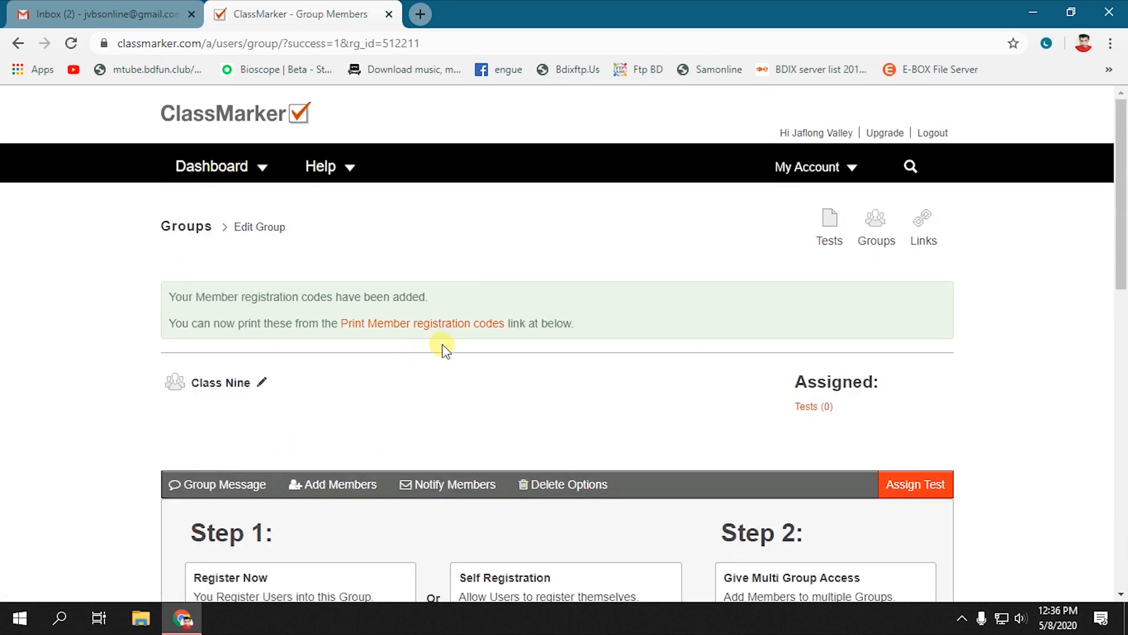
{"action": "mouse_move", "coordinate": [413, 310]}
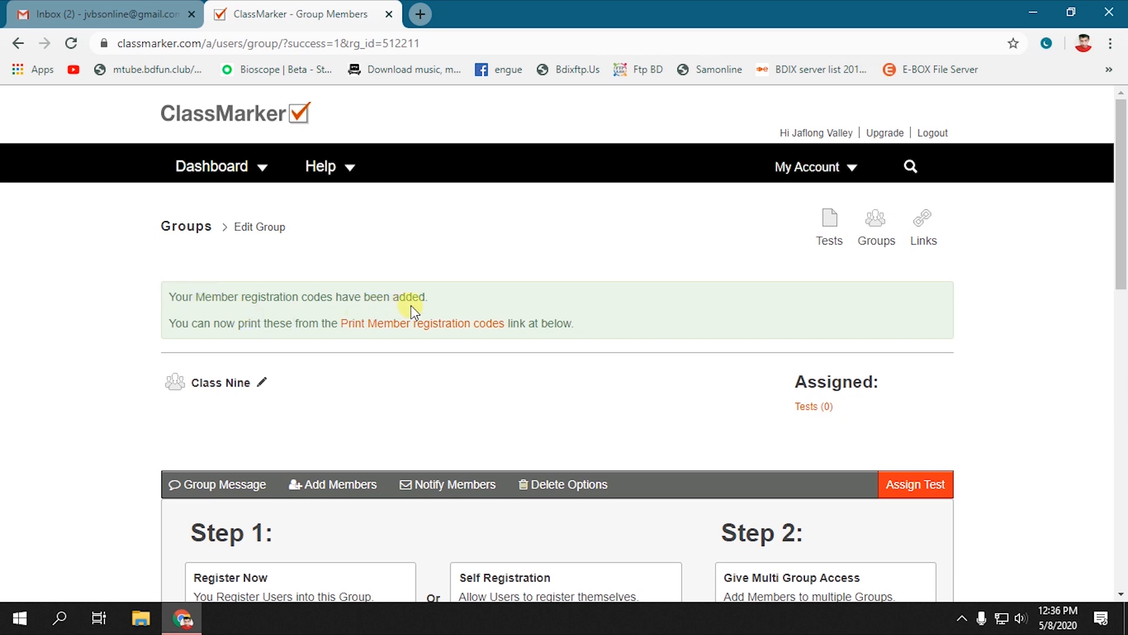
{"action": "mouse_move", "coordinate": [329, 342]}
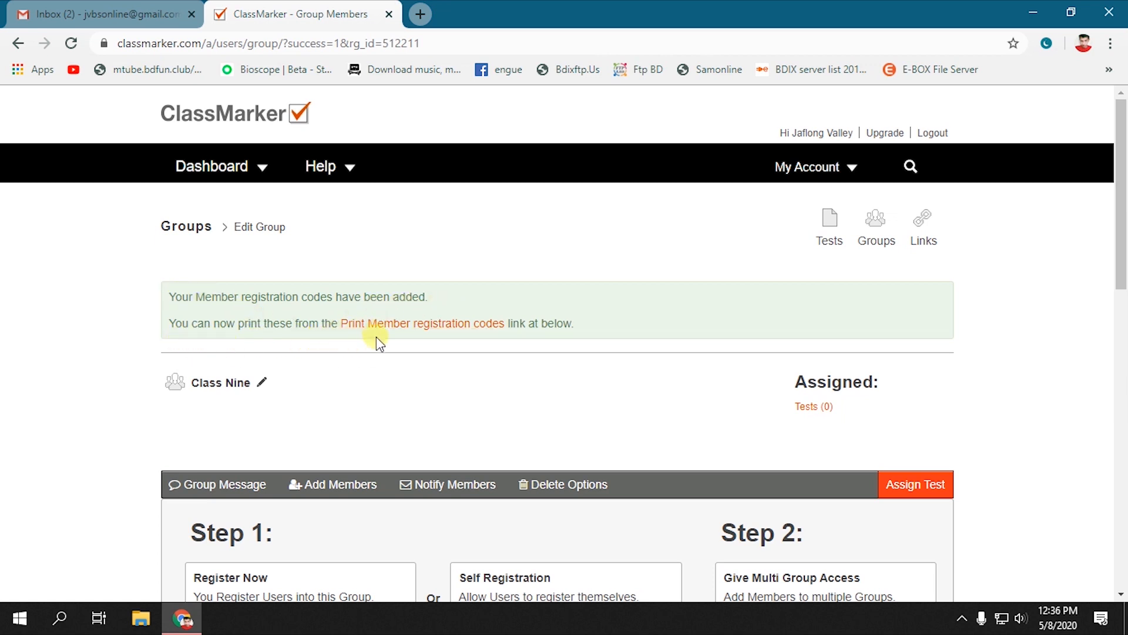
{"action": "mouse_move", "coordinate": [402, 340]}
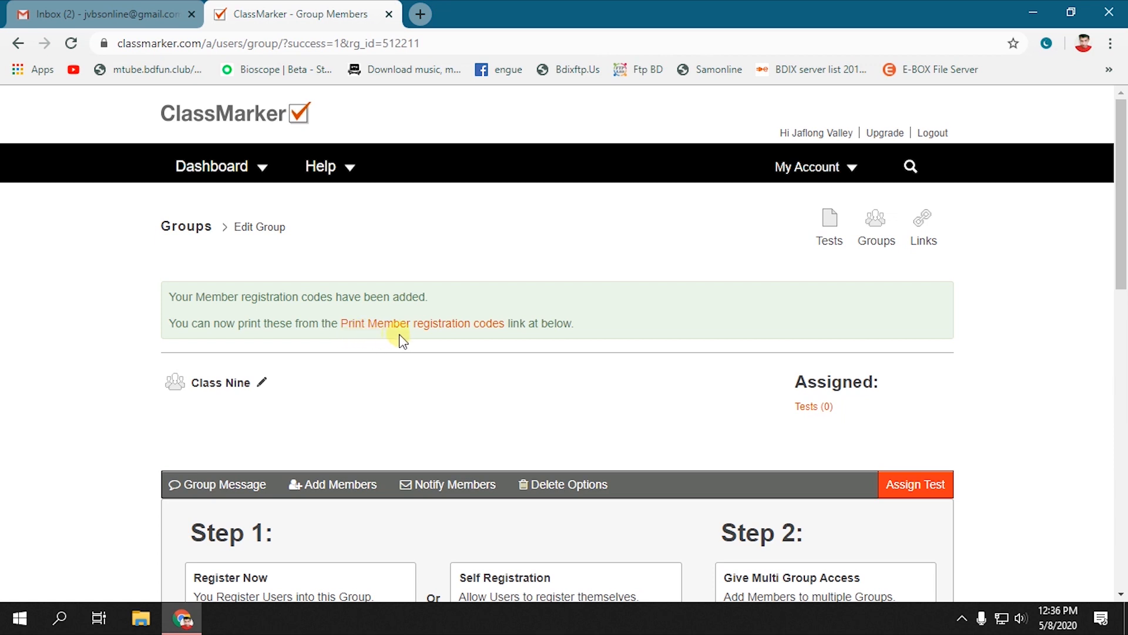
{"action": "mouse_move", "coordinate": [424, 323]}
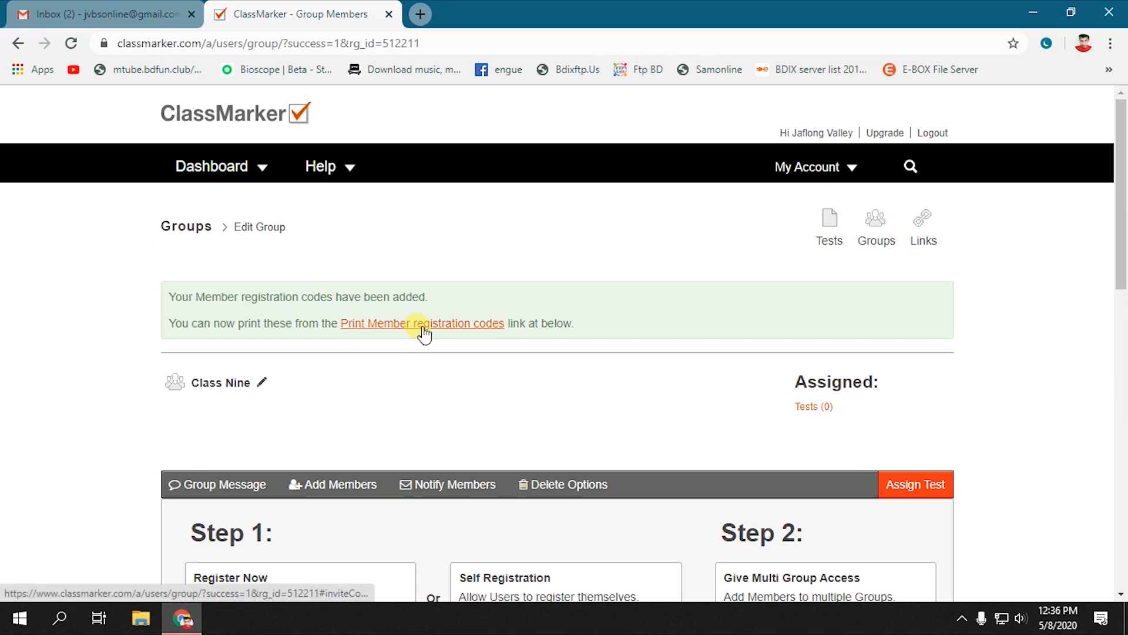
Show the printable Class Nine registration codes page, then go to the Tests area
{"action": "left_click", "coordinate": [423, 324]}
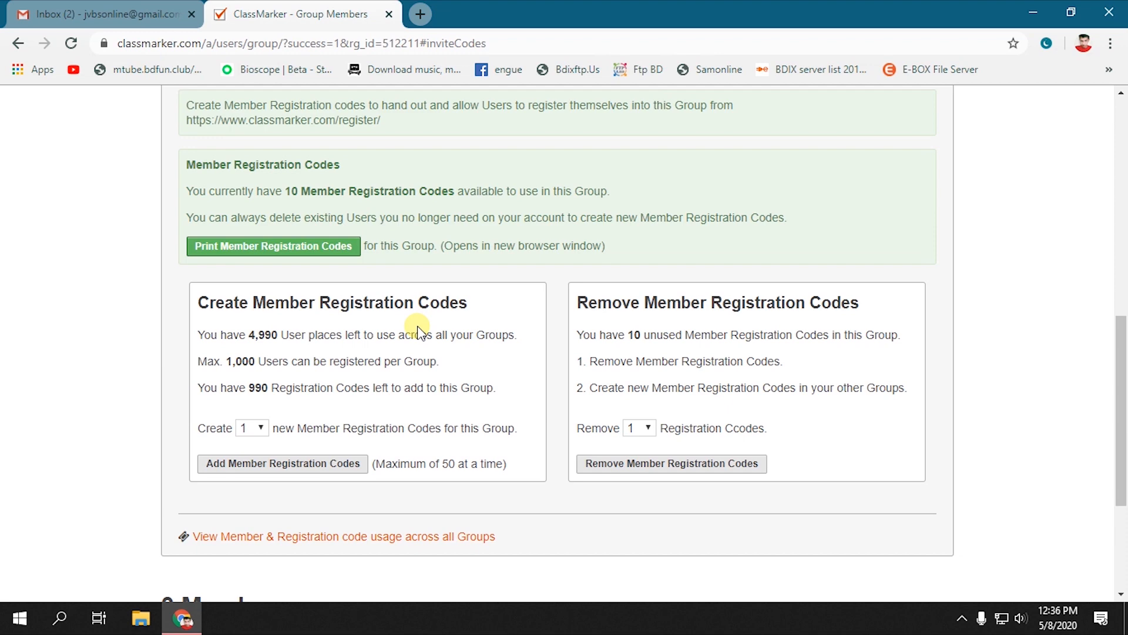
{"action": "left_click", "coordinate": [273, 245]}
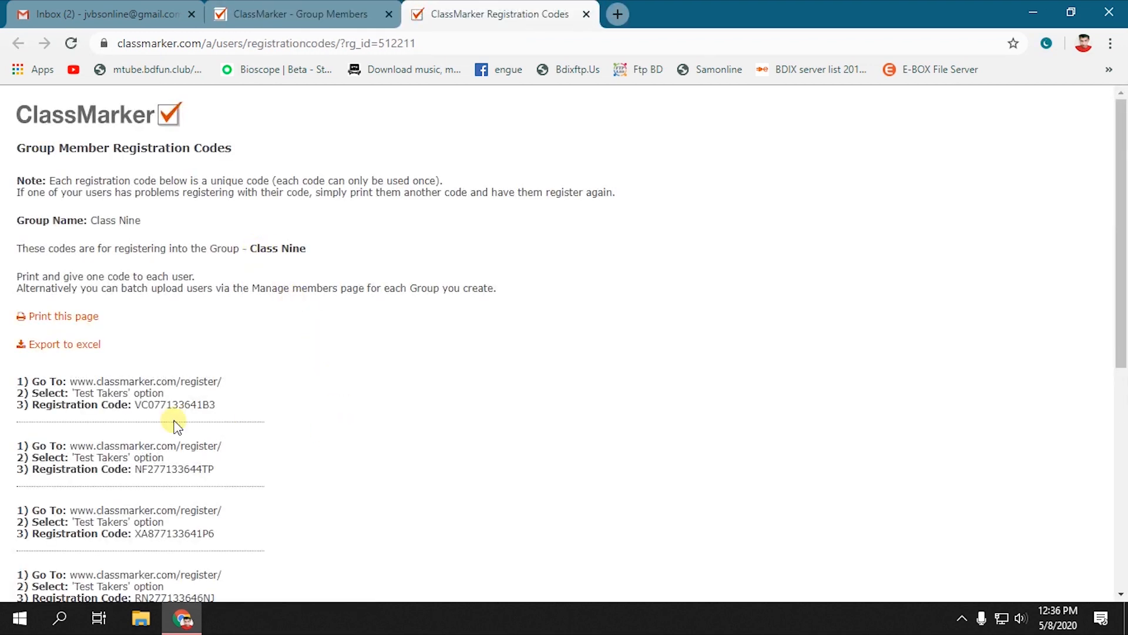
{"action": "scroll", "scroll_direction": "down", "scroll_amount": 3}
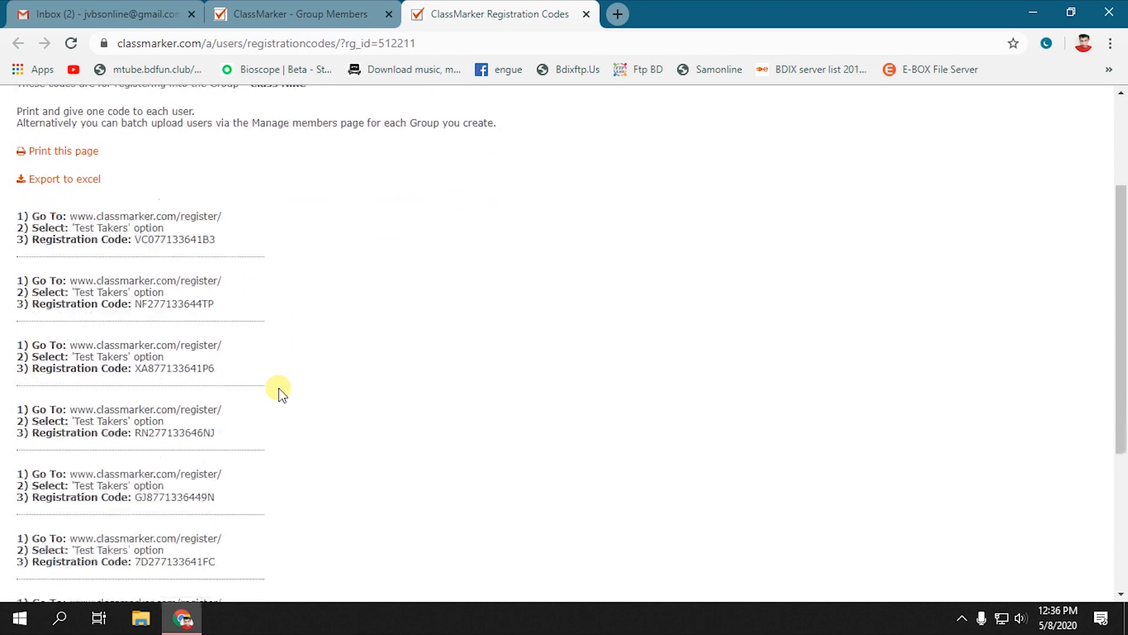
{"action": "left_click", "coordinate": [62, 151]}
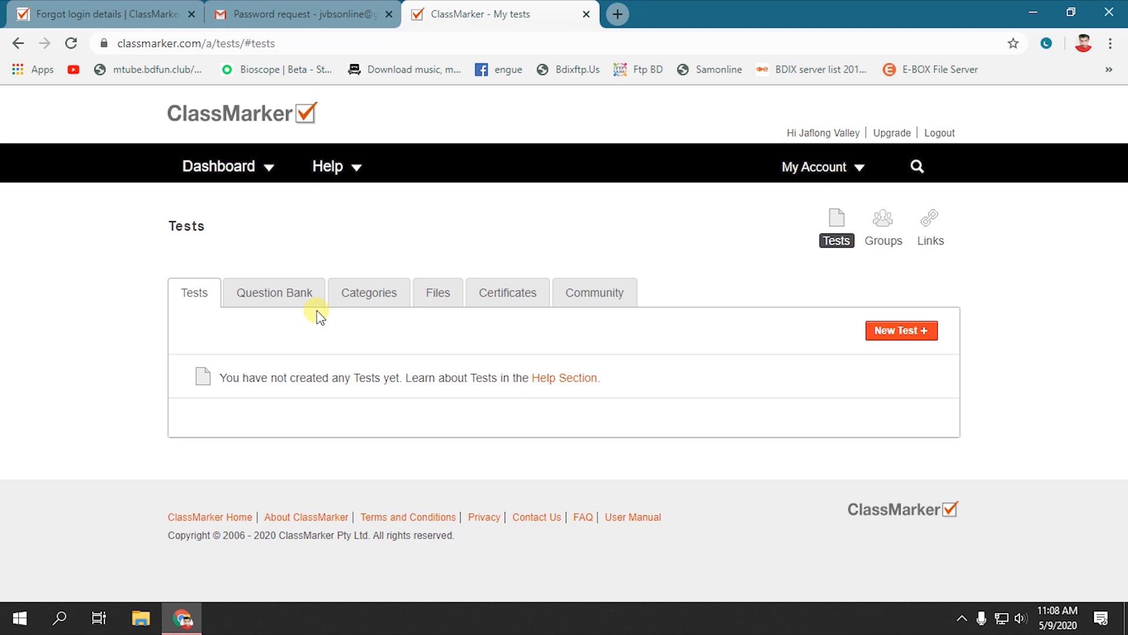
Create a new test named ICT and start adding questions to it
{"action": "left_click", "coordinate": [900, 330]}
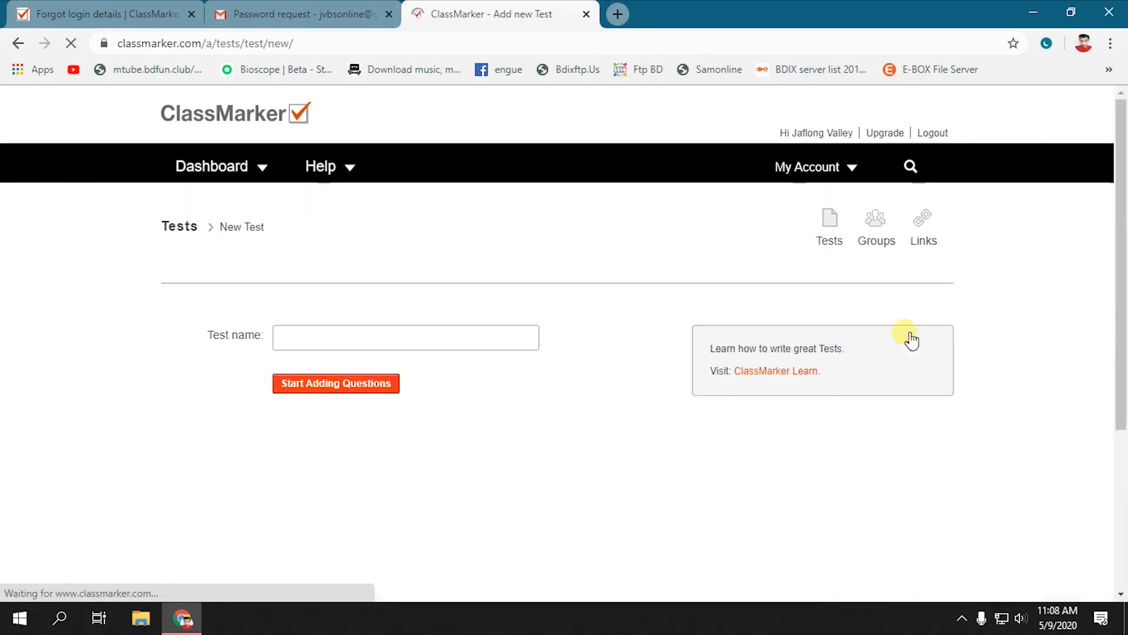
{"action": "left_click", "coordinate": [406, 337]}
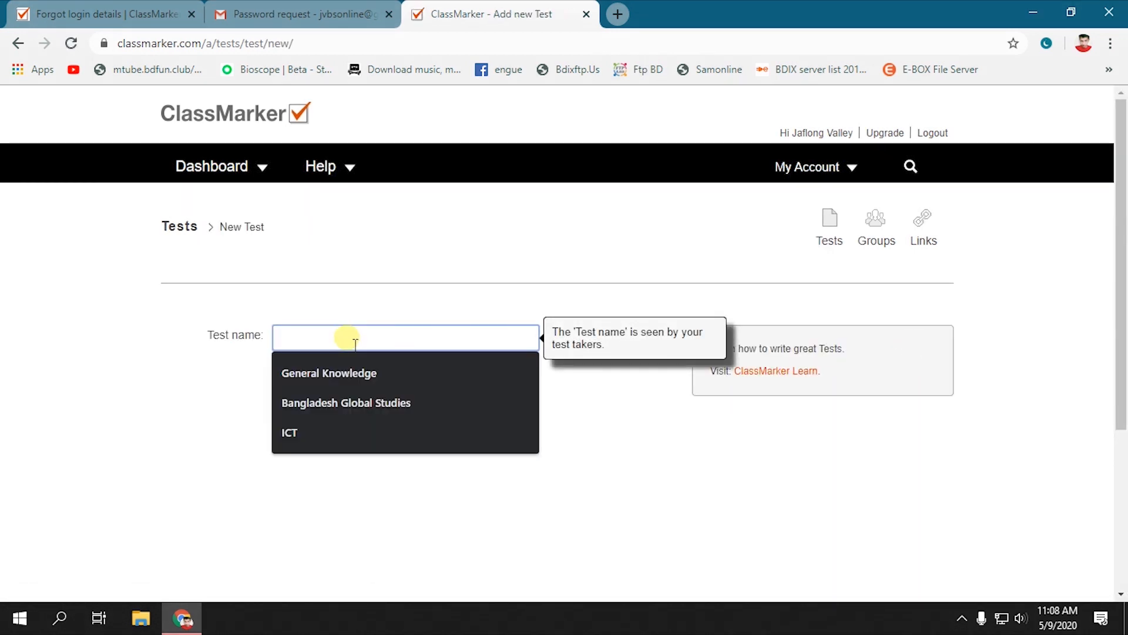
{"action": "left_click", "coordinate": [289, 431]}
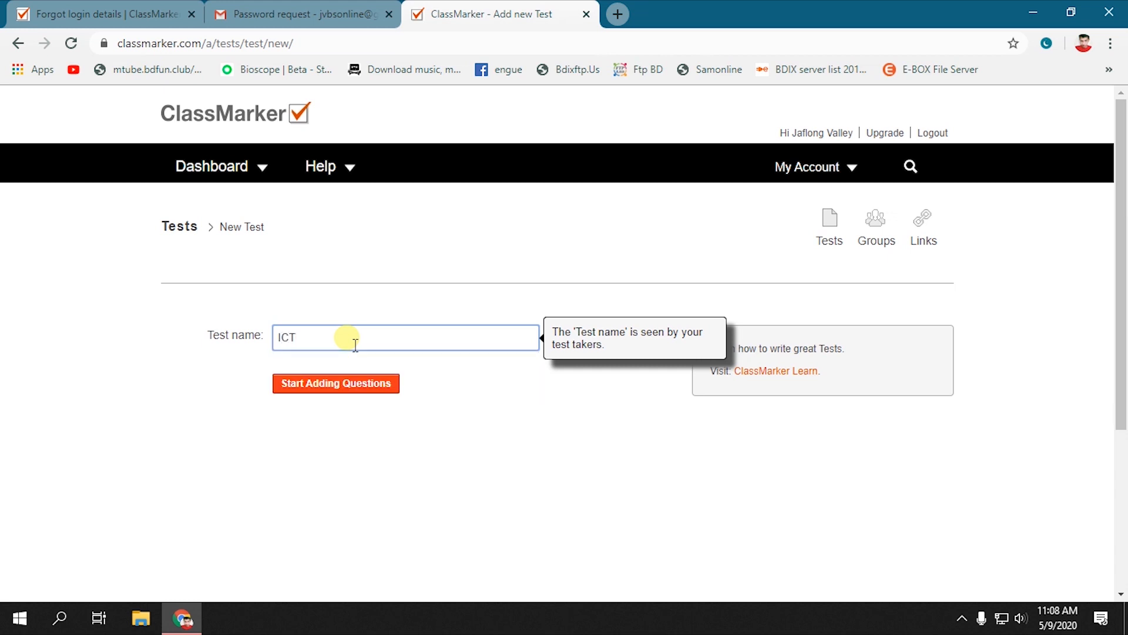
{"action": "left_click", "coordinate": [335, 395]}
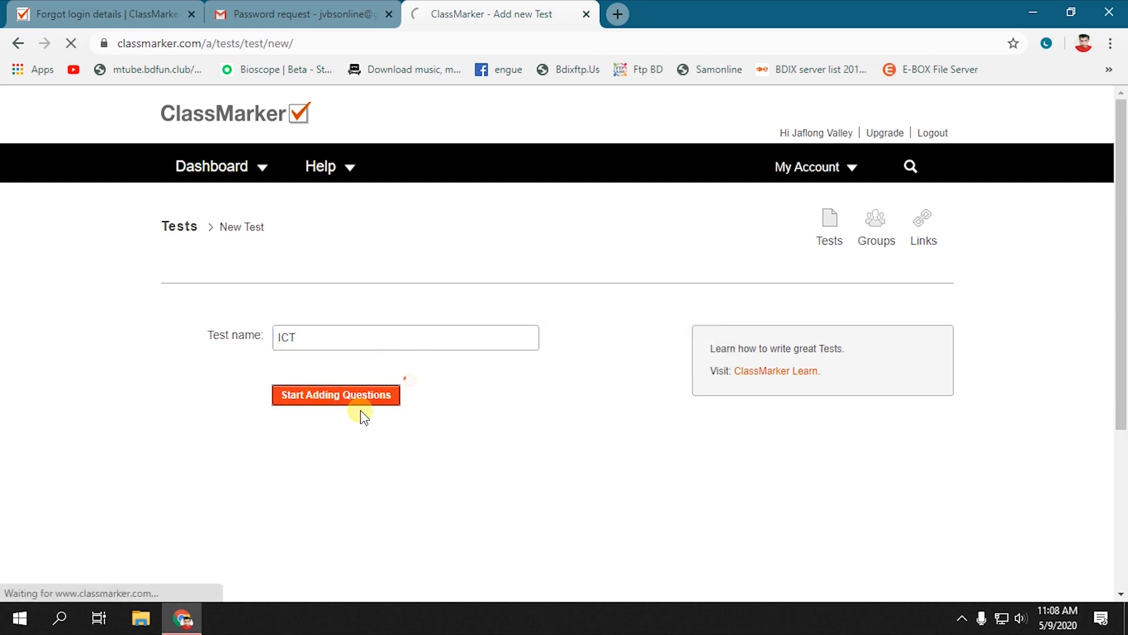
{"action": "left_click", "coordinate": [334, 395]}
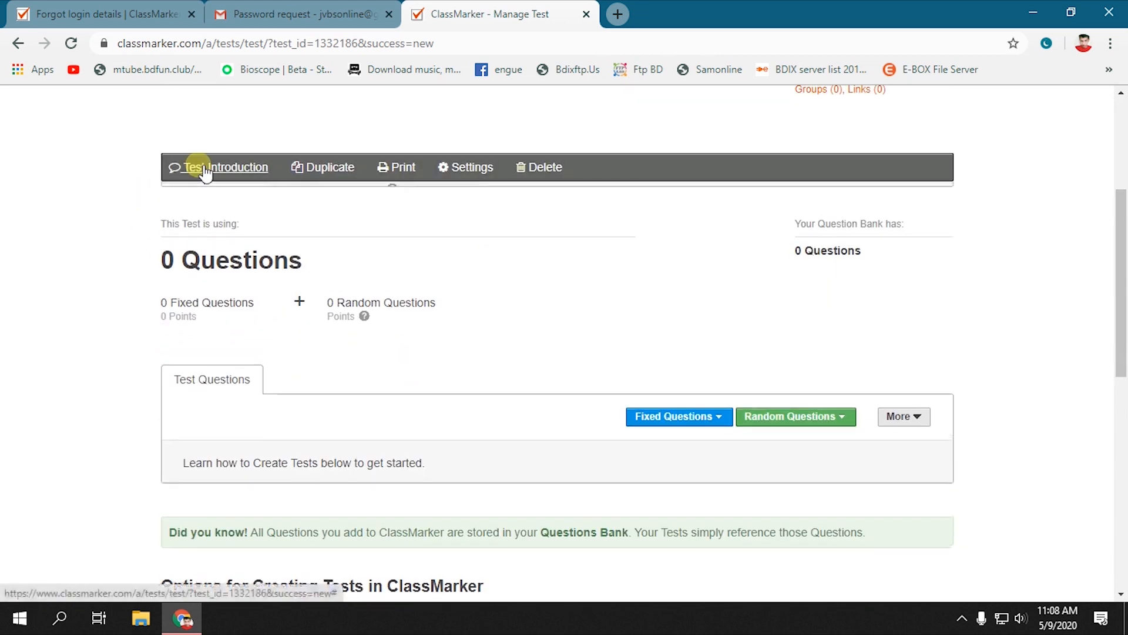
Save 'Jaflong Valley Boarding School' as the ICT test introduction
{"action": "left_click", "coordinate": [225, 167]}
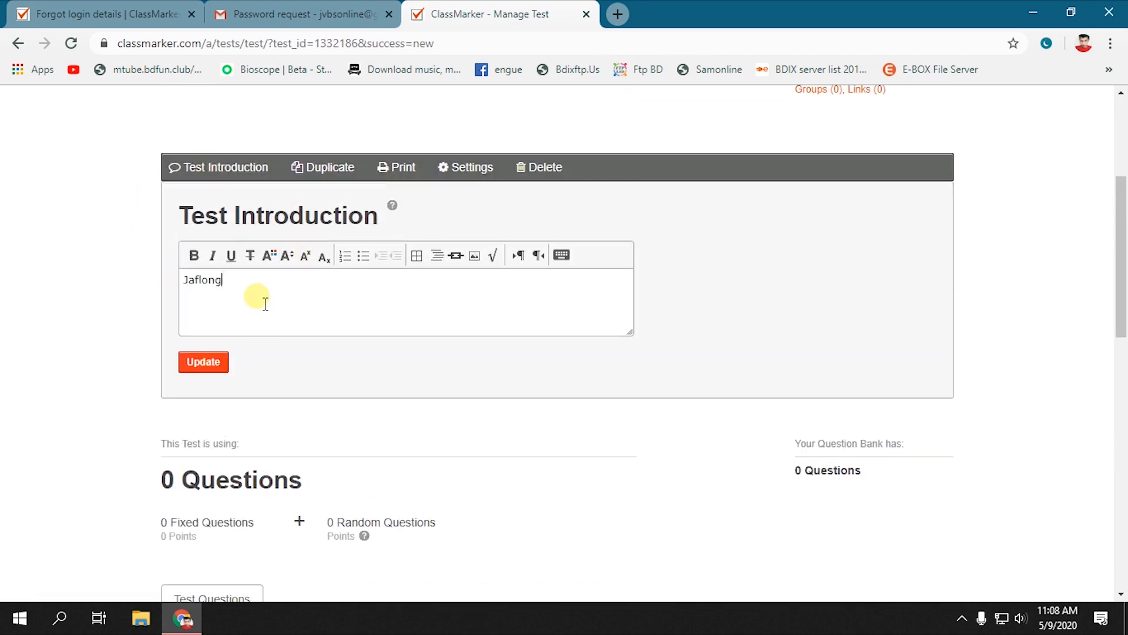
{"action": "type", "text": "Valley Boarding School"}
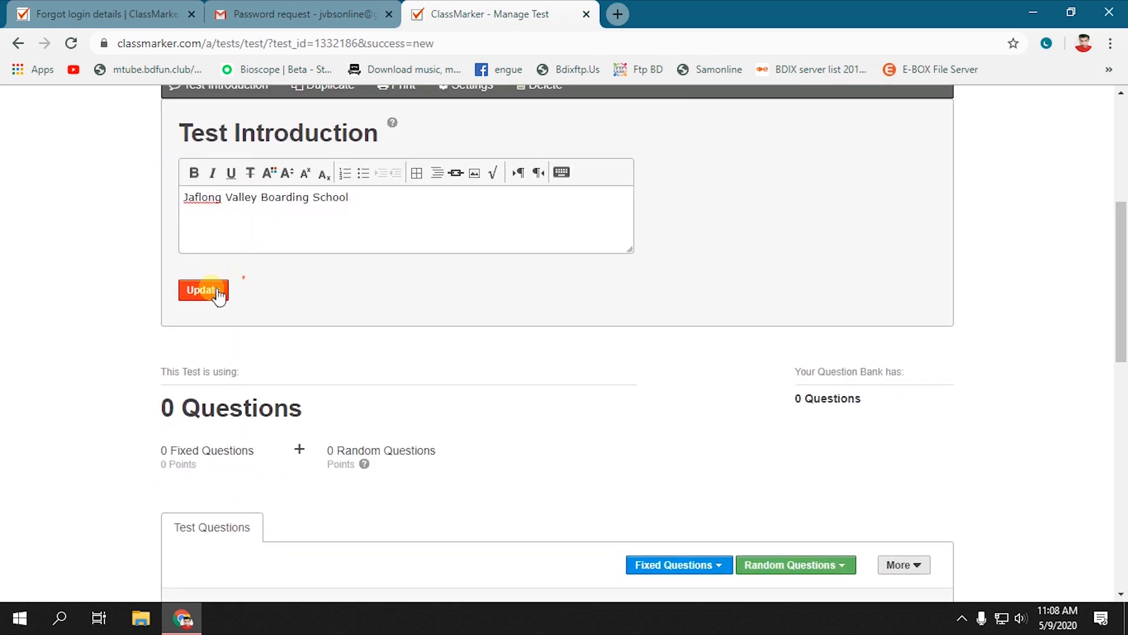
{"action": "left_click", "coordinate": [204, 290]}
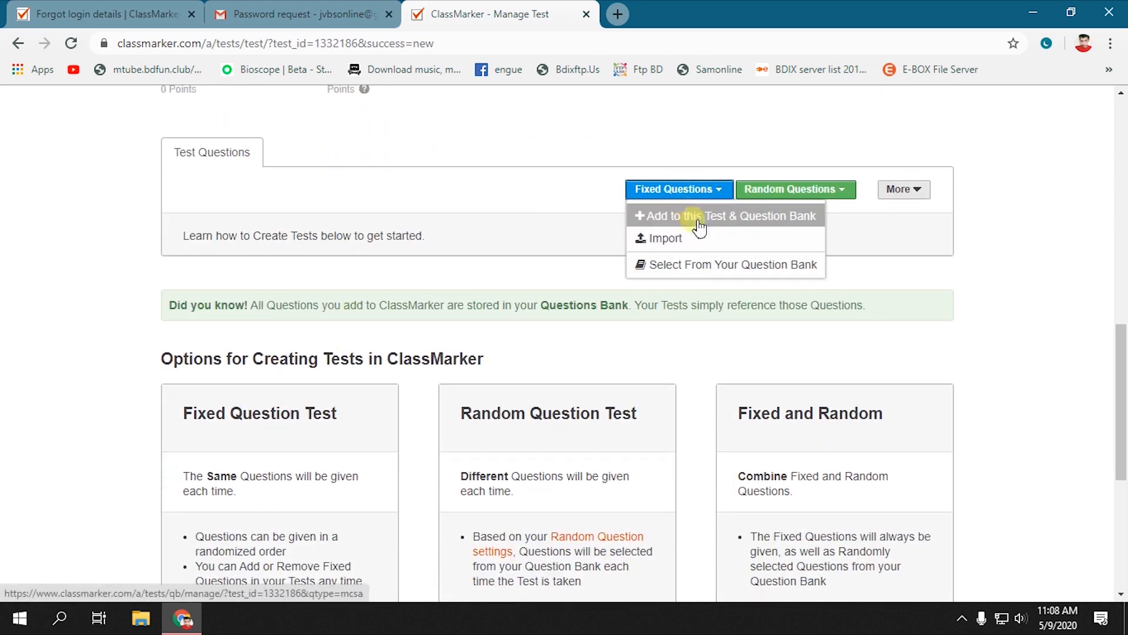
Draft a fixed multiple-choice question about the Ctrl key with options Modifier, Function, Alphabetic, A correct
{"action": "left_click", "coordinate": [726, 215]}
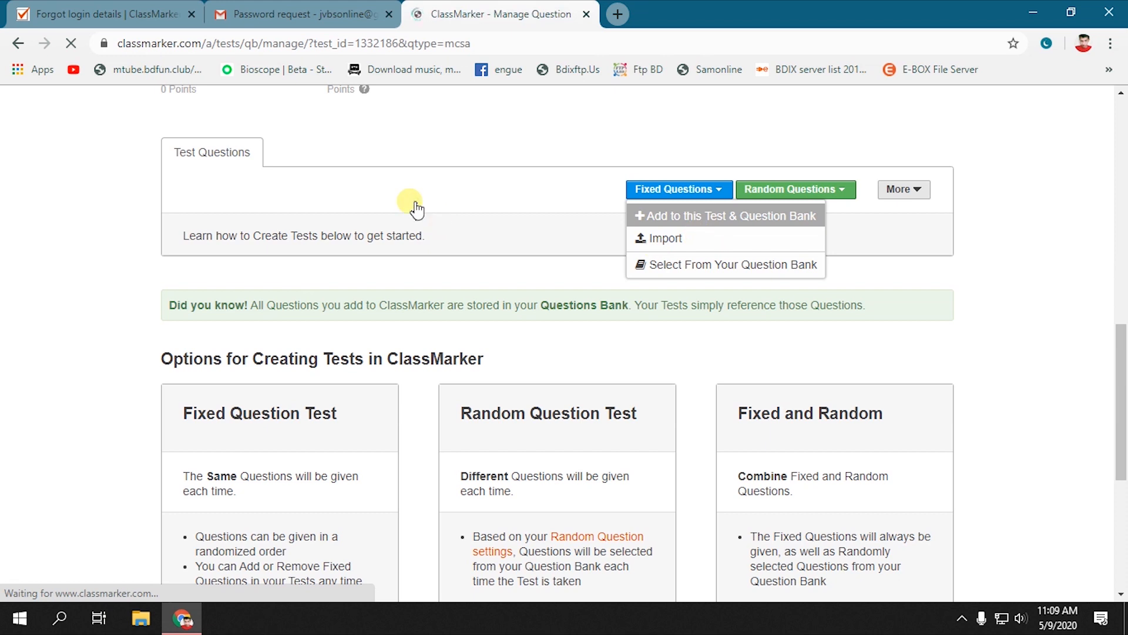
{"action": "left_click", "coordinate": [726, 215]}
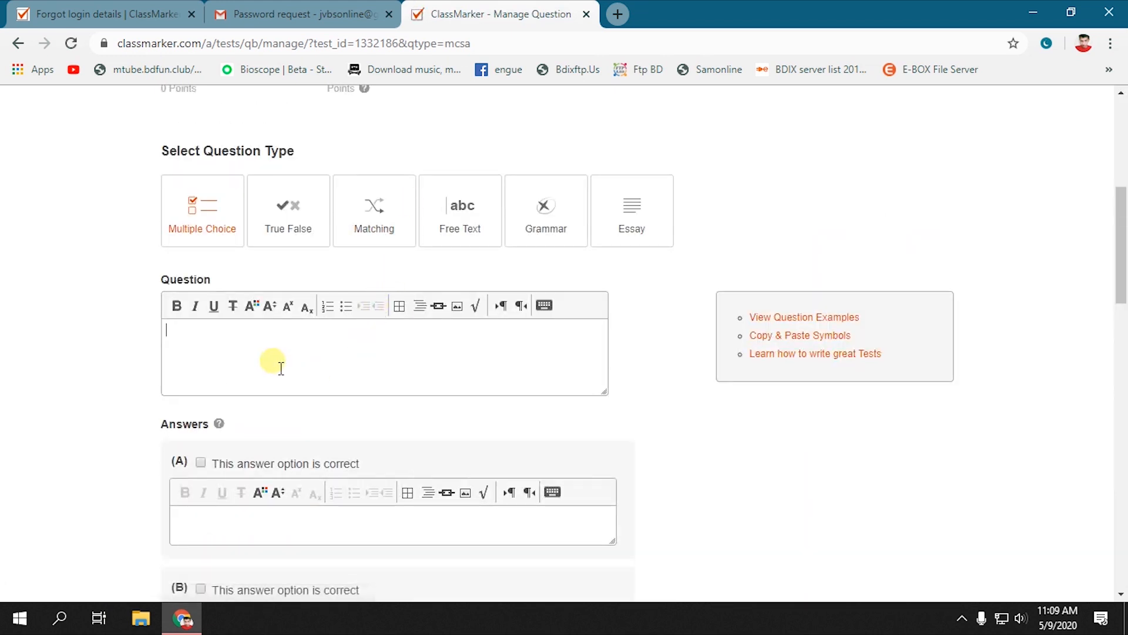
{"action": "scroll", "scroll_direction": "down", "scroll_amount": 3}
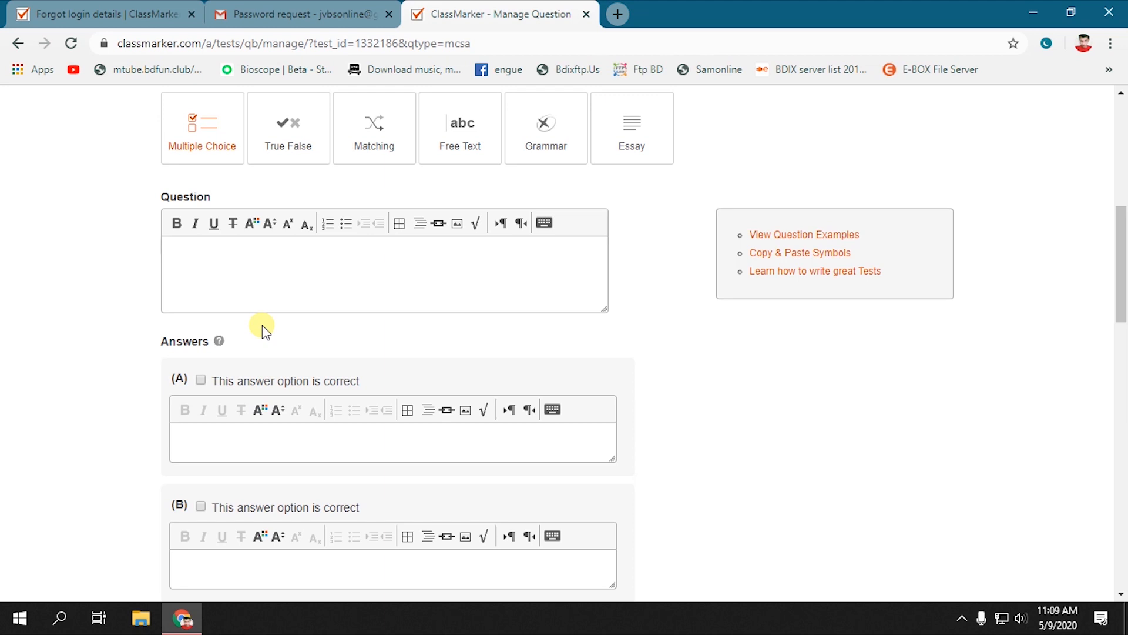
{"action": "mouse_move", "coordinate": [353, 255]}
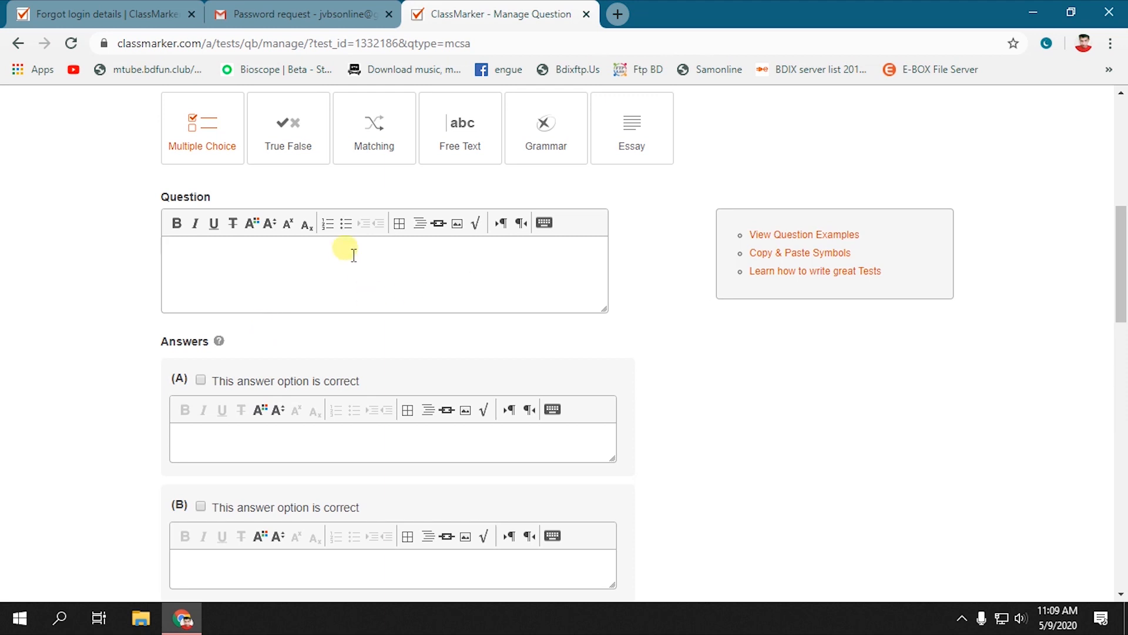
{"action": "type", "text": "Ctrl"}
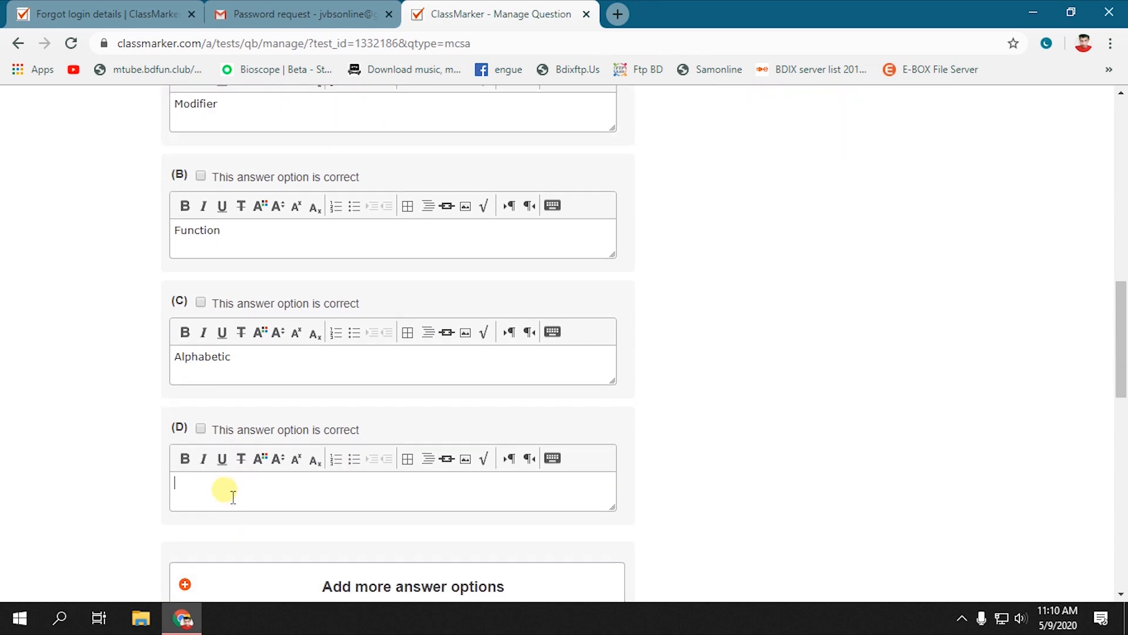
{"action": "type", "text": "adjustment"}
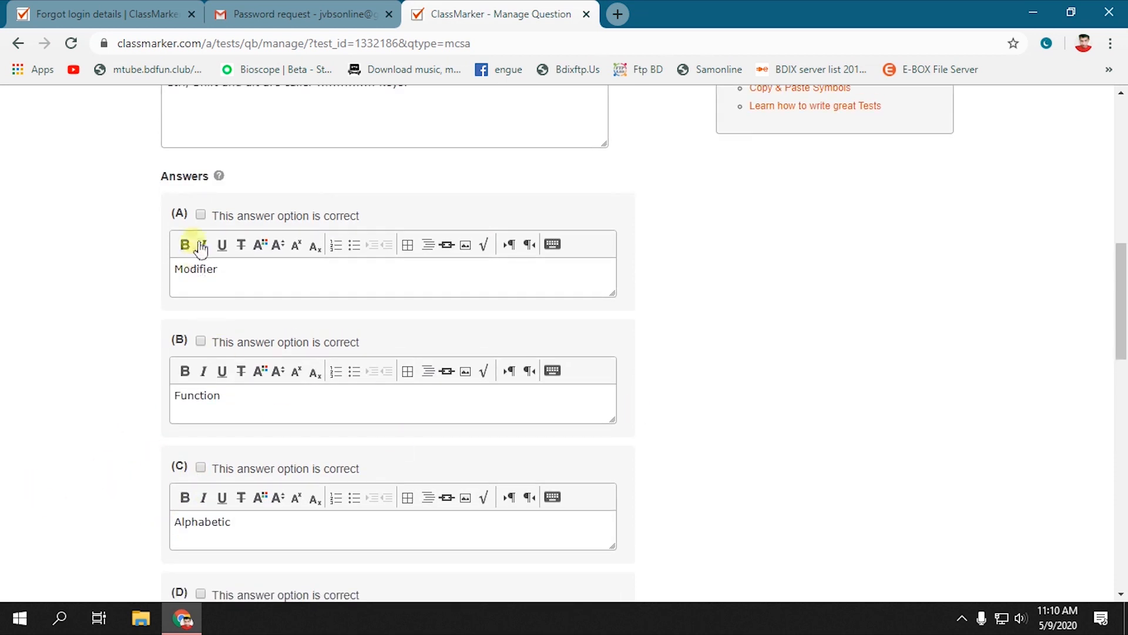
{"action": "scroll", "scroll_direction": "down", "scroll_amount": 3}
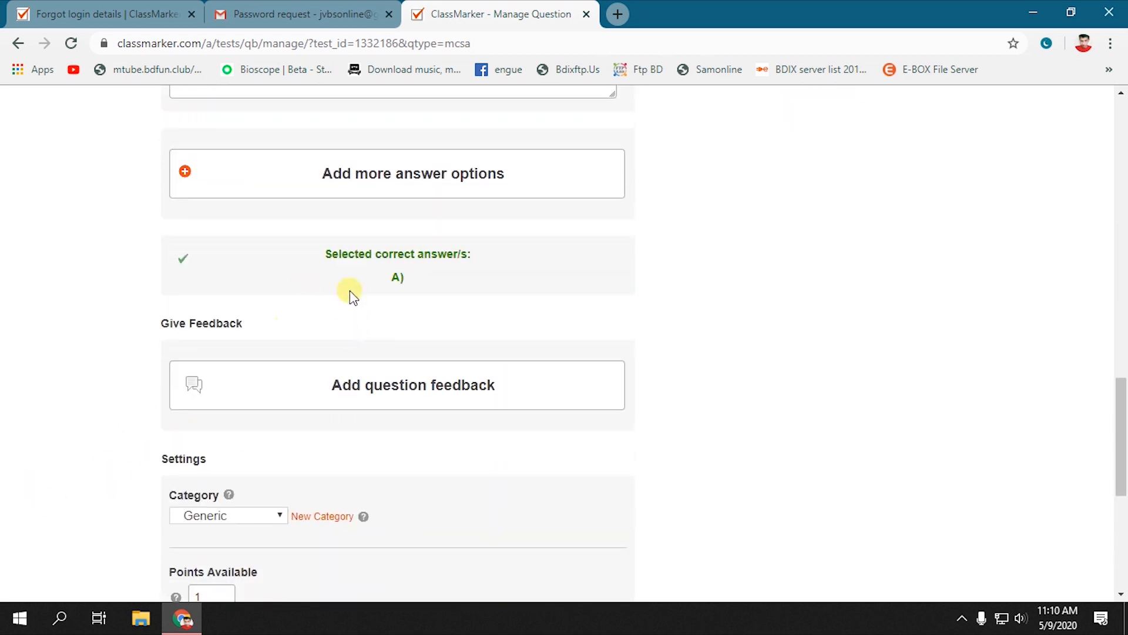
{"action": "scroll", "scroll_direction": "down", "scroll_amount": 3}
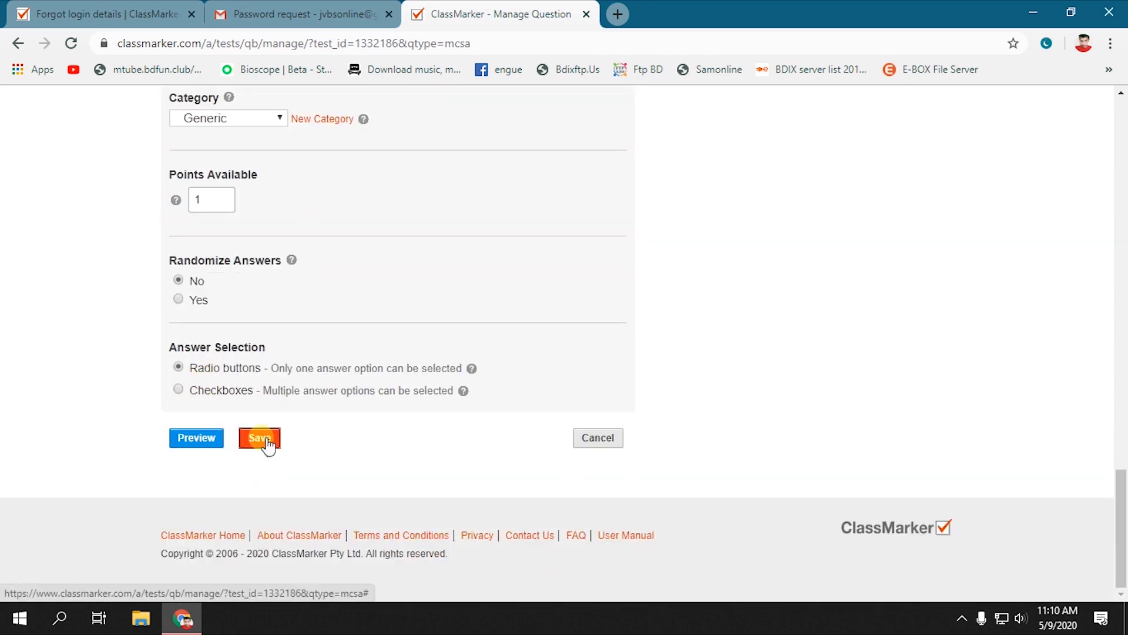
Save the question, add 'MS-Word is exa…' and the essay 'What is computer generation?' with its points
{"action": "left_click", "coordinate": [259, 437]}
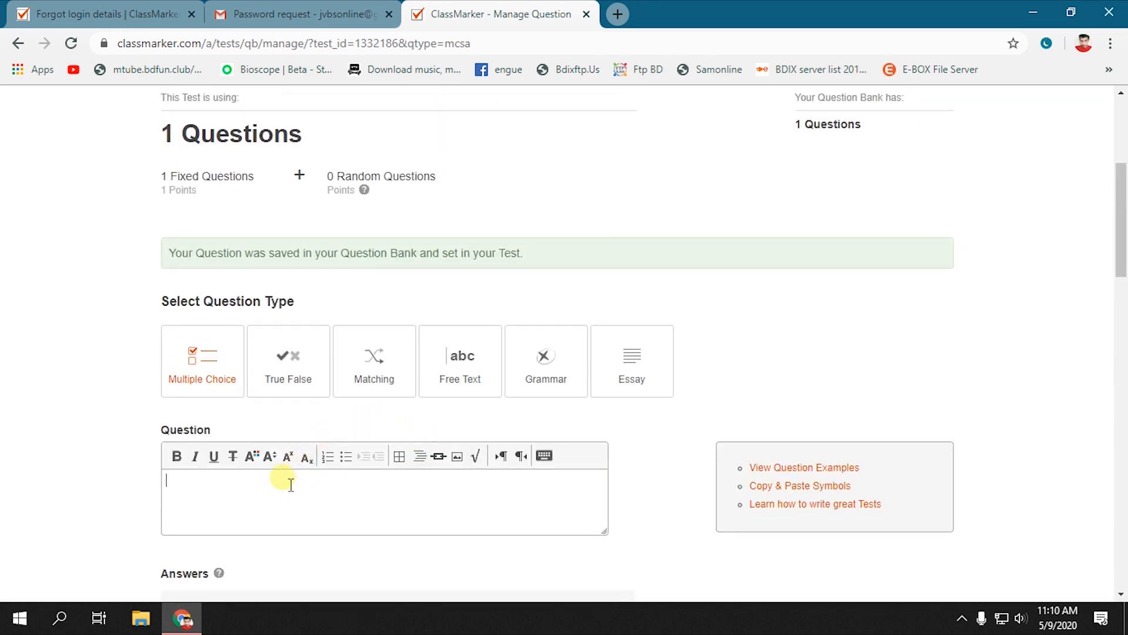
{"action": "type", "text": "MS-Word is exa"}
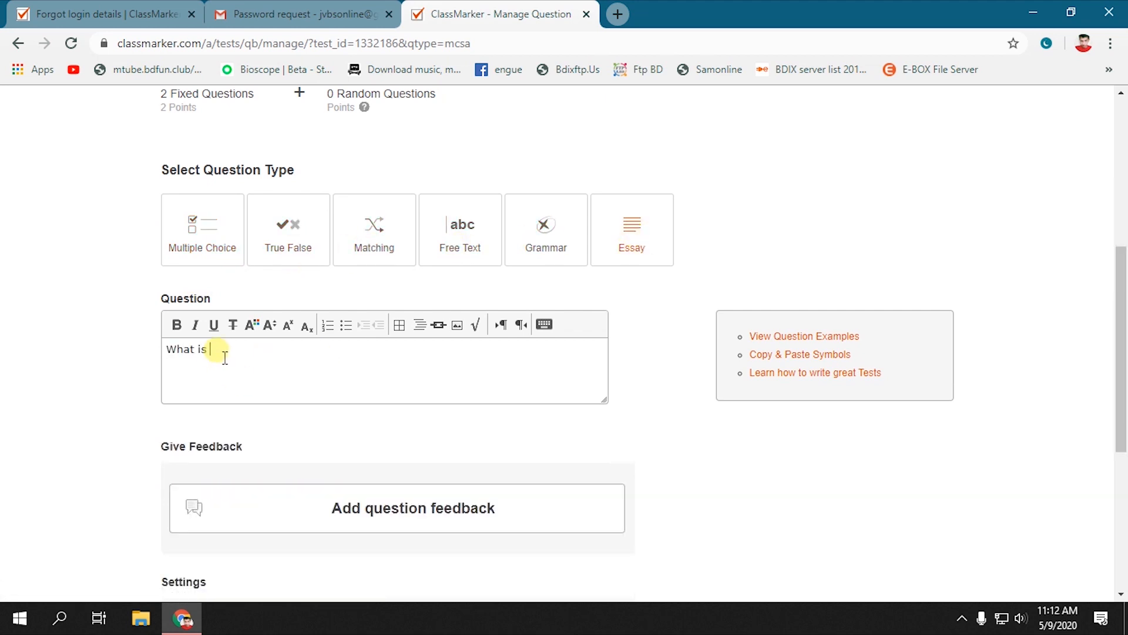
{"action": "scroll", "scroll_direction": "down", "scroll_amount": 3}
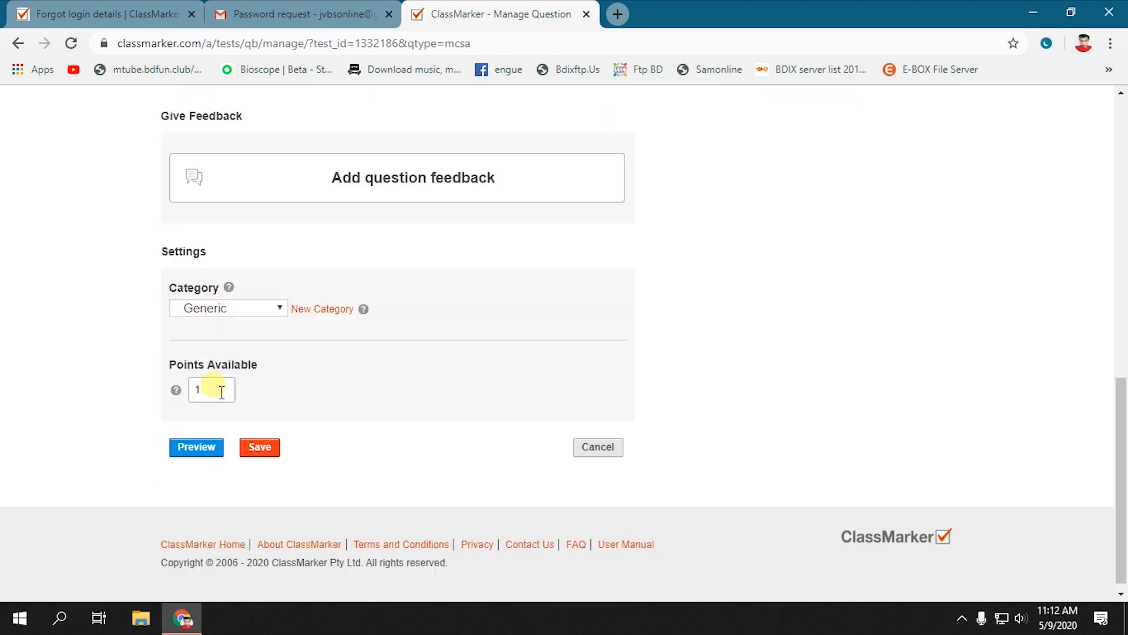
{"action": "left_click", "coordinate": [196, 446]}
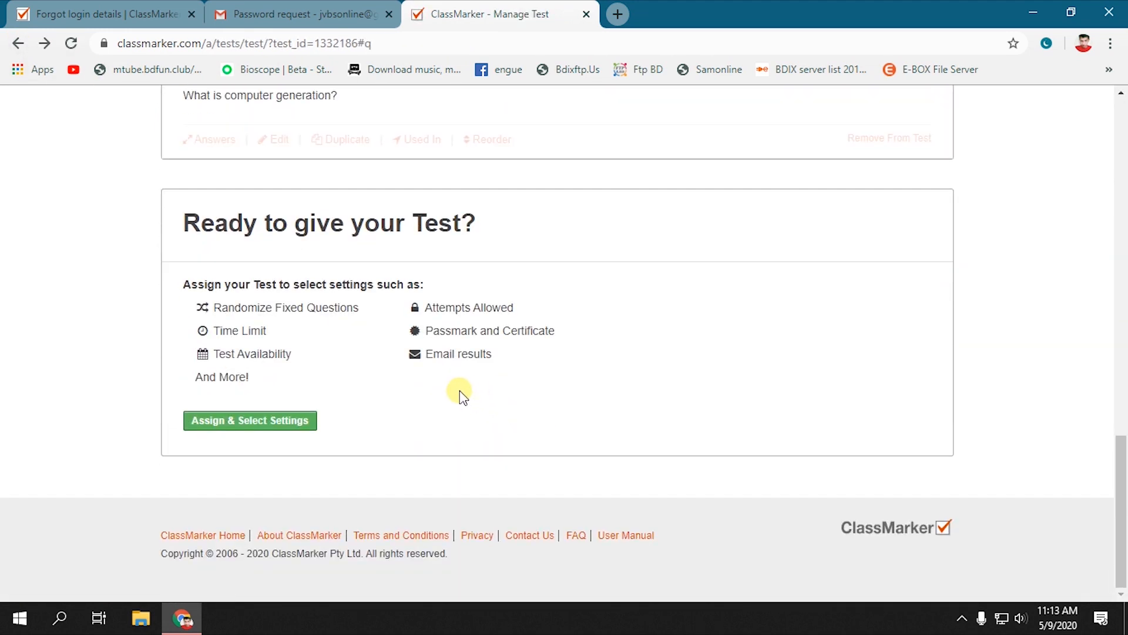
Assign the ICT test to the Class Nine group and continue to its settings
{"action": "left_click", "coordinate": [249, 421]}
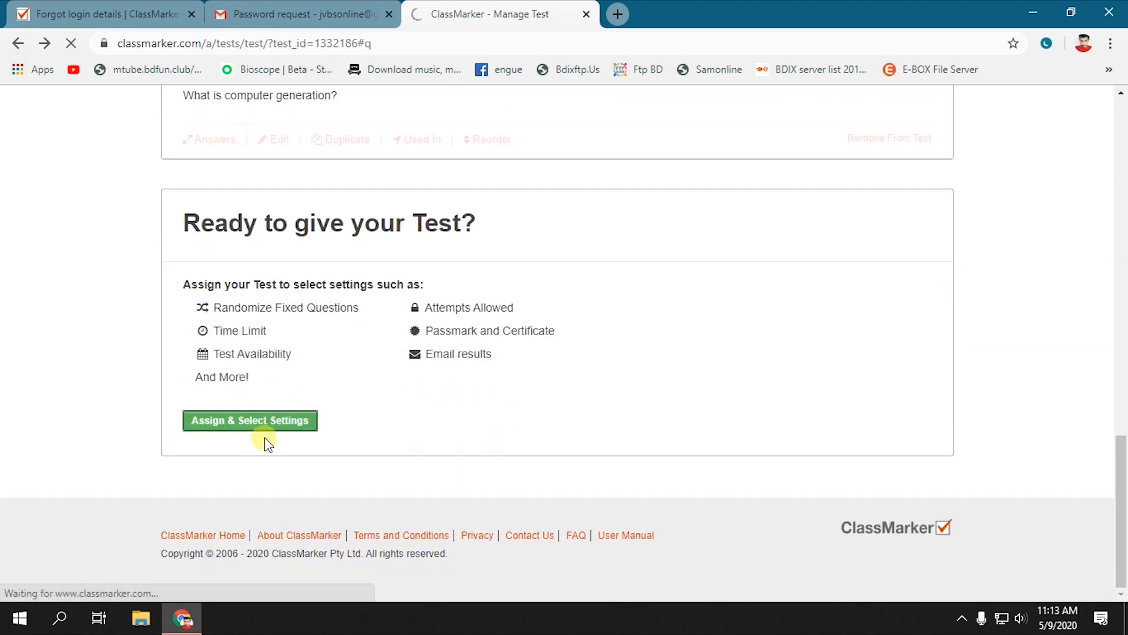
{"action": "left_click", "coordinate": [249, 421]}
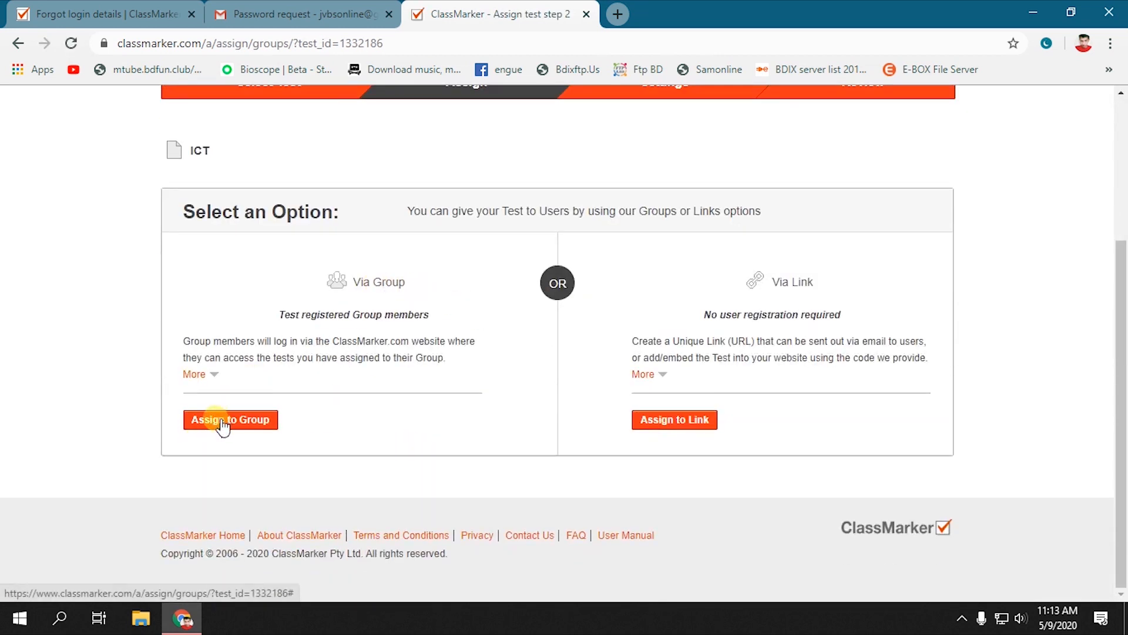
{"action": "left_click", "coordinate": [229, 419]}
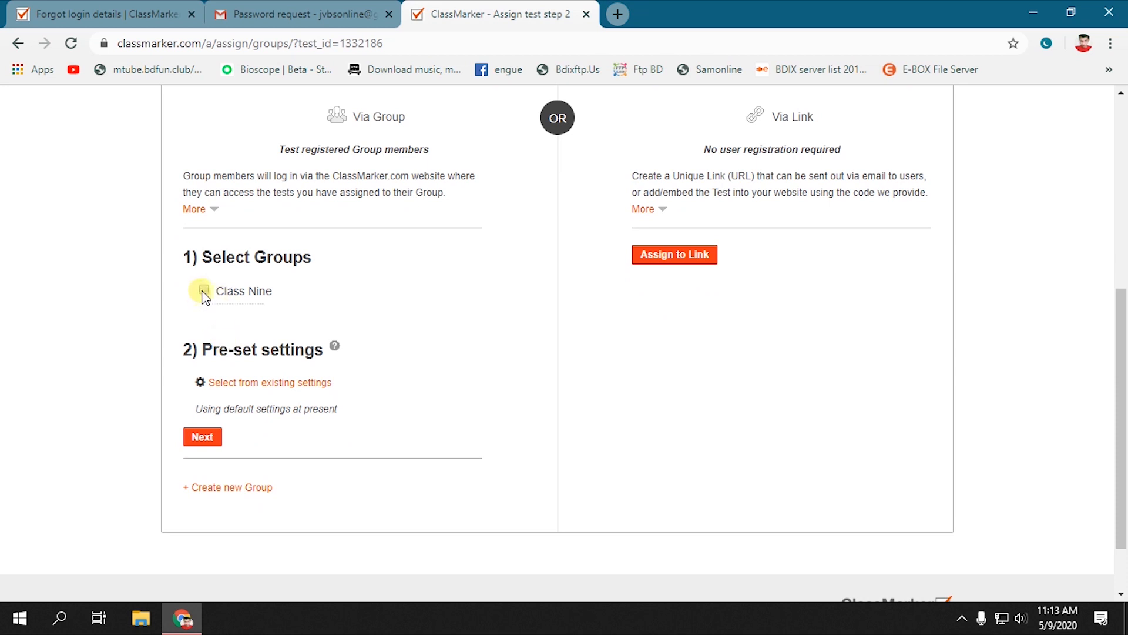
{"action": "left_click", "coordinate": [203, 290]}
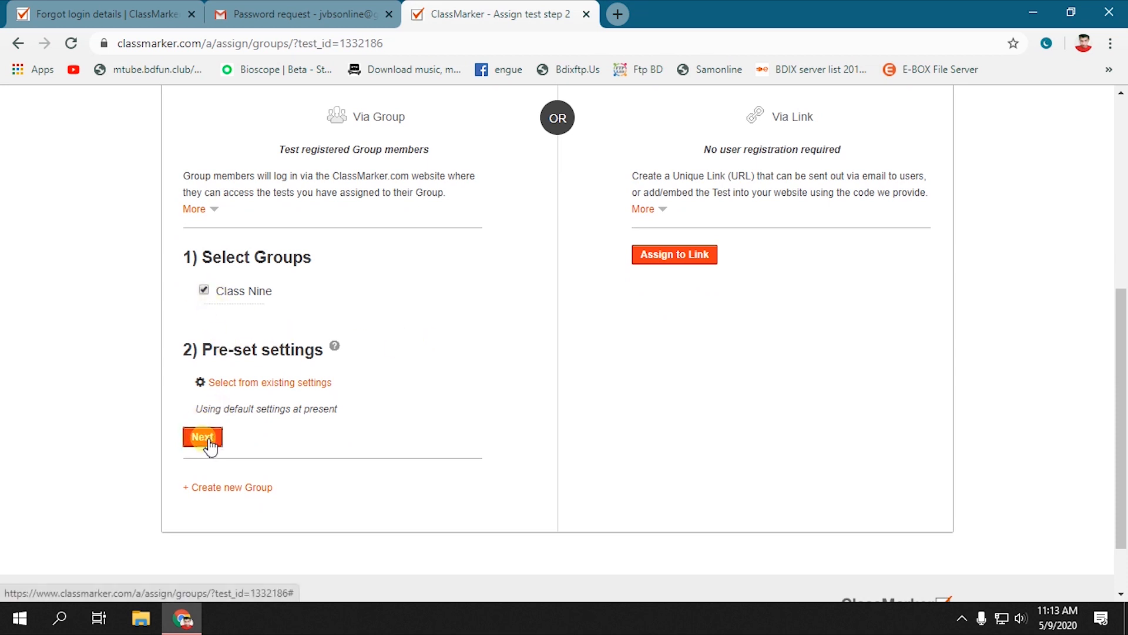
{"action": "left_click", "coordinate": [203, 437]}
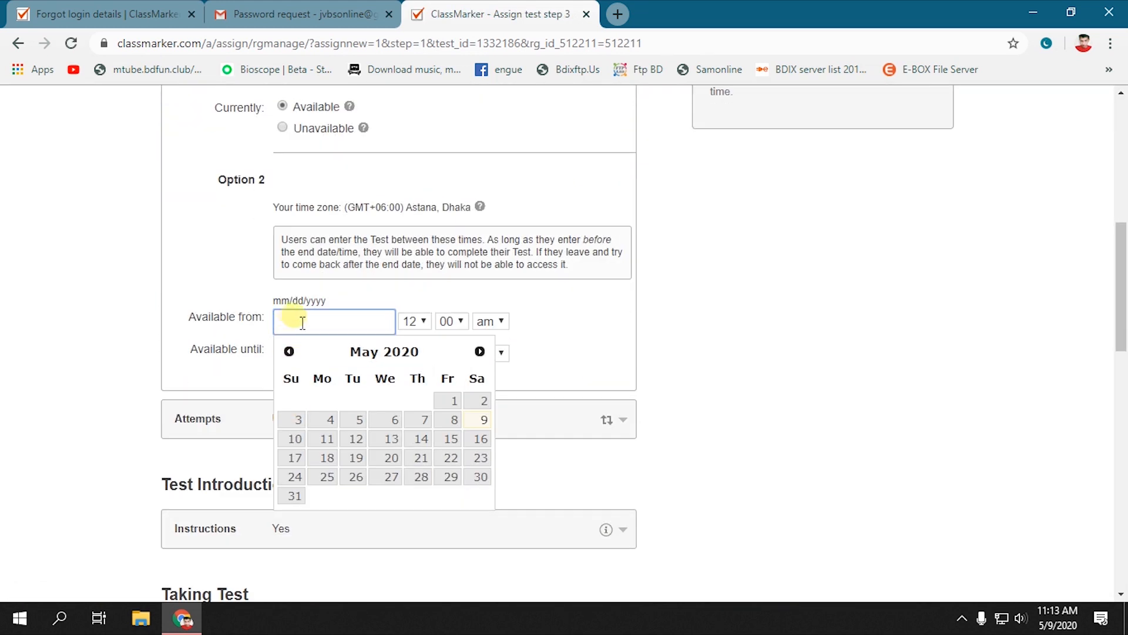
Set availability dates, one attempt, display of points and categories, and assign the test
{"action": "left_click", "coordinate": [453, 400]}
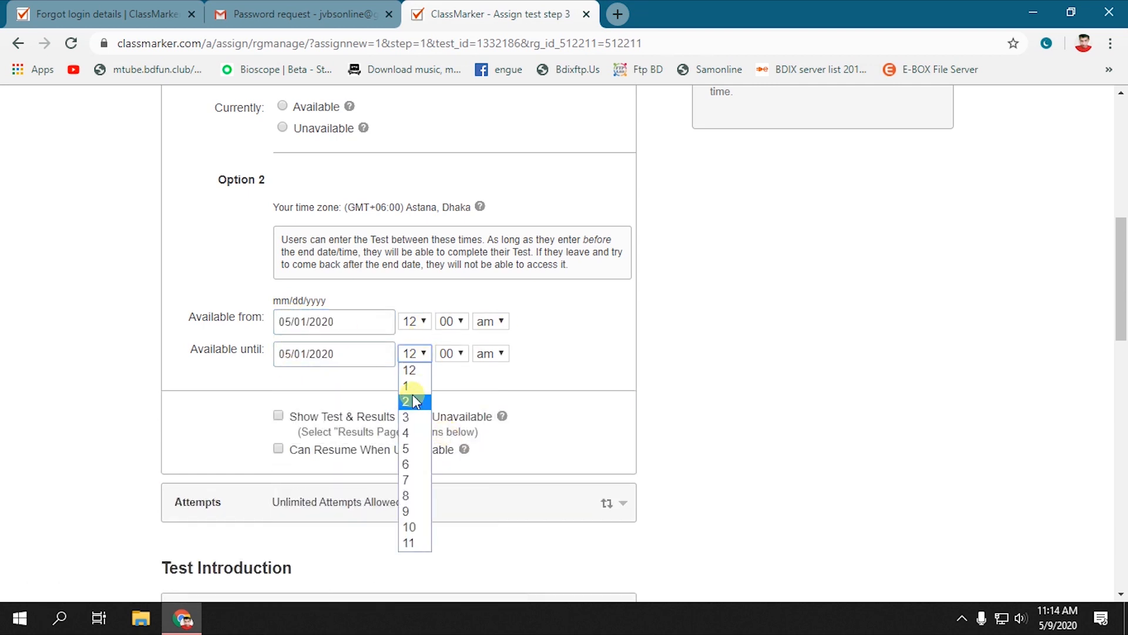
{"action": "left_click", "coordinate": [405, 401]}
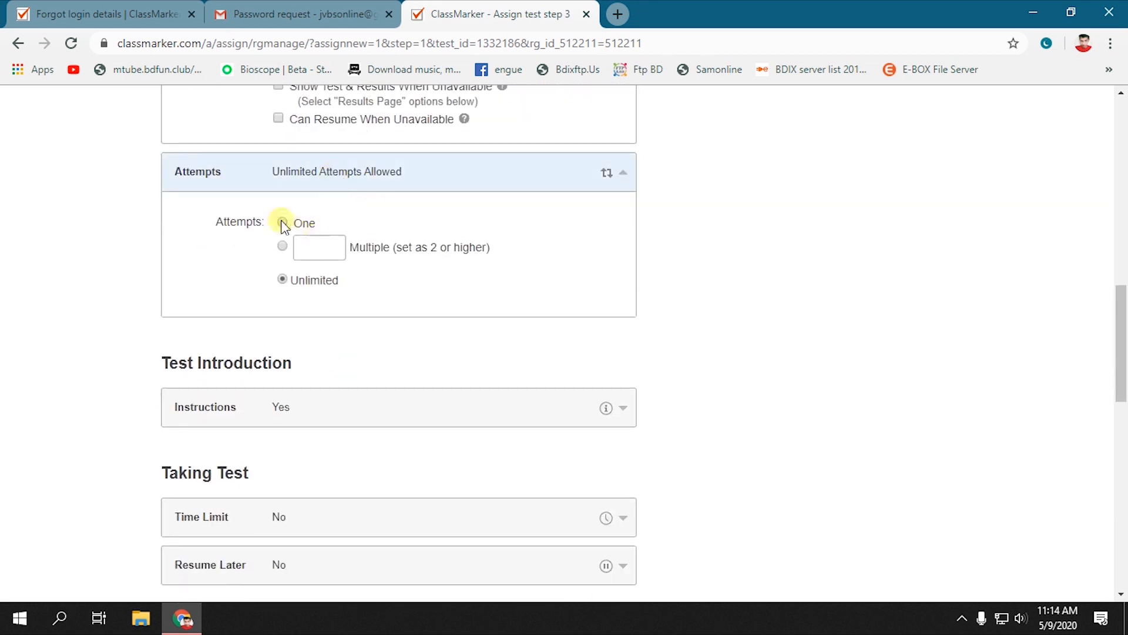
{"action": "scroll", "scroll_direction": "down", "scroll_amount": 3}
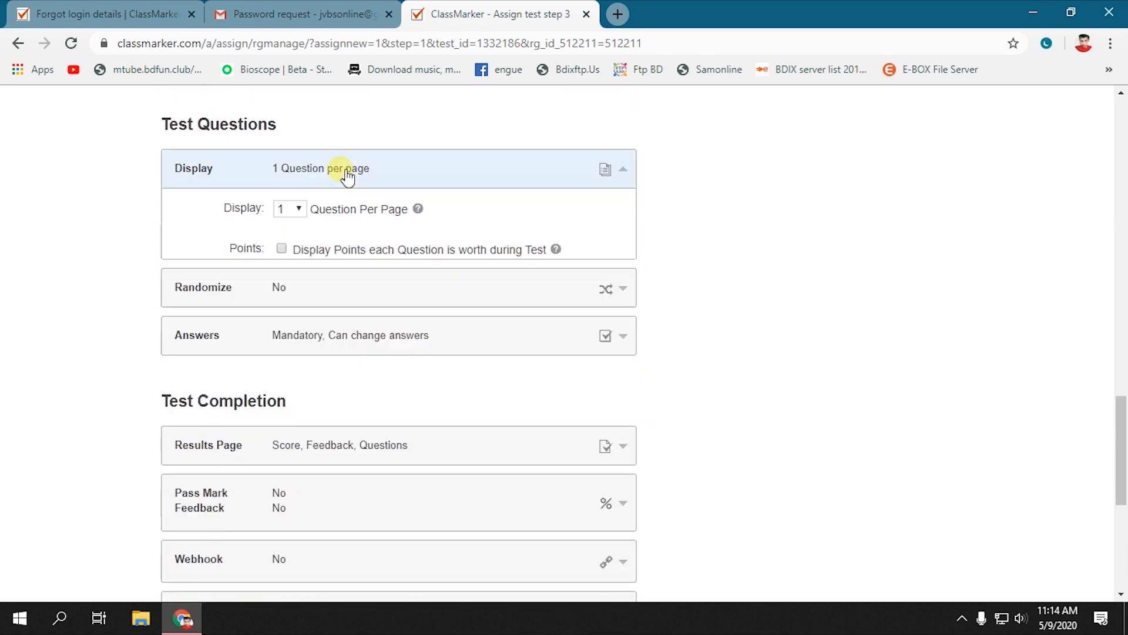
{"action": "left_click", "coordinate": [281, 249]}
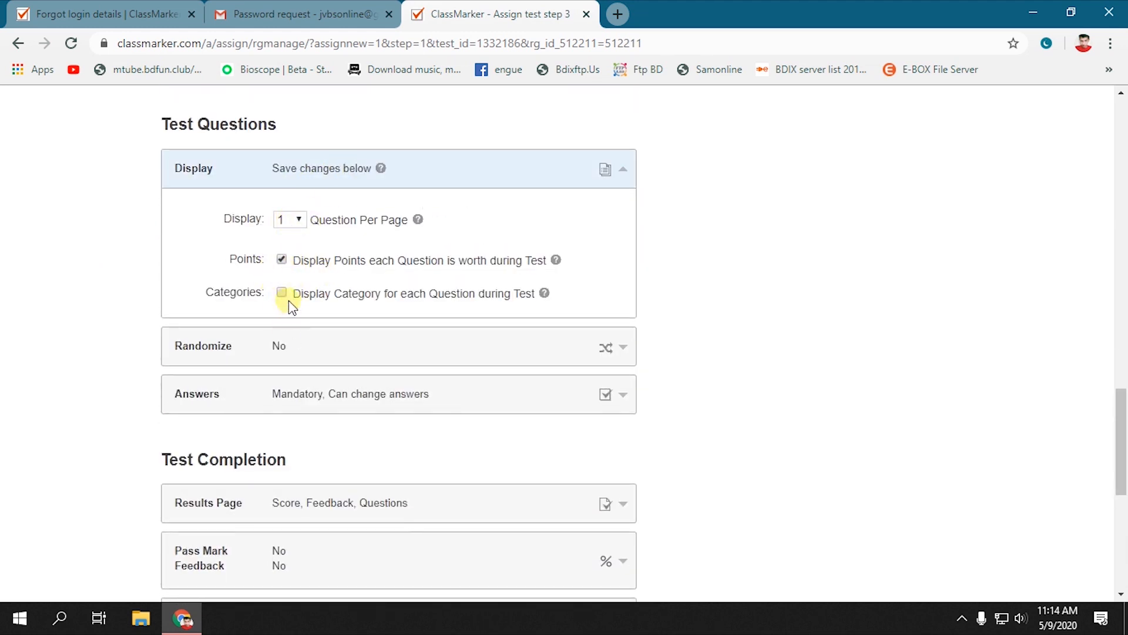
{"action": "left_click", "coordinate": [281, 292]}
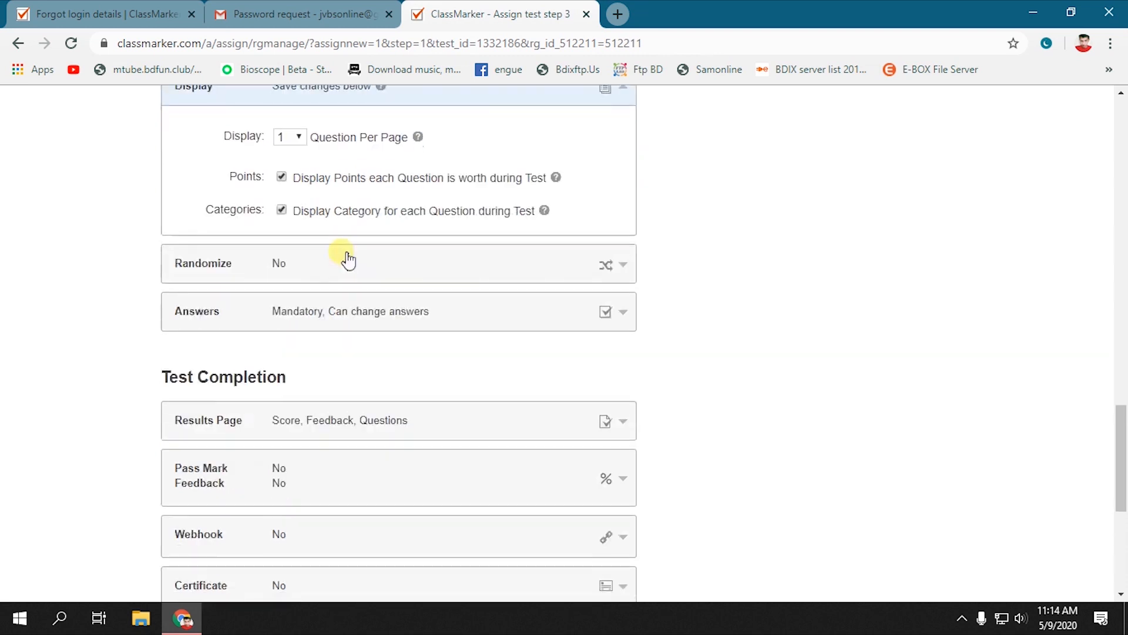
{"action": "left_click", "coordinate": [349, 310]}
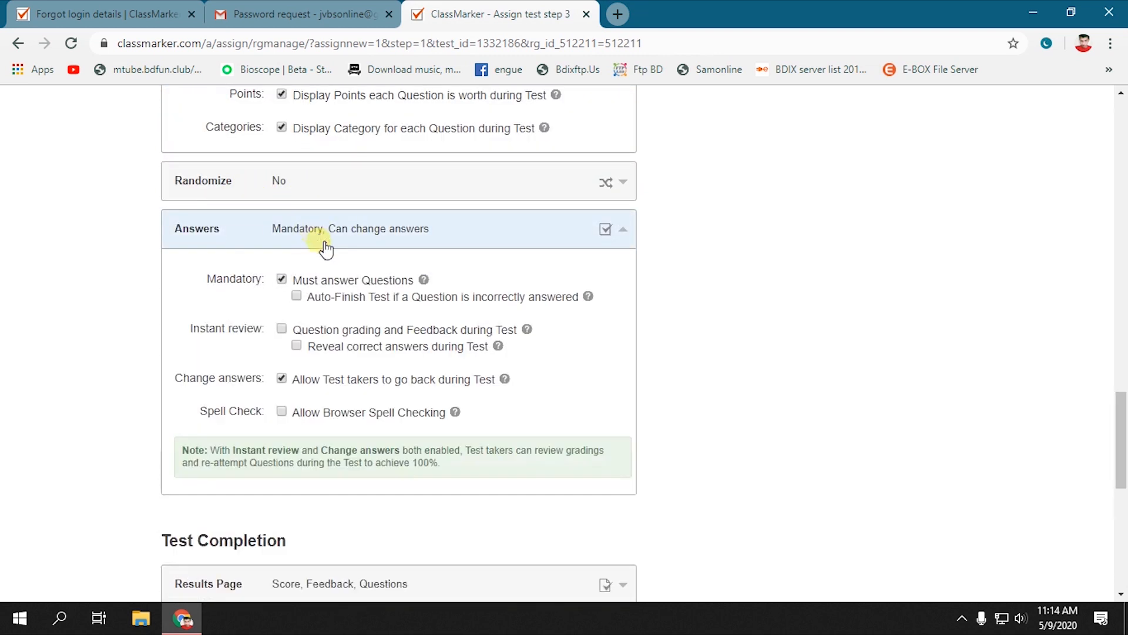
{"action": "scroll", "scroll_direction": "down", "scroll_amount": 3}
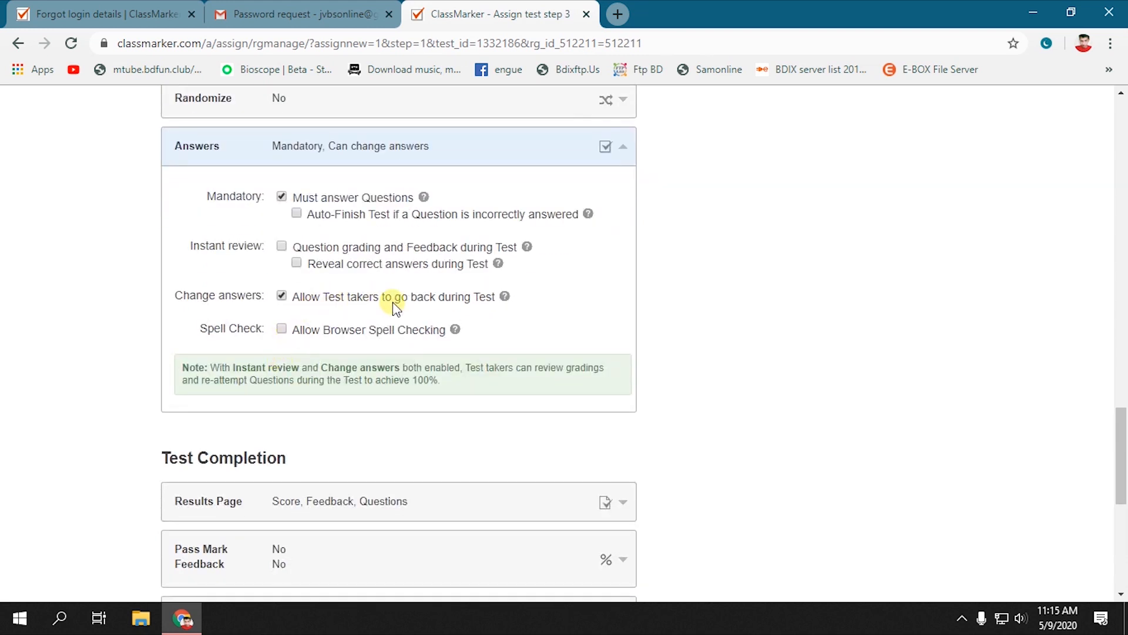
{"action": "scroll", "scroll_direction": "down", "scroll_amount": 3}
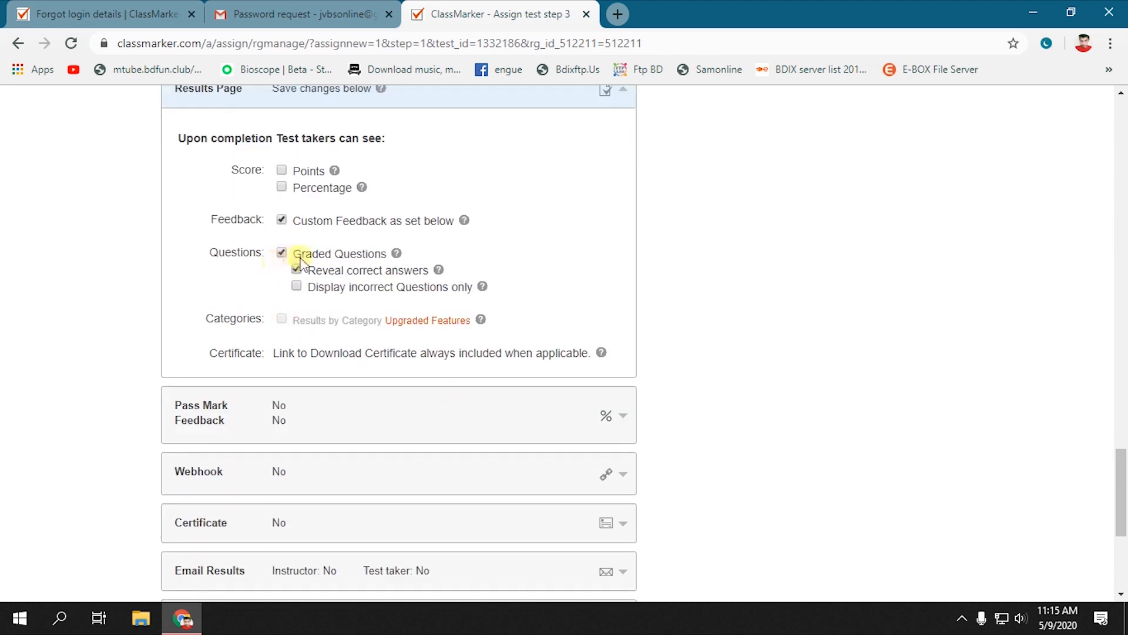
{"action": "scroll", "scroll_direction": "down", "scroll_amount": 3}
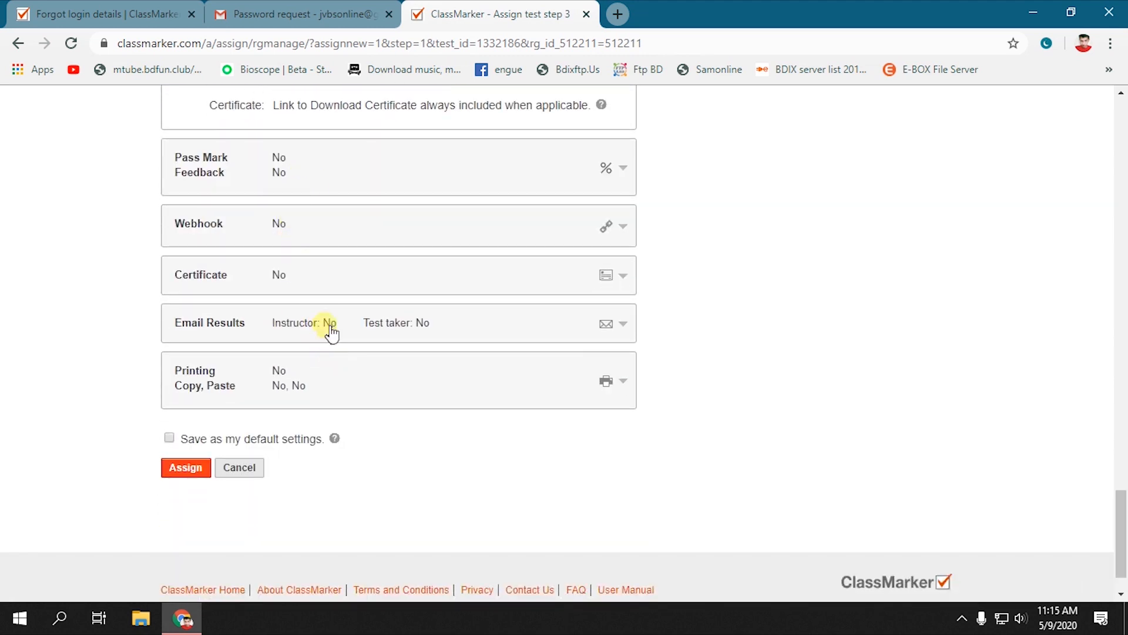
{"action": "scroll", "scroll_direction": "down", "scroll_amount": 3}
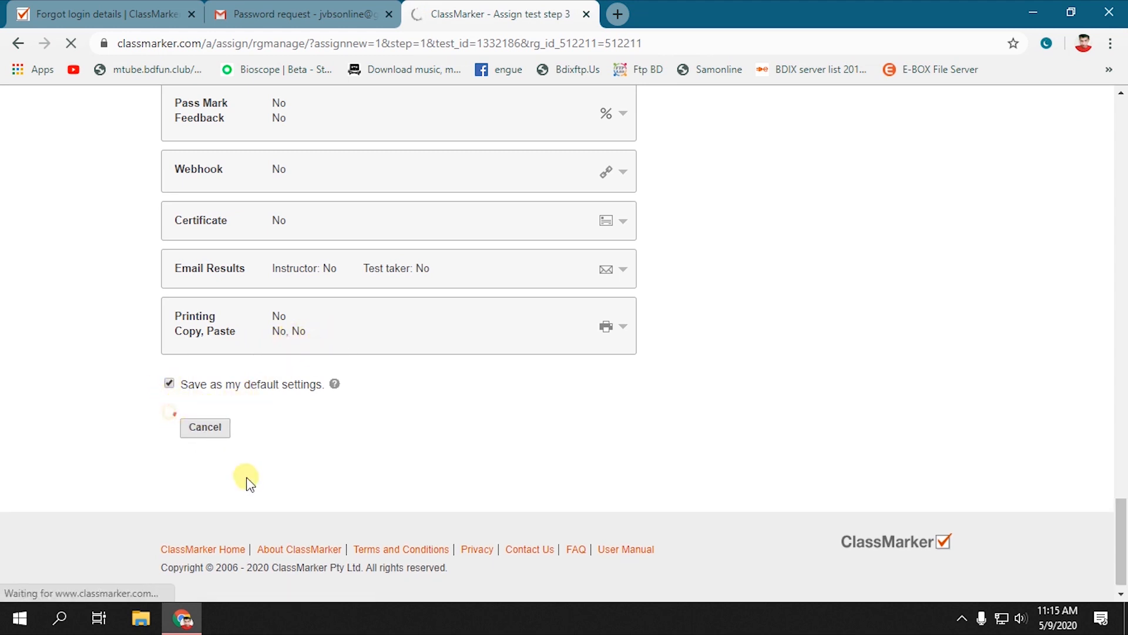
{"action": "left_click", "coordinate": [171, 411]}
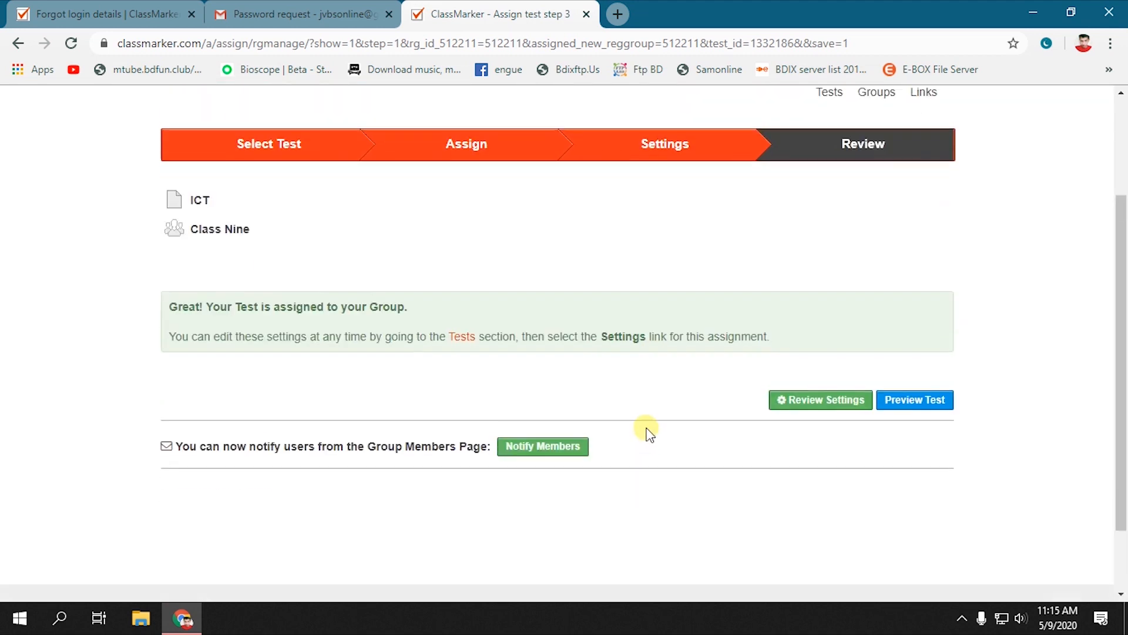
Preview the assigned ICT test, showing Question 1 of 3
{"action": "left_click", "coordinate": [914, 400]}
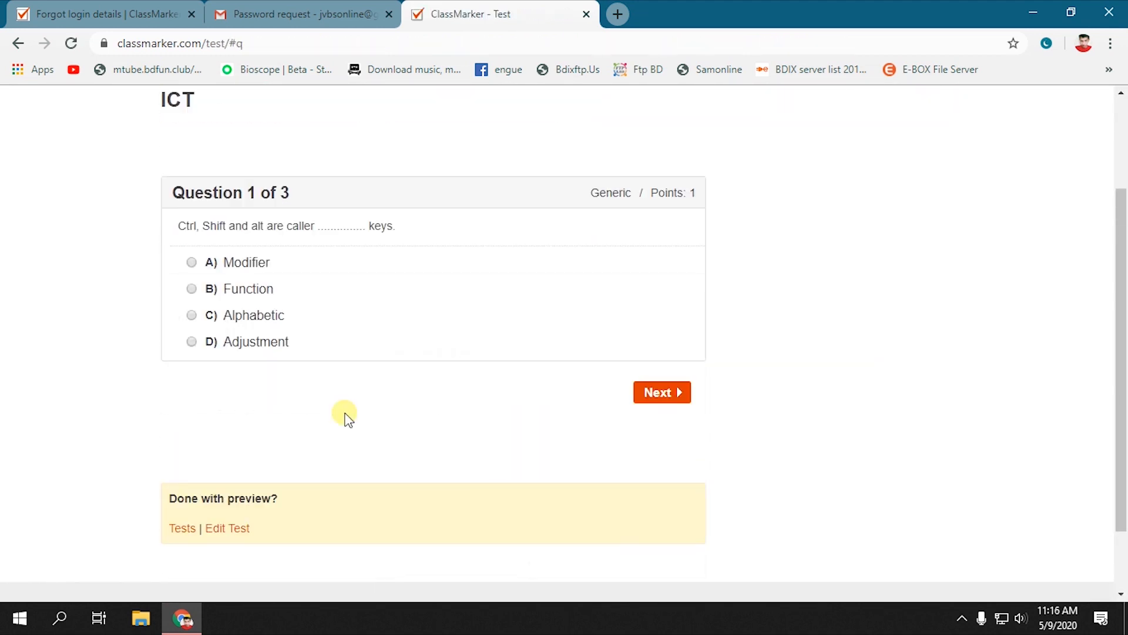
Answer question 1 with Modifier, step through questions 2 and 3, and finish the preview attempt
{"action": "left_click", "coordinate": [192, 262]}
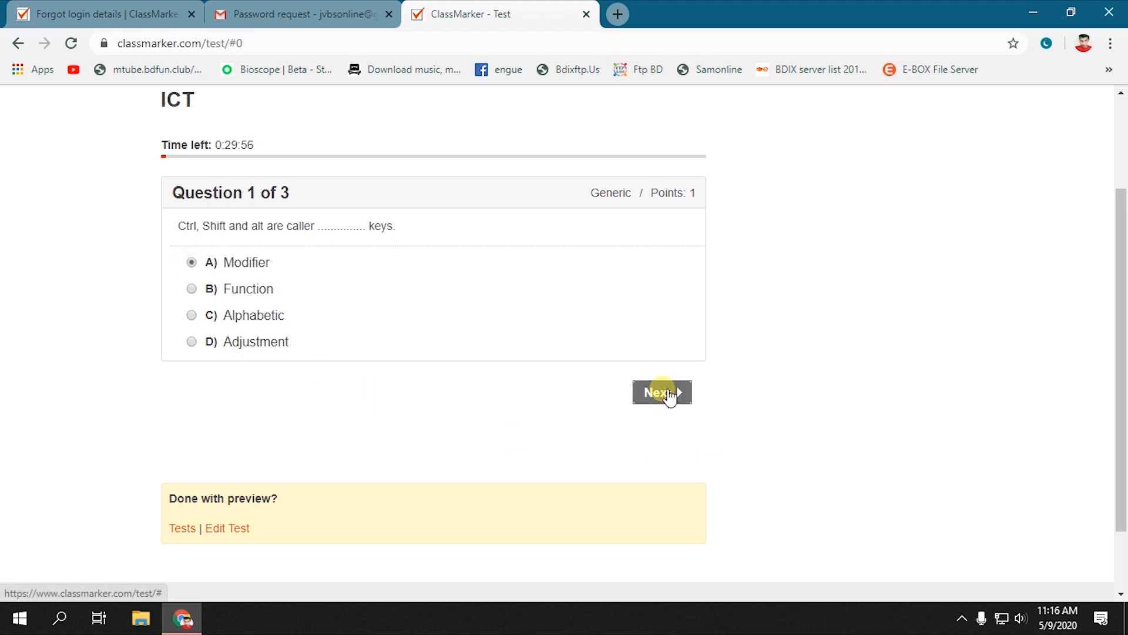
{"action": "left_click", "coordinate": [660, 393]}
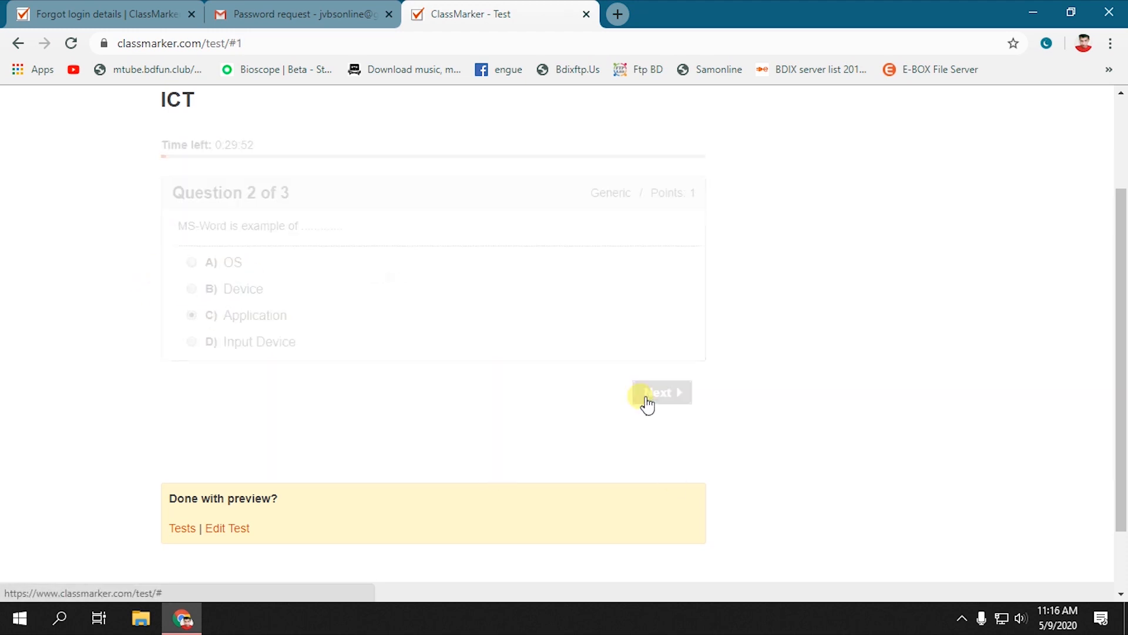
{"action": "left_click", "coordinate": [659, 392]}
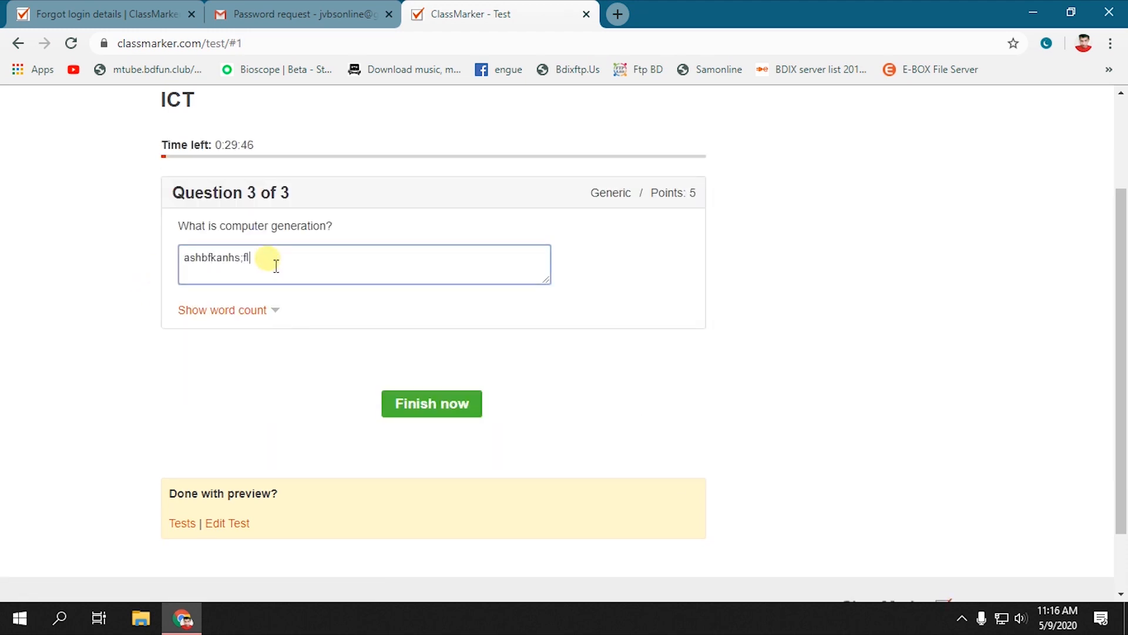
{"action": "left_click", "coordinate": [431, 403]}
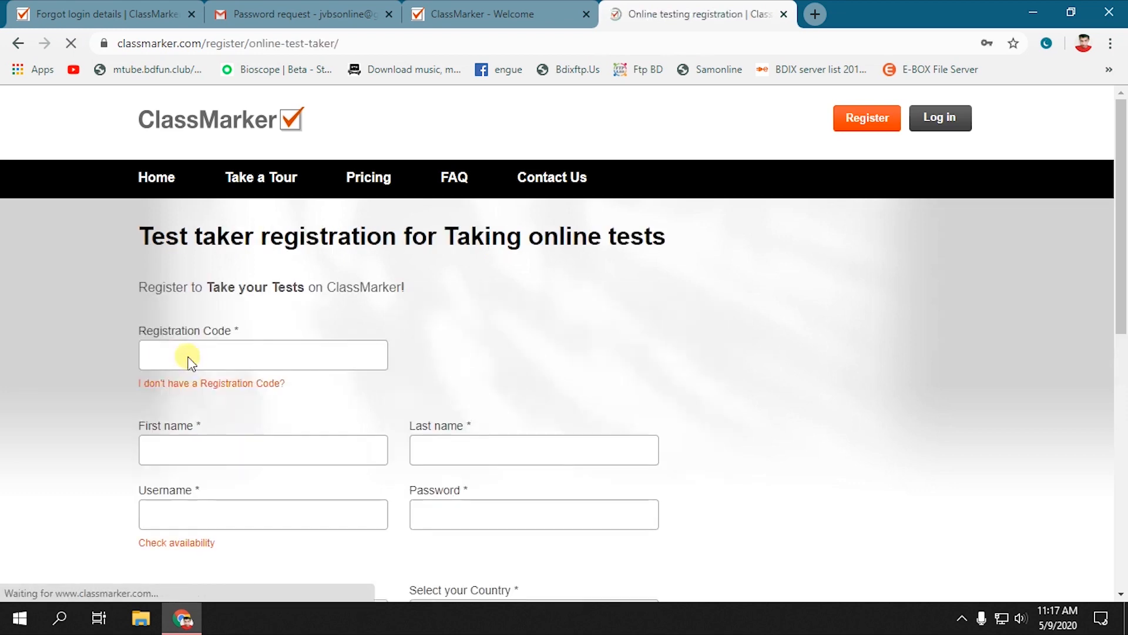
{"action": "left_click", "coordinate": [262, 354]}
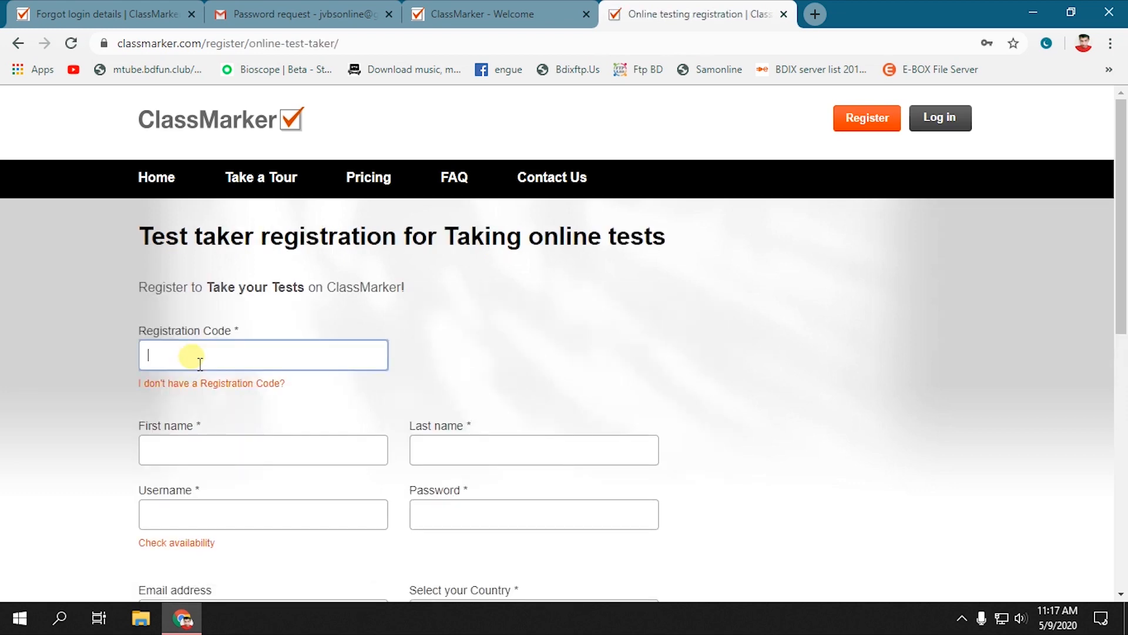
{"action": "type", "text": "Aslam"}
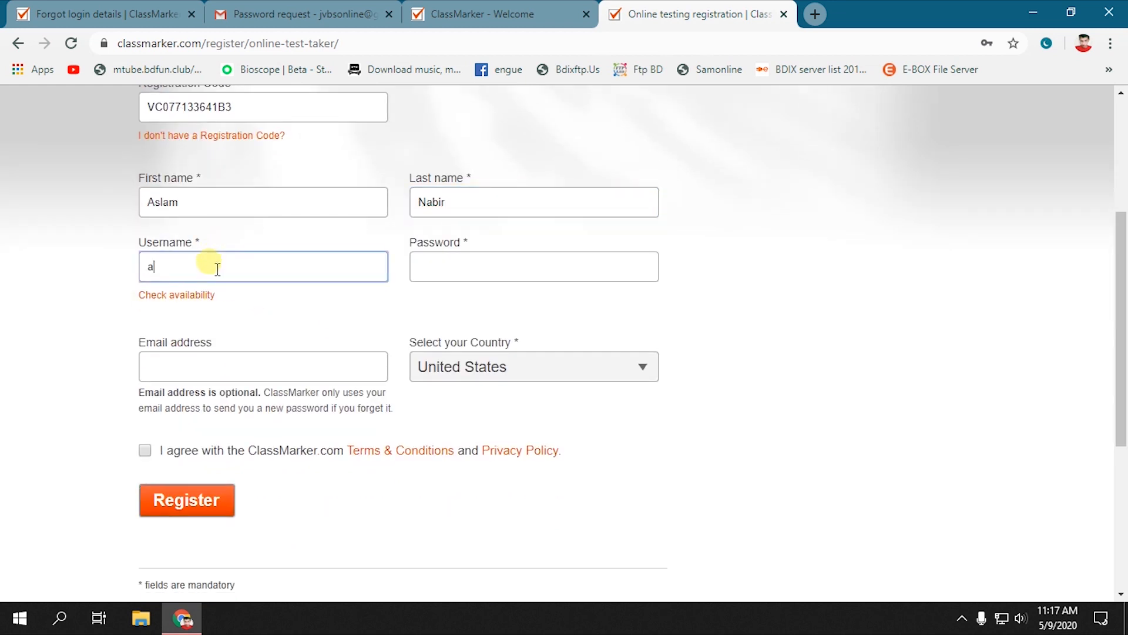
{"action": "left_click", "coordinate": [532, 267]}
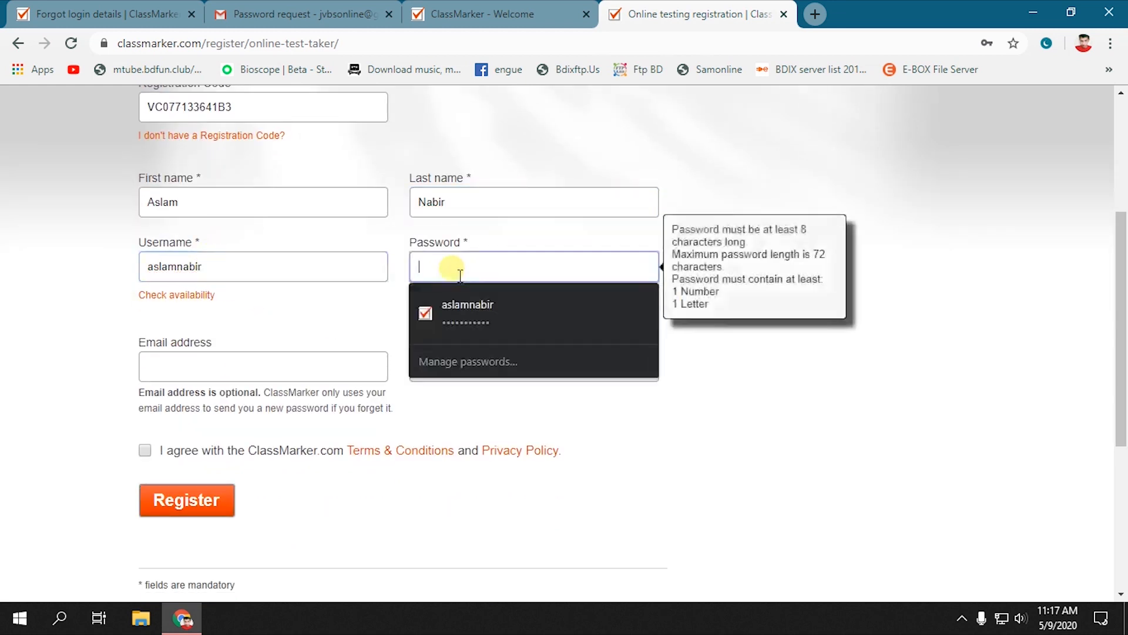
{"action": "type", "text": "••"}
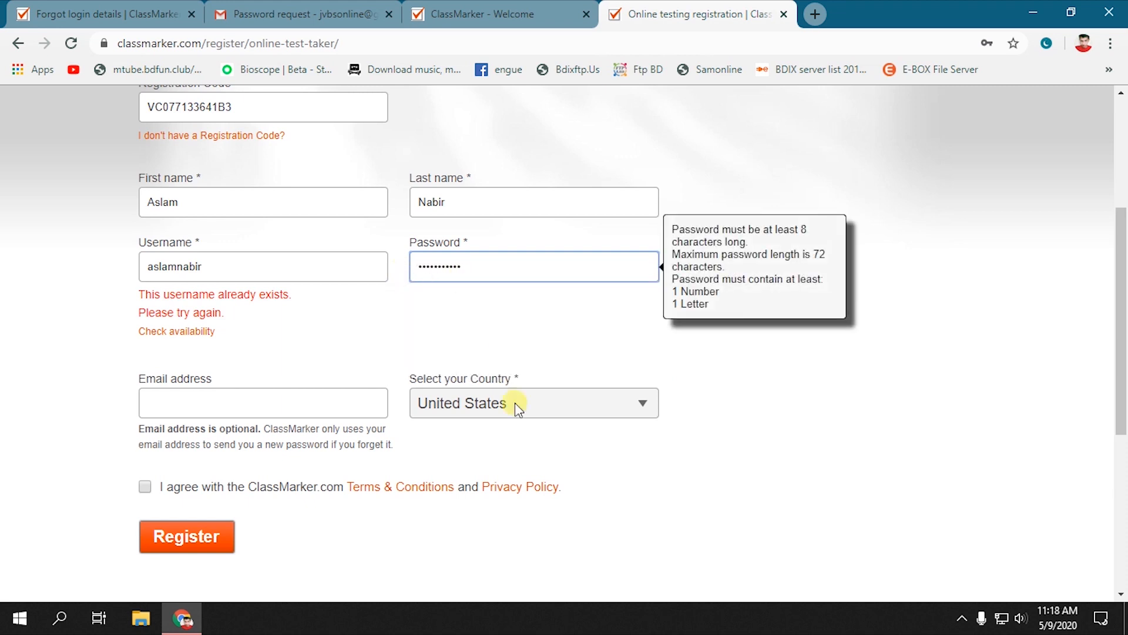
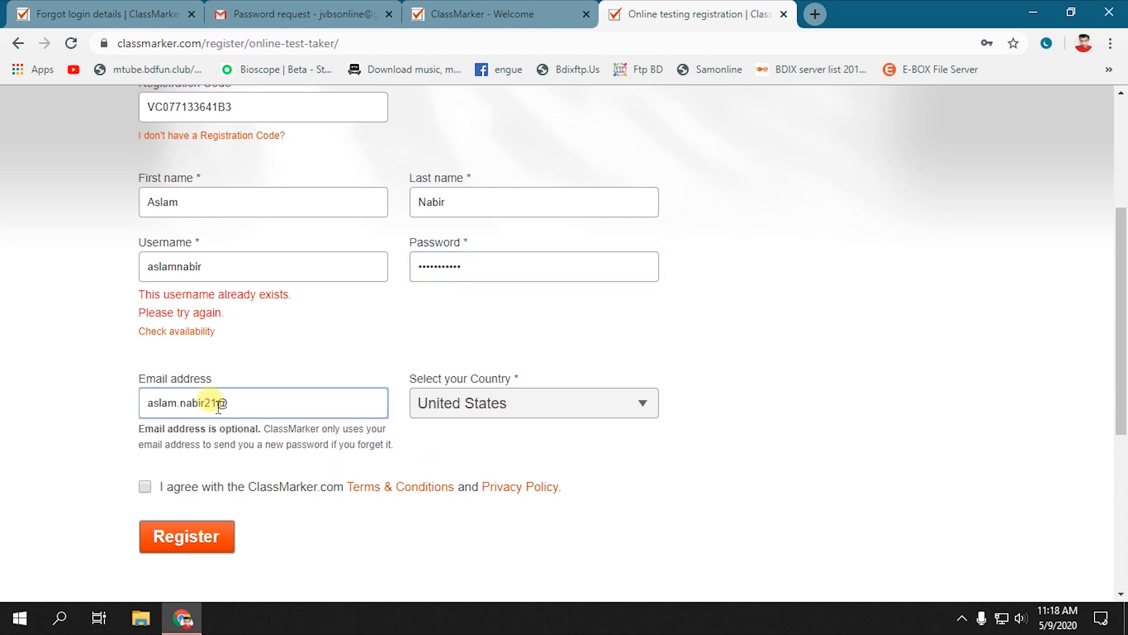
Choose Bangladesh as country, accept the terms and register the account
{"action": "left_click", "coordinate": [533, 402]}
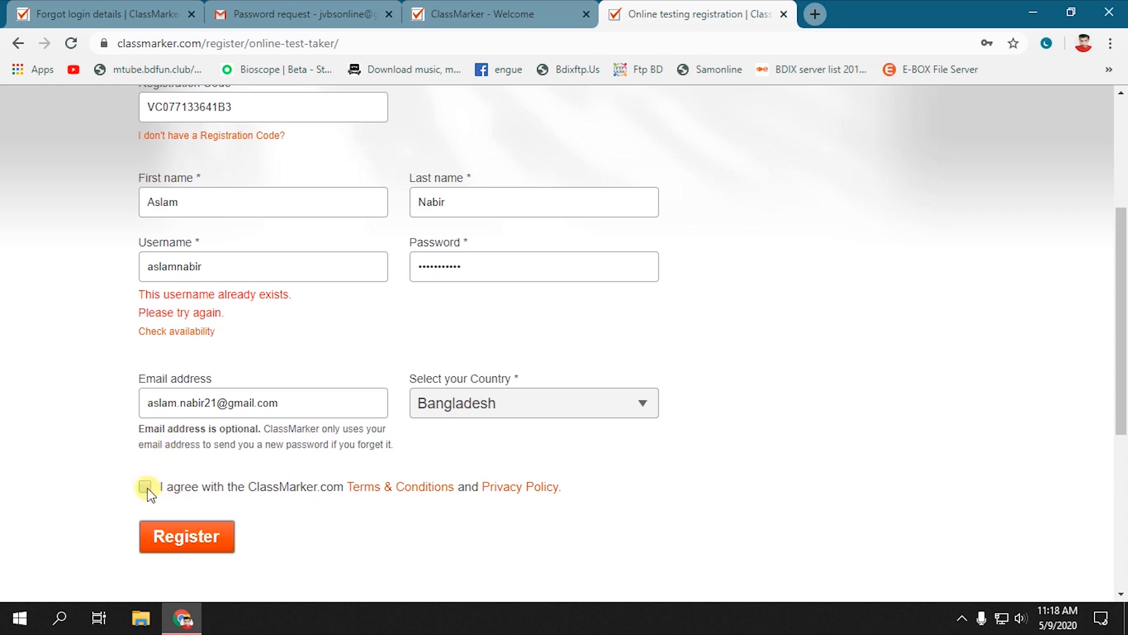
{"action": "left_click", "coordinate": [145, 487]}
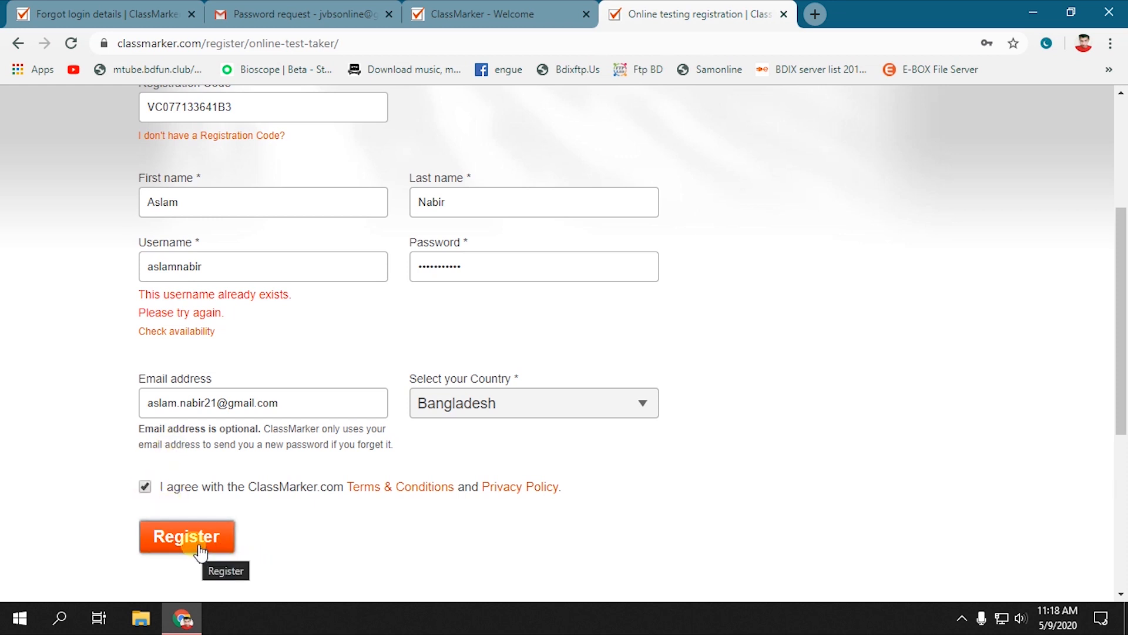
{"action": "left_click", "coordinate": [187, 536]}
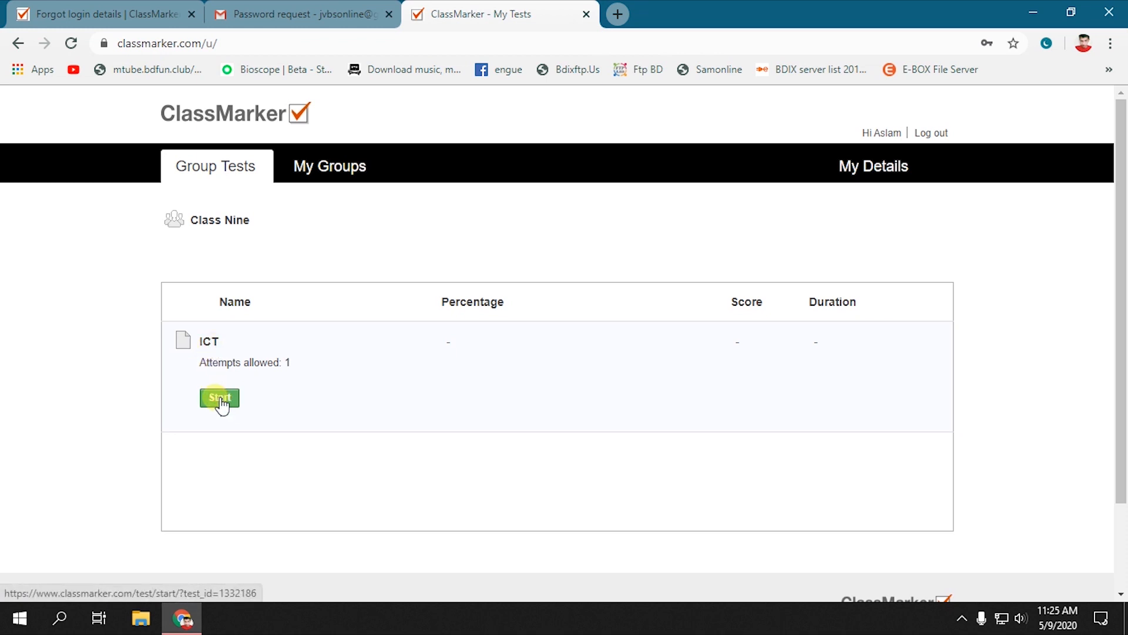
Start the ICT test and answer question 2 with Application
{"action": "left_click", "coordinate": [220, 398]}
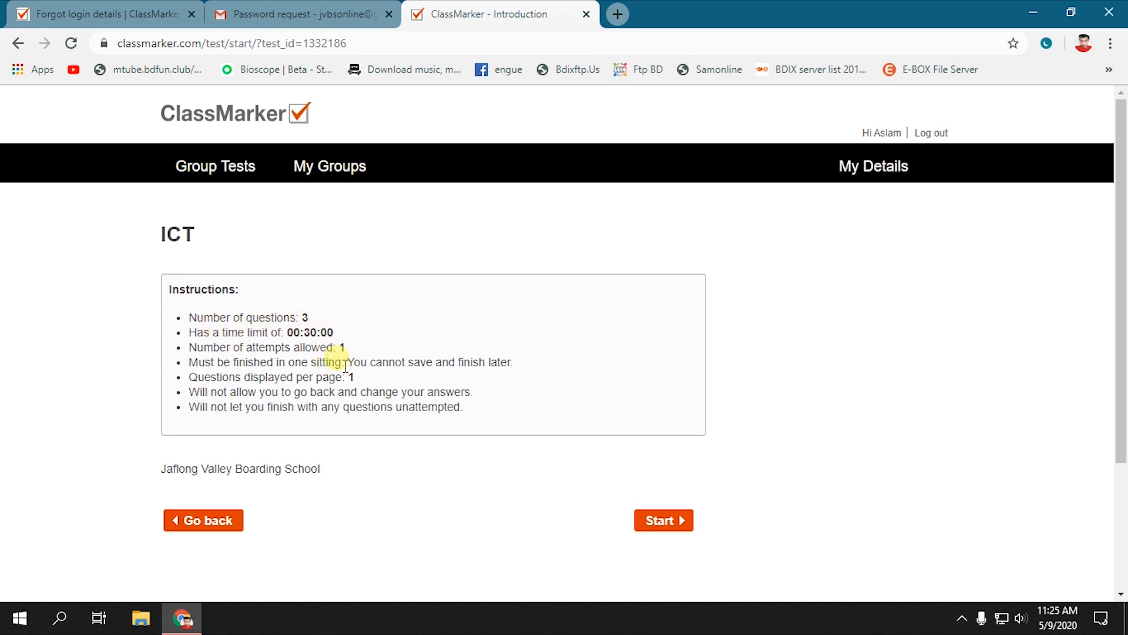
{"action": "mouse_move", "coordinate": [203, 519]}
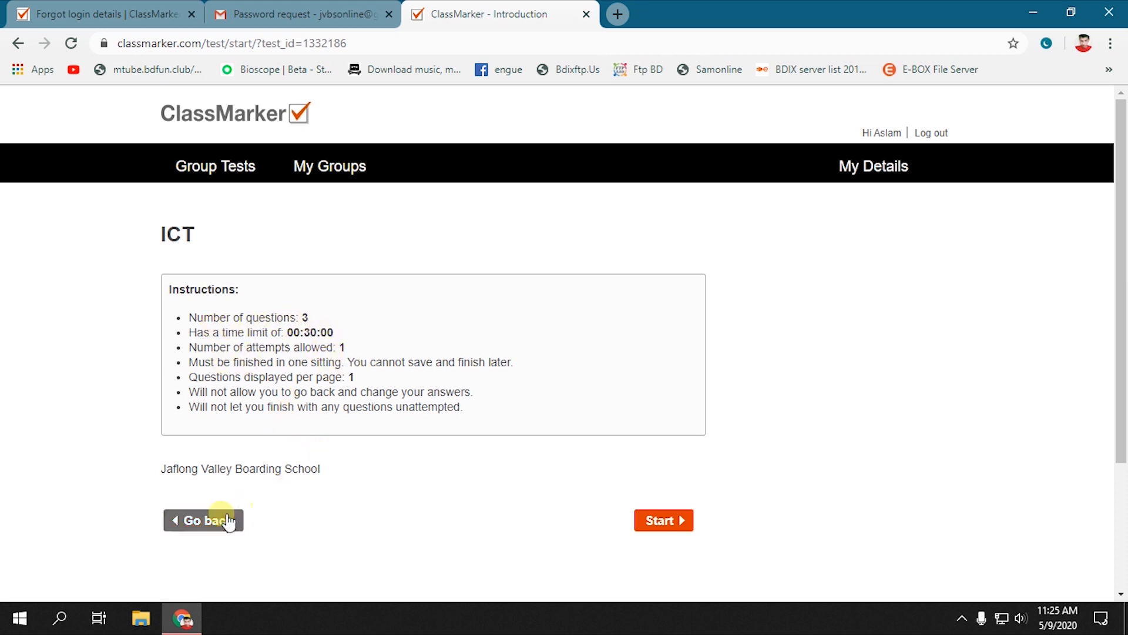
{"action": "left_click", "coordinate": [662, 519]}
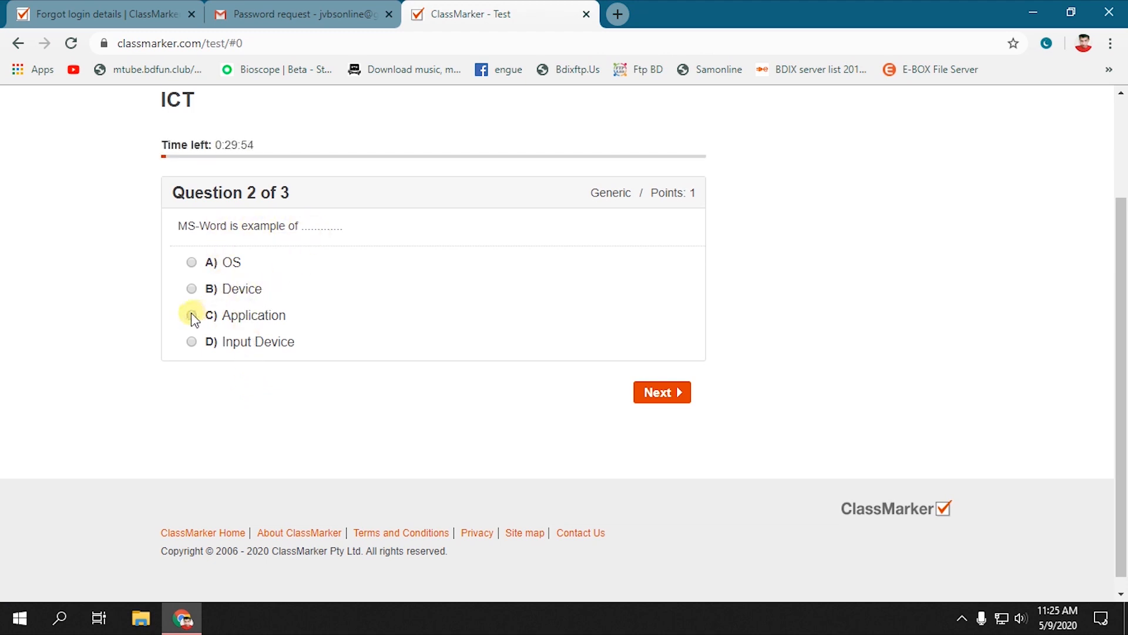
{"action": "left_click", "coordinate": [659, 392]}
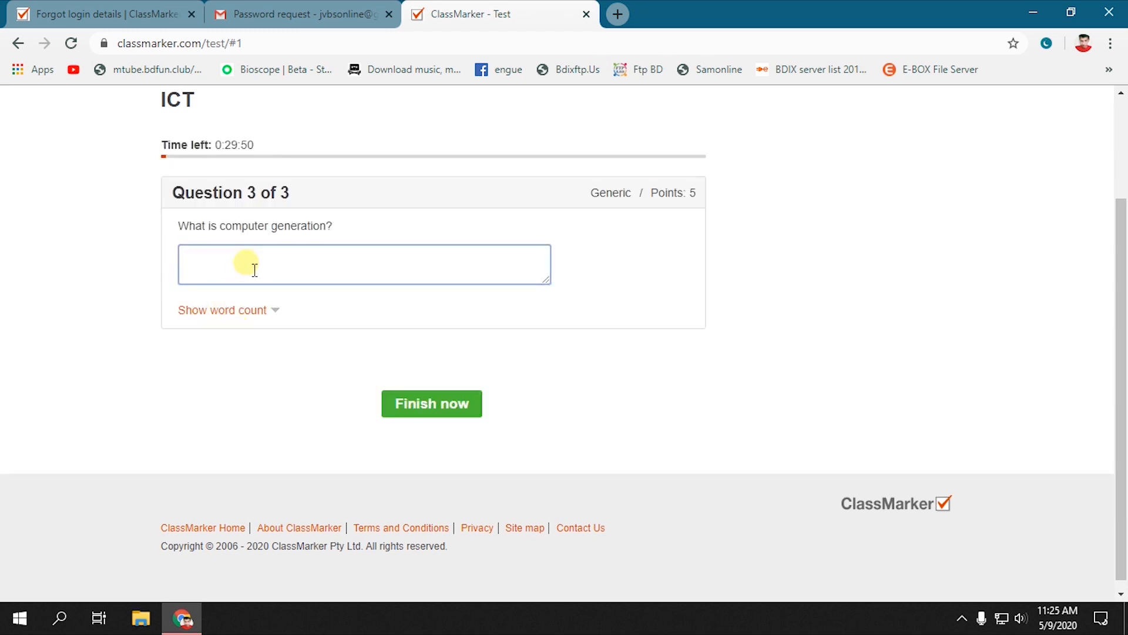
Write 'ashvkajhl' as the answer to question 3 and confirm finishing the test
{"action": "type", "text": "ashvkajhl"}
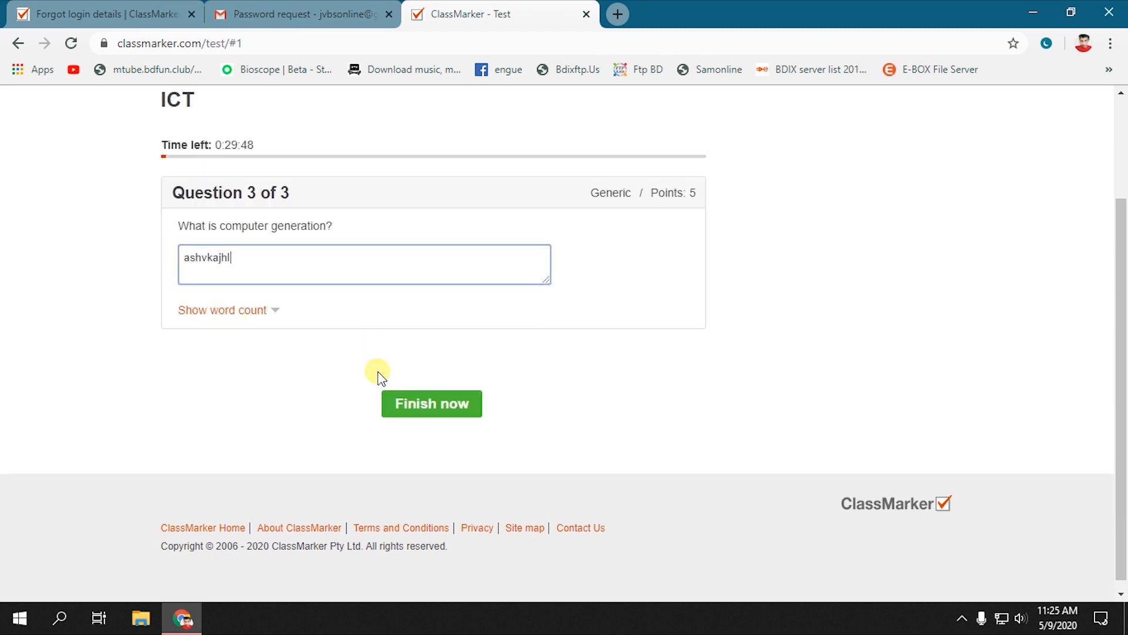
{"action": "left_click", "coordinate": [432, 403]}
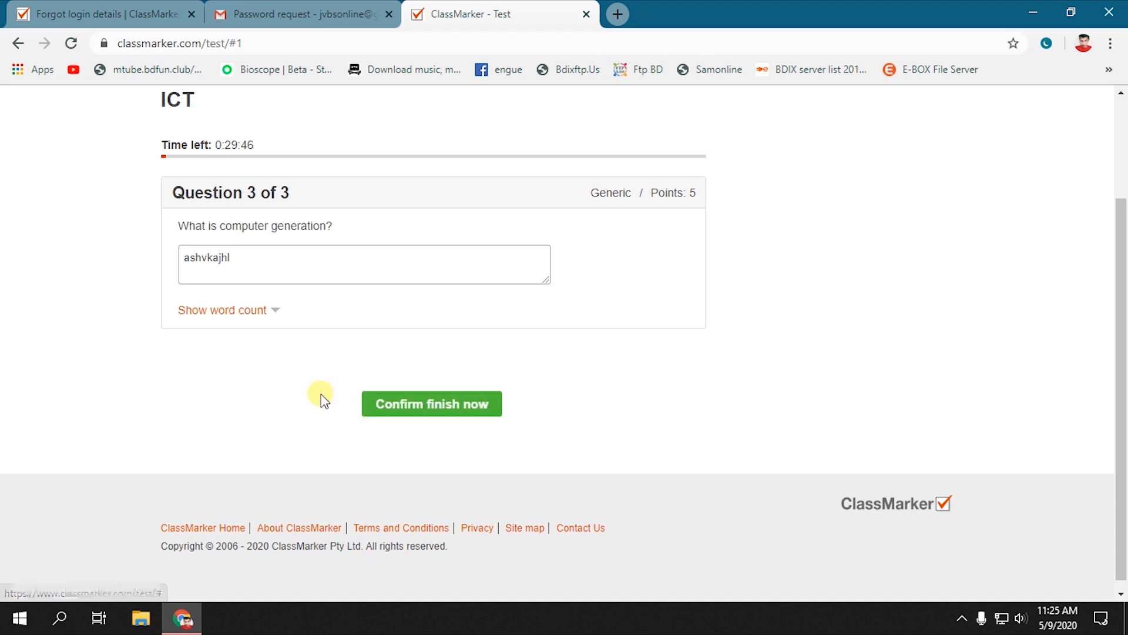
{"action": "left_click", "coordinate": [431, 403]}
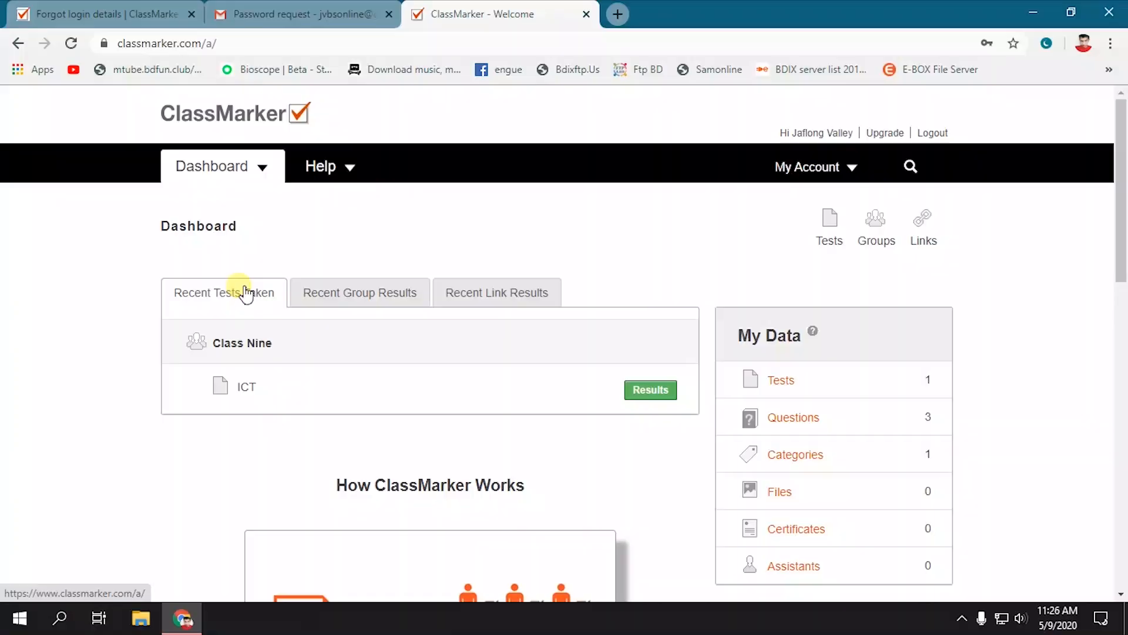
{"action": "mouse_move", "coordinate": [650, 389]}
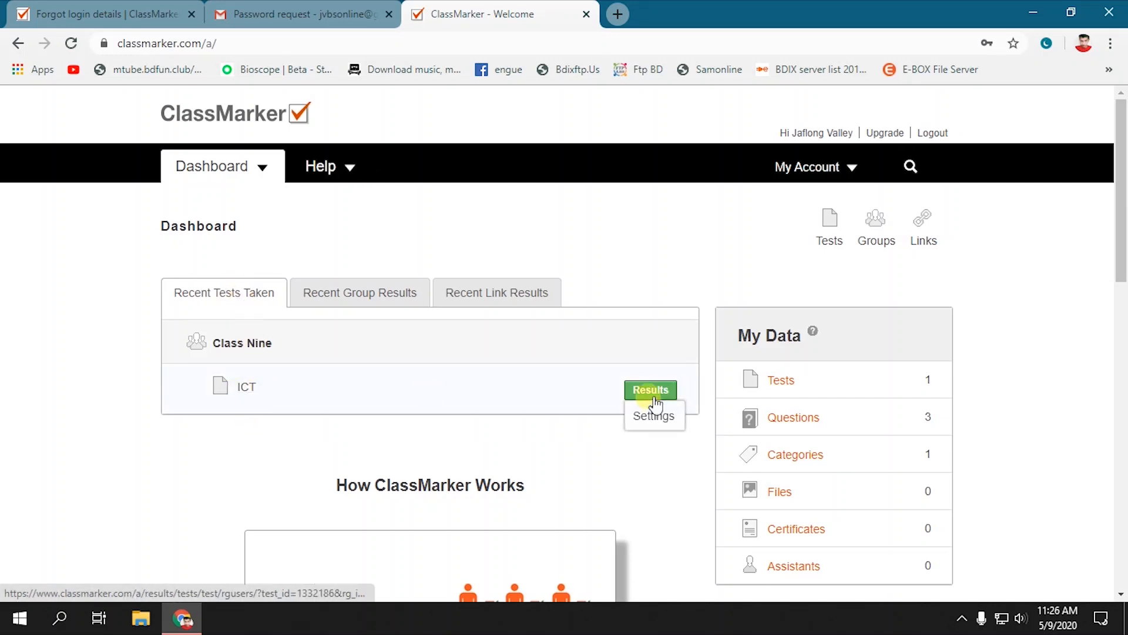
{"action": "left_click", "coordinate": [650, 389]}
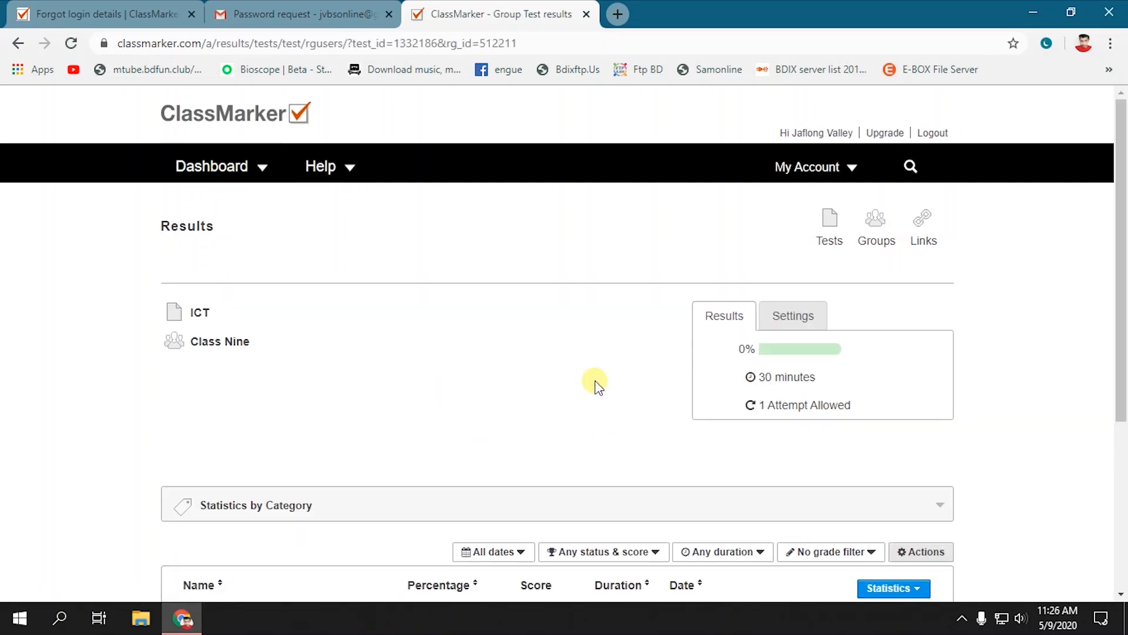
{"action": "scroll", "scroll_direction": "down", "scroll_amount": 3}
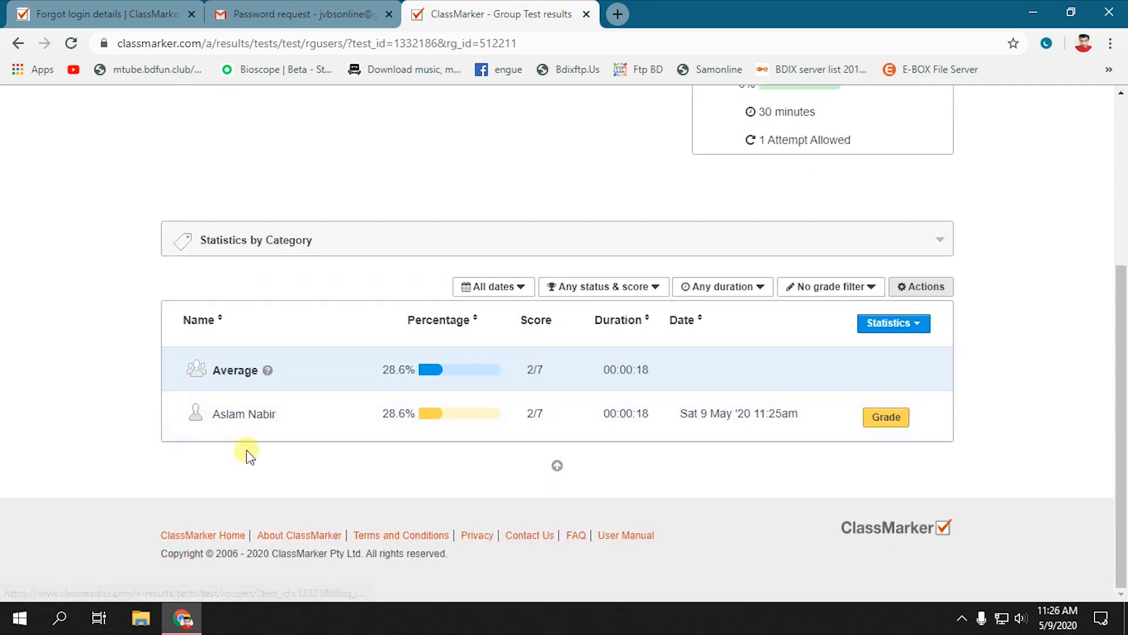
{"action": "mouse_move", "coordinate": [488, 421]}
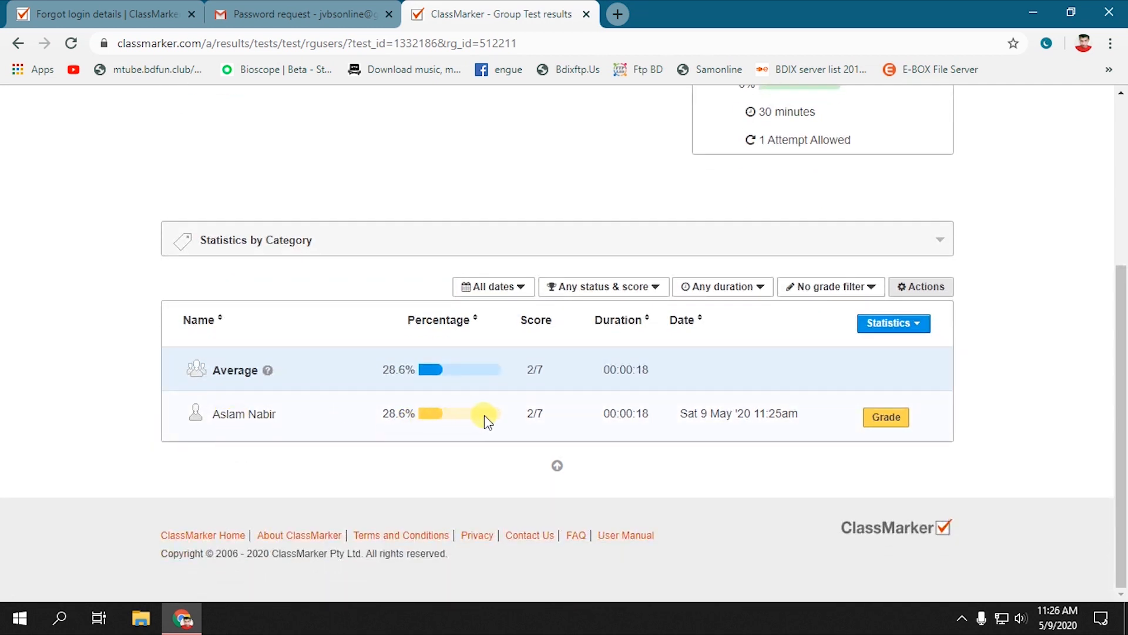
{"action": "mouse_move", "coordinate": [901, 428]}
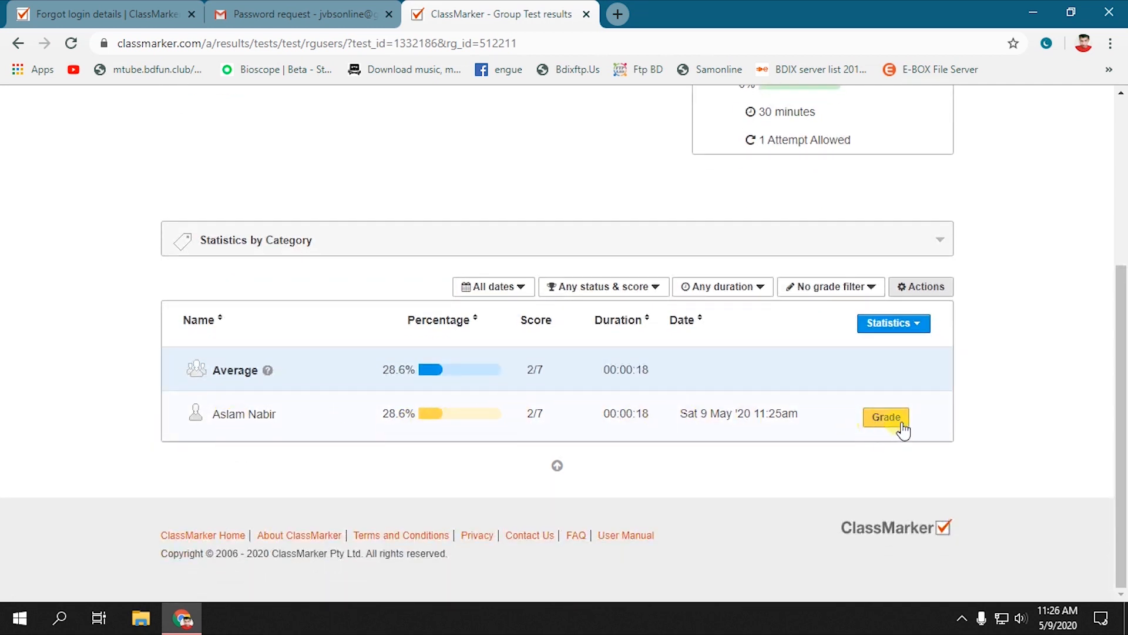
{"action": "left_click", "coordinate": [886, 417]}
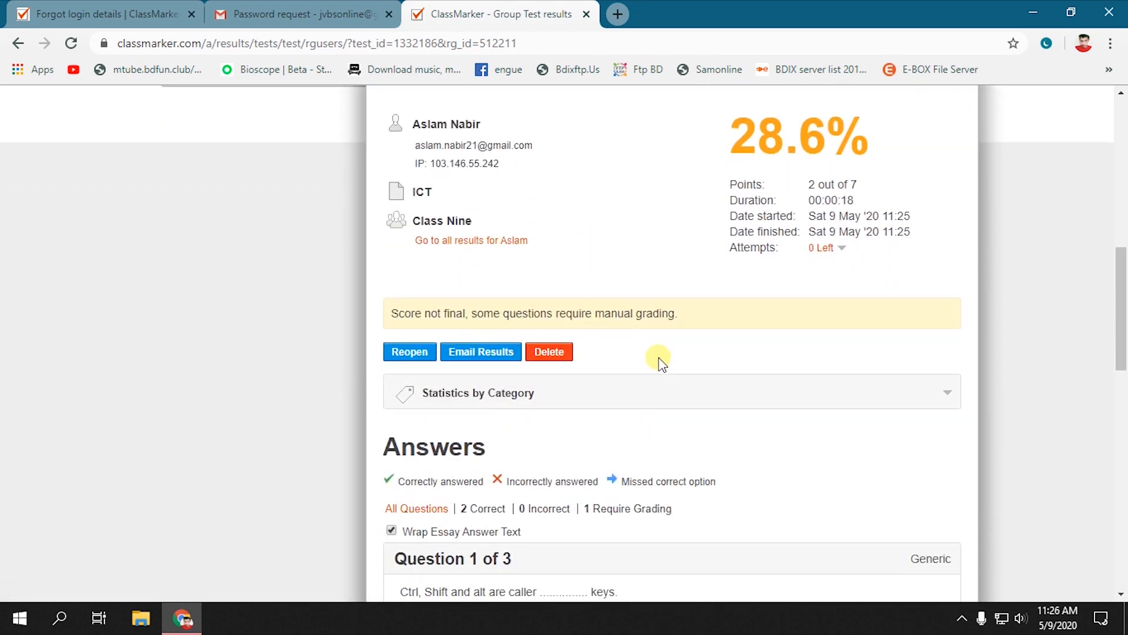
{"action": "scroll", "scroll_direction": "down", "scroll_amount": 3}
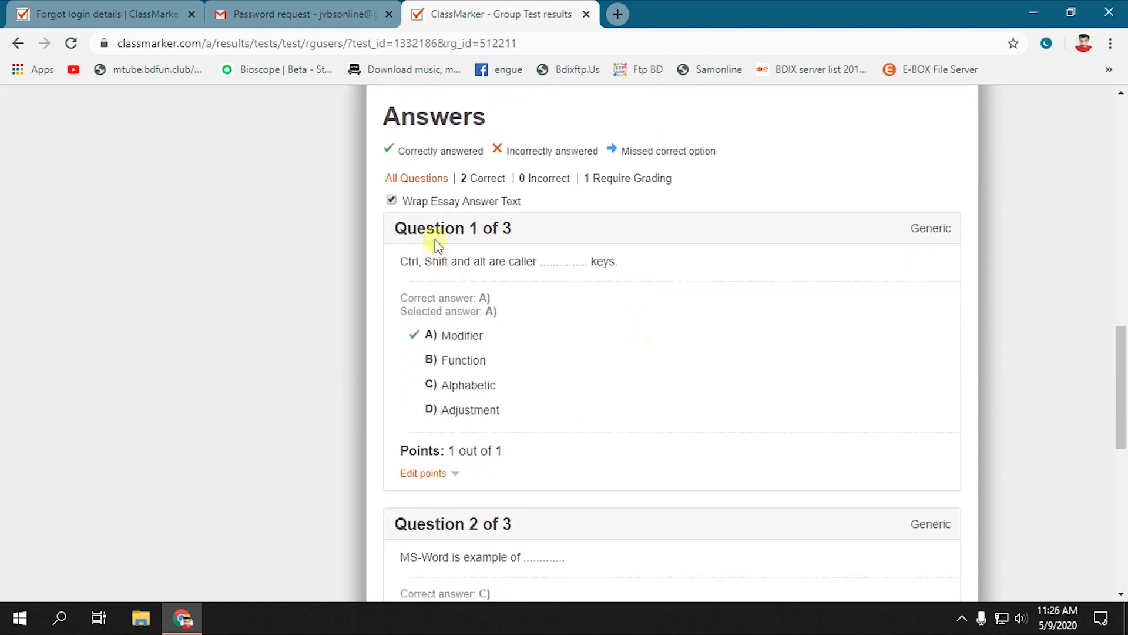
{"action": "scroll", "scroll_direction": "down", "scroll_amount": 3}
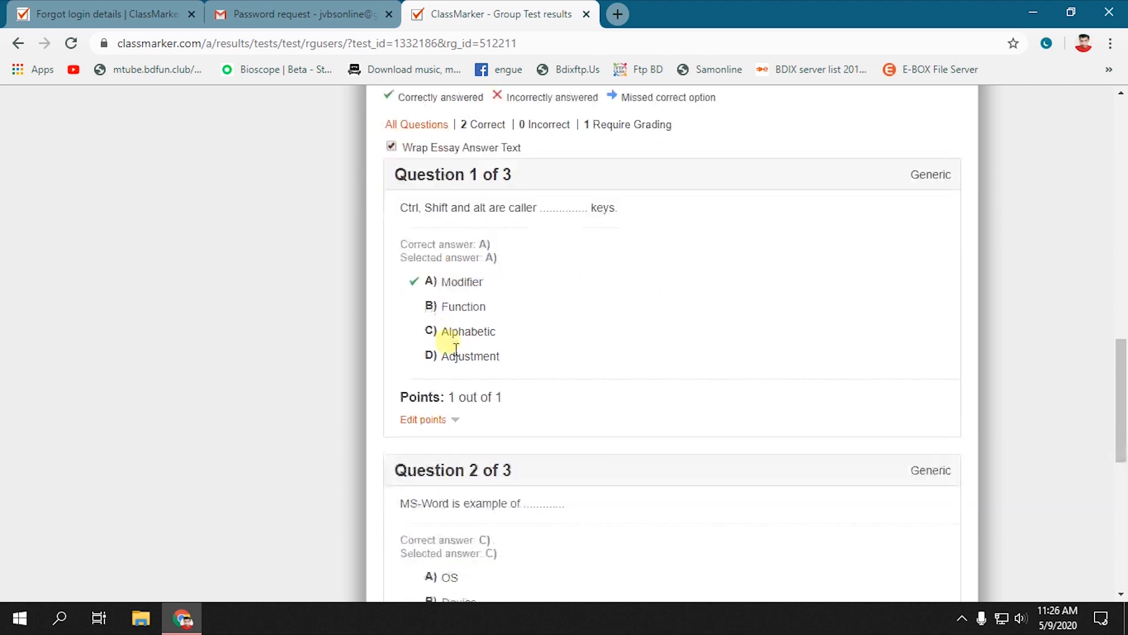
{"action": "scroll", "scroll_direction": "down", "scroll_amount": 3}
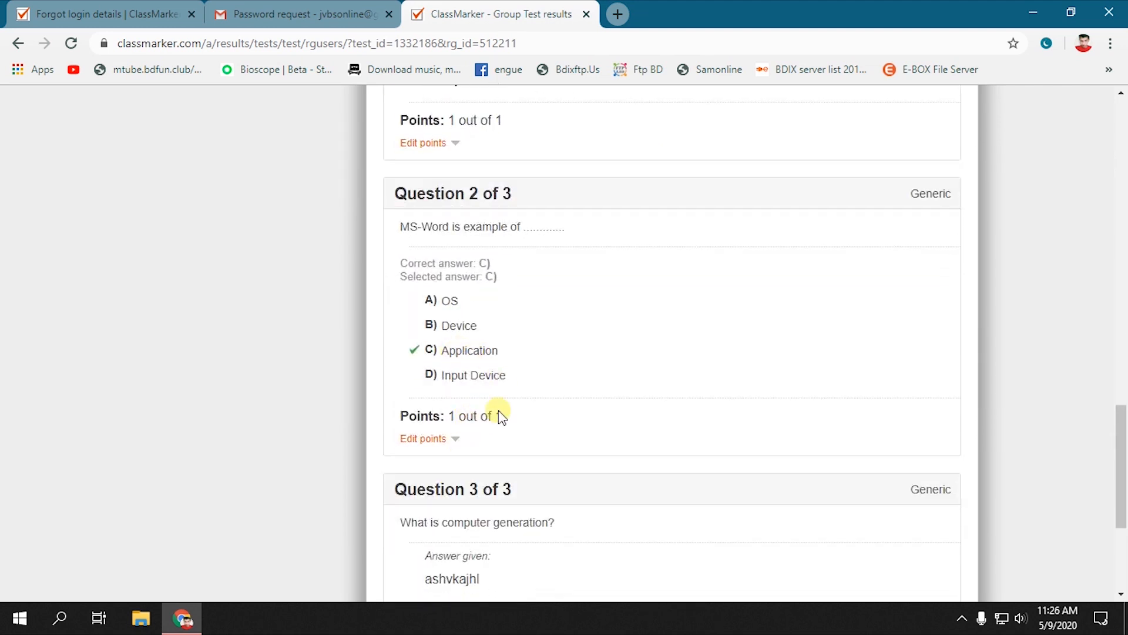
{"action": "scroll", "scroll_direction": "down", "scroll_amount": 3}
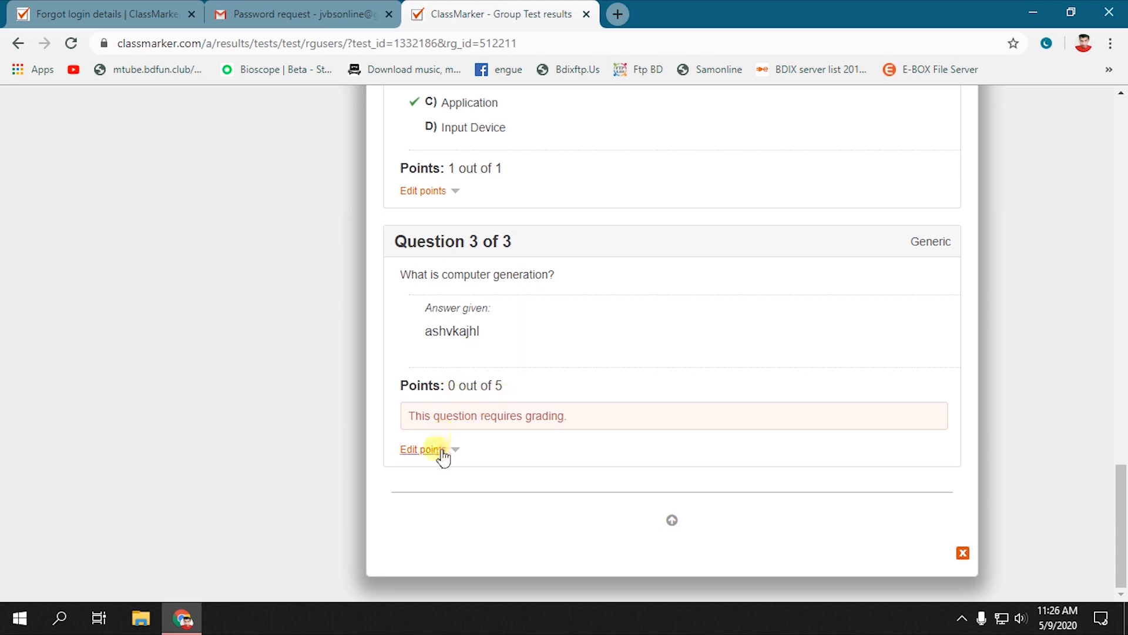
Award 4 of 5 points to the written answer on question 3, raising the score to 85.7%
{"action": "left_click", "coordinate": [424, 449]}
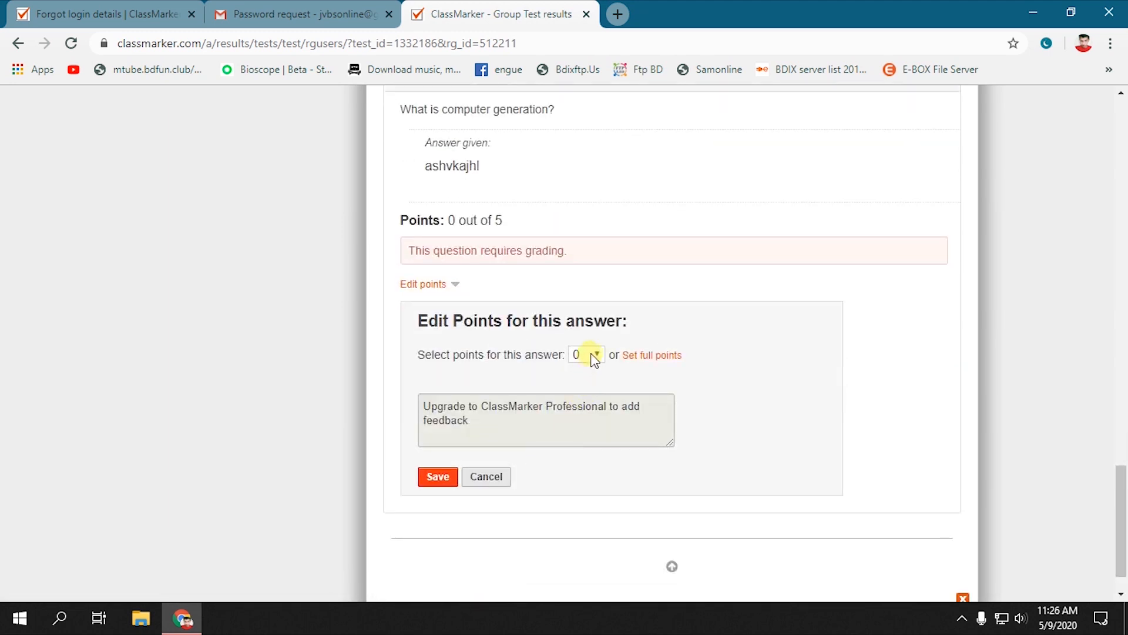
{"action": "left_click", "coordinate": [585, 354]}
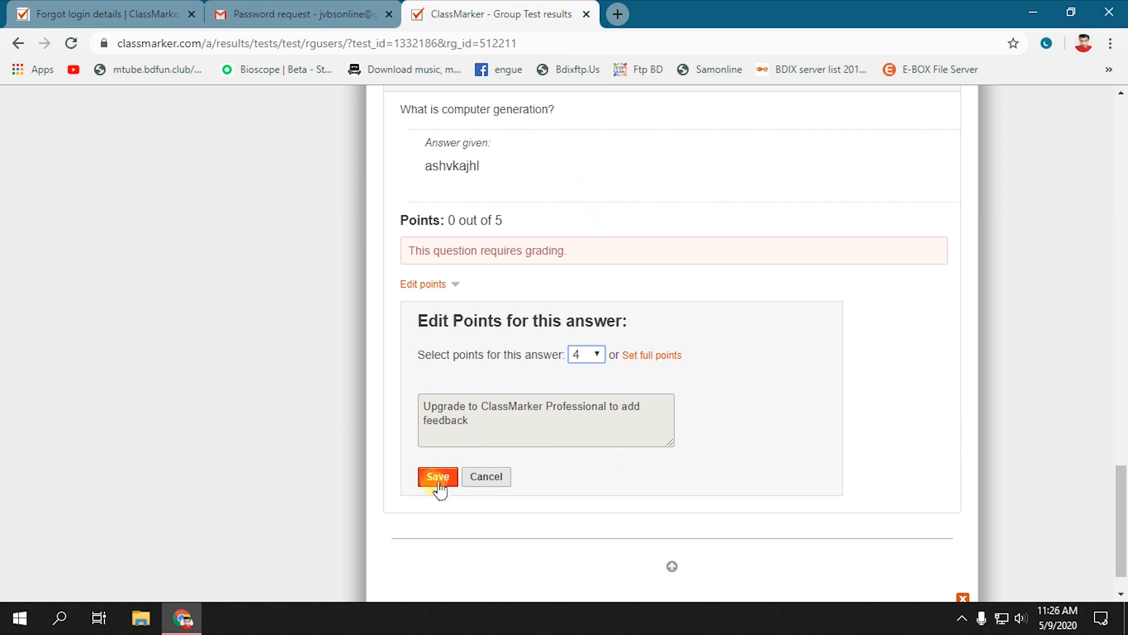
{"action": "left_click", "coordinate": [437, 476]}
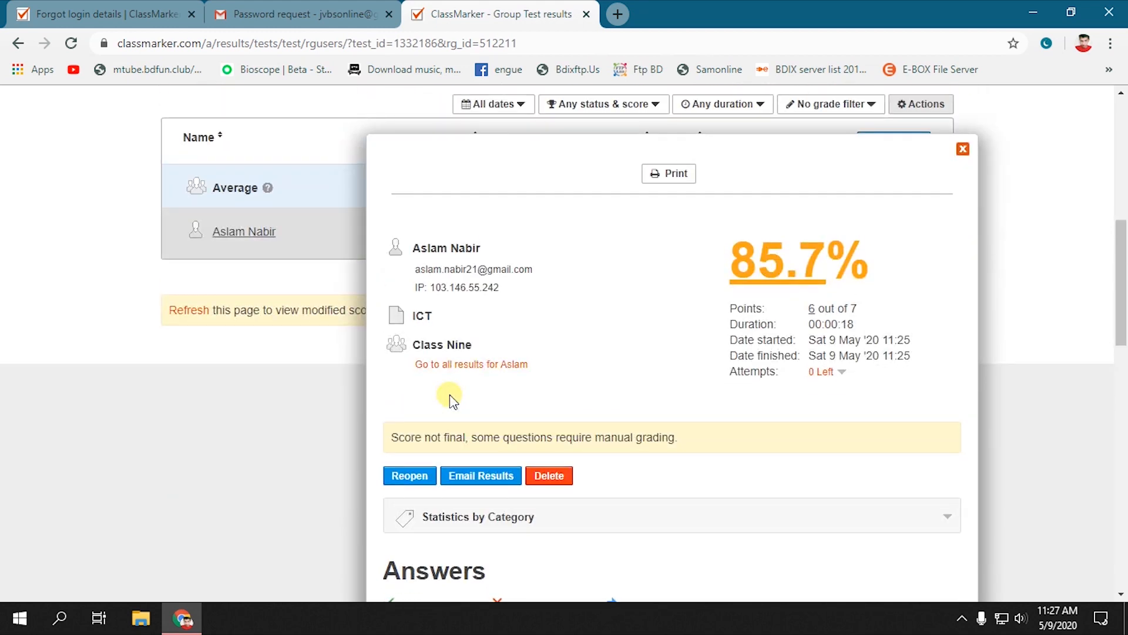
Show the printable results page with all questions and start printing it with Ctrl+P
{"action": "left_click", "coordinate": [668, 174]}
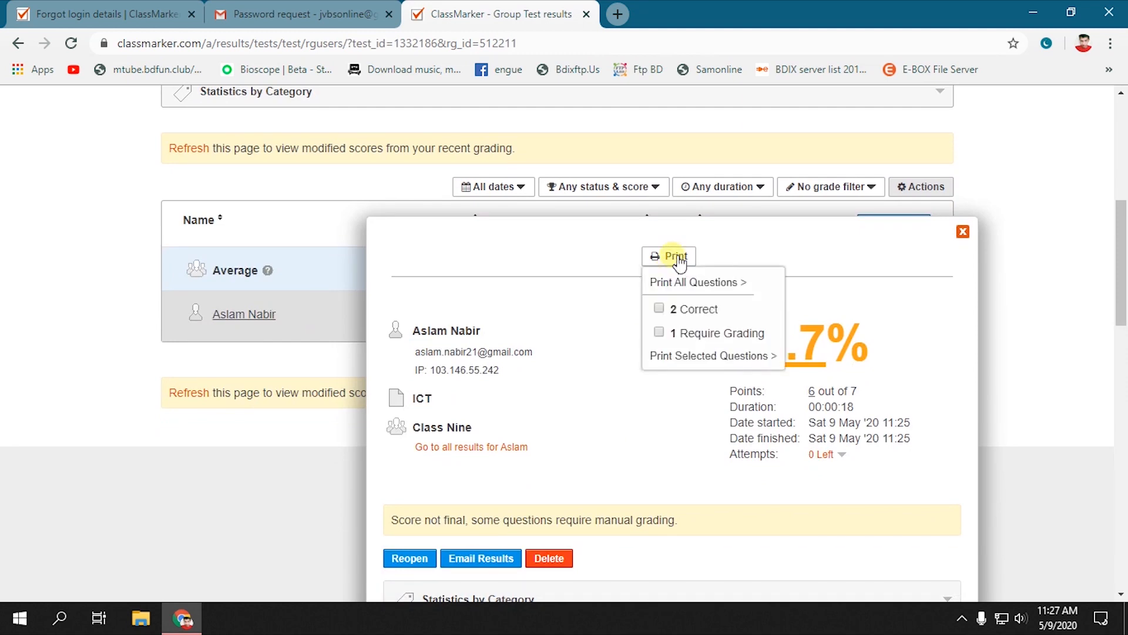
{"action": "left_click", "coordinate": [695, 282]}
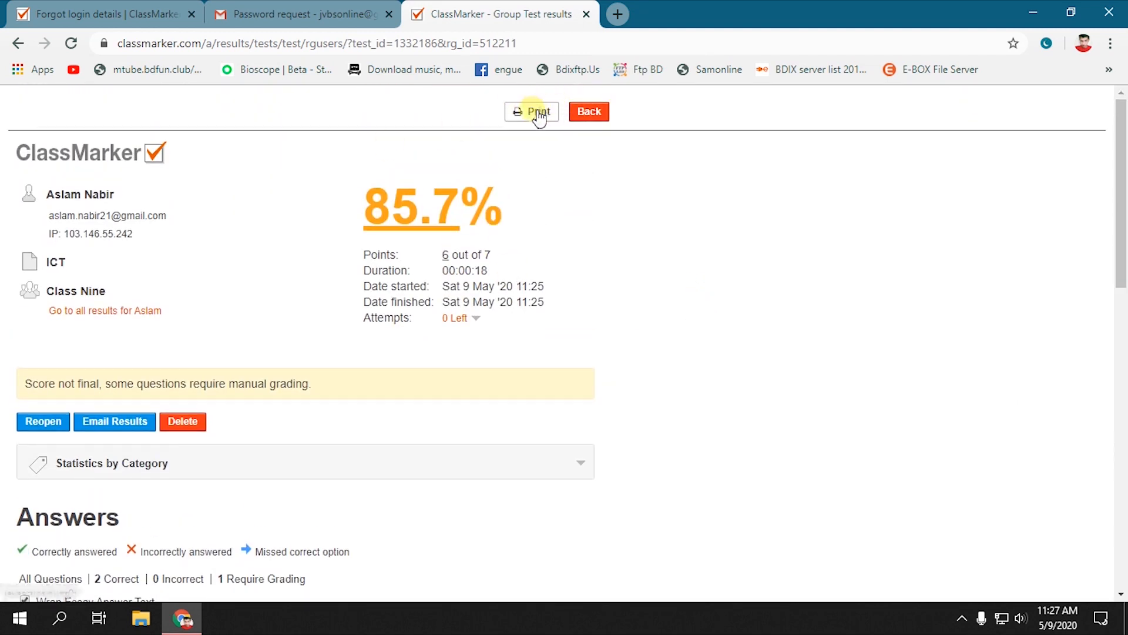
{"action": "scroll", "scroll_direction": "down", "scroll_amount": 3}
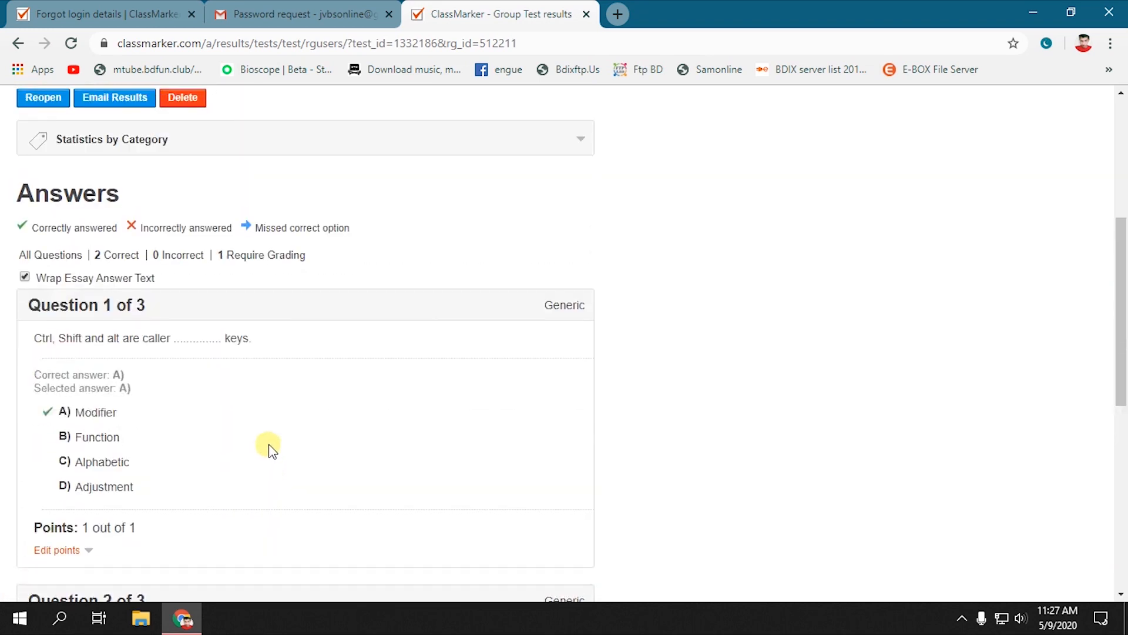
{"action": "key", "text": "ctrl+p"}
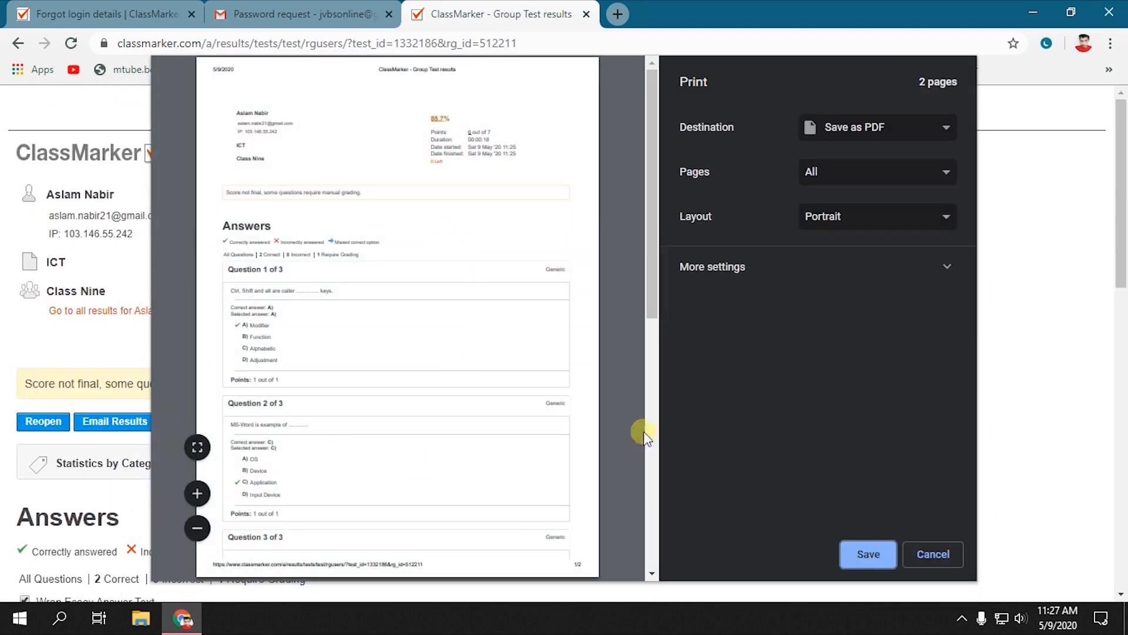
Save the print preview as PDF, reaching the Save As window for 'ClassMarker - Group Test results'
{"action": "scroll", "scroll_direction": "down", "scroll_amount": 3}
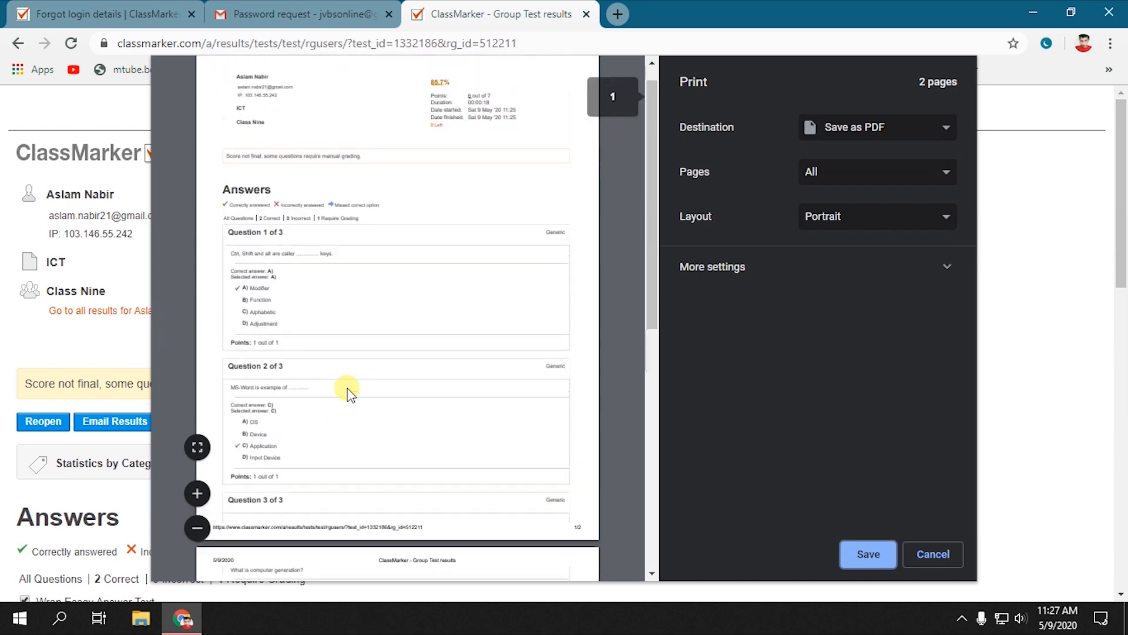
{"action": "left_click", "coordinate": [867, 553]}
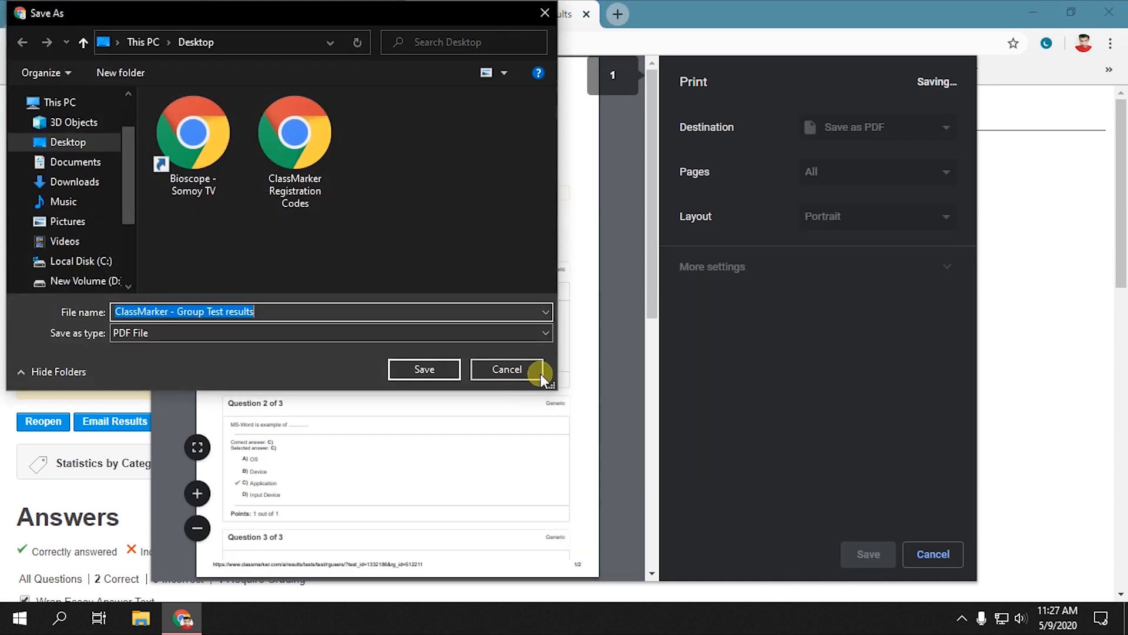